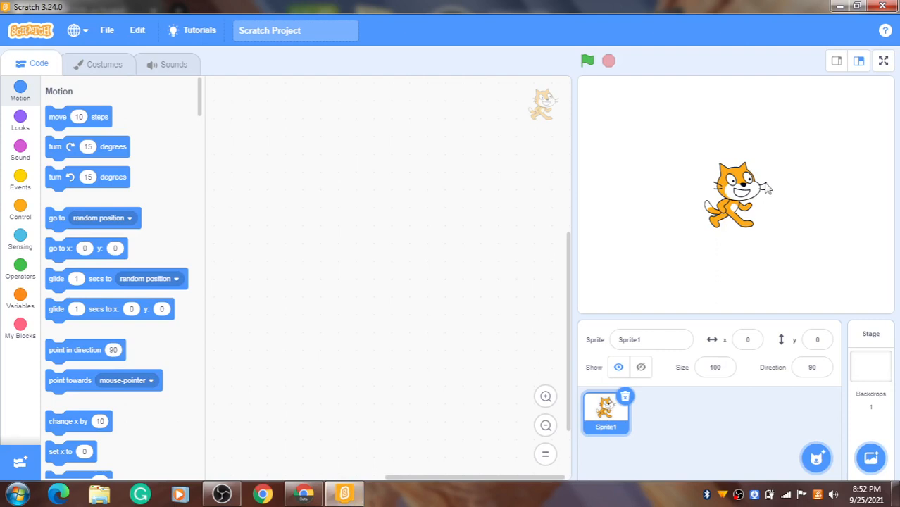
# Switch from the Scratch desktop app to the Window XP (2.0) project page in Chrome.
pyautogui.moveTo(740, 196); pyautogui.dragTo(712, 184)
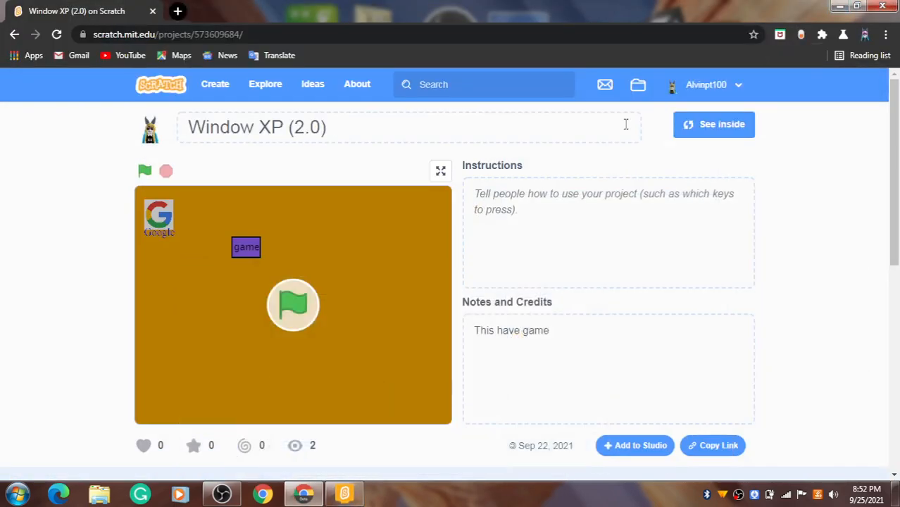
# Play Window XP (2.0) full screen, trying its Google search and game screens.
pyautogui.click(440, 170)
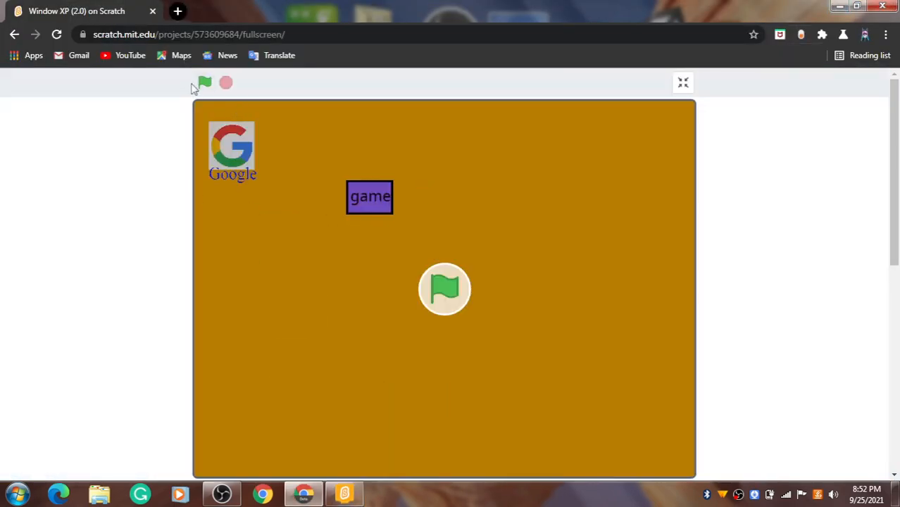
pyautogui.click(204, 82)
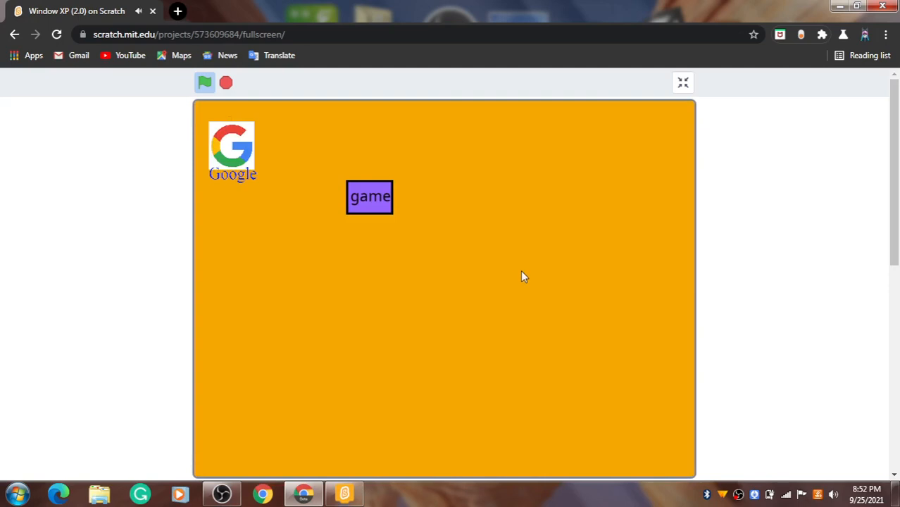
pyautogui.moveTo(94, 263)
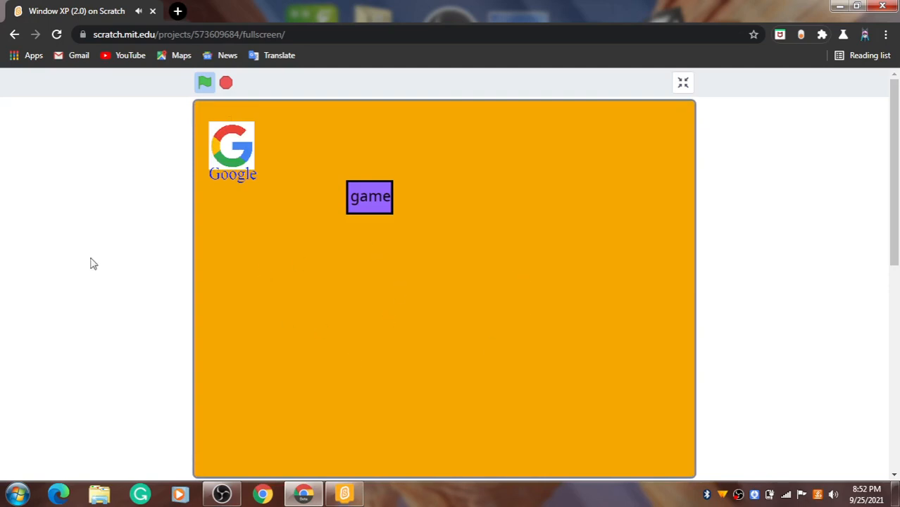
pyautogui.click(370, 196)
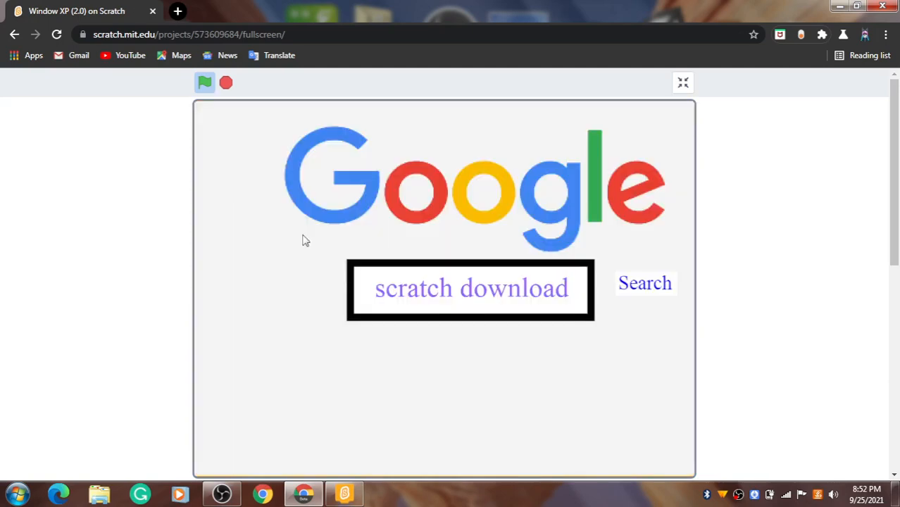
pyautogui.moveTo(671, 343)
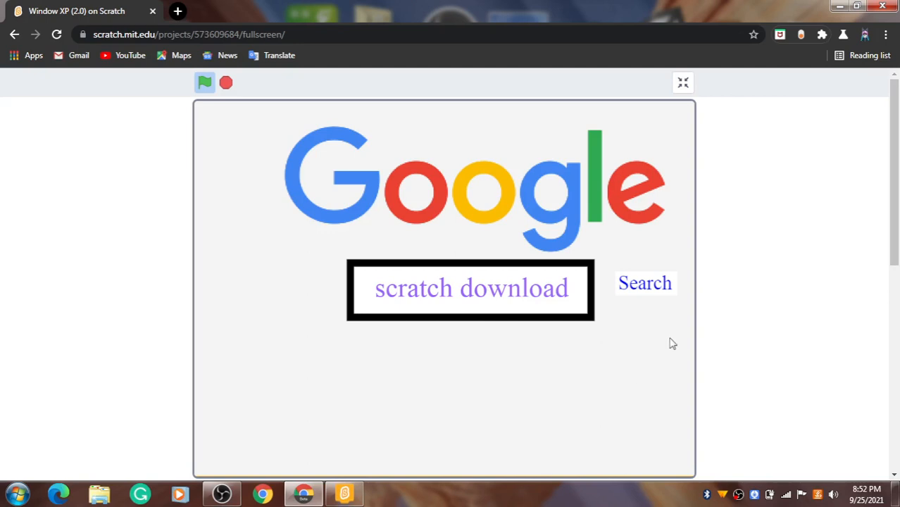
pyautogui.click(644, 283)
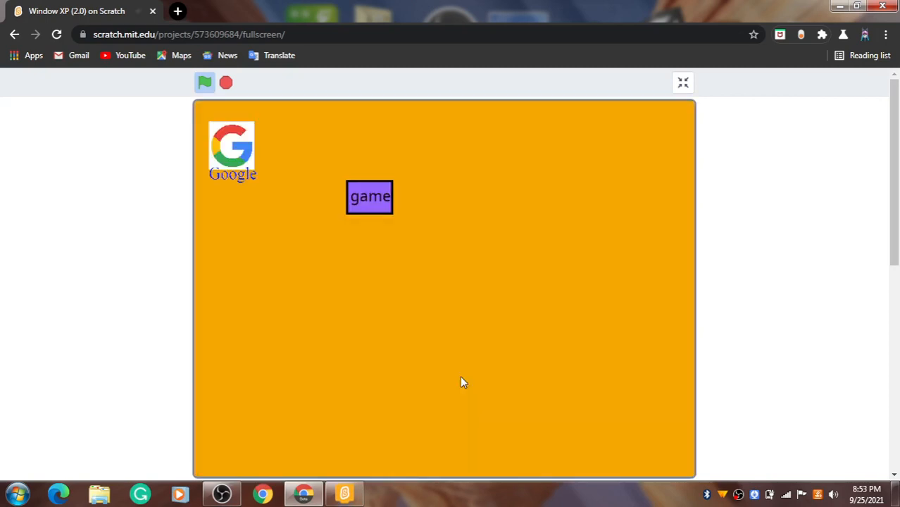
pyautogui.moveTo(233, 374)
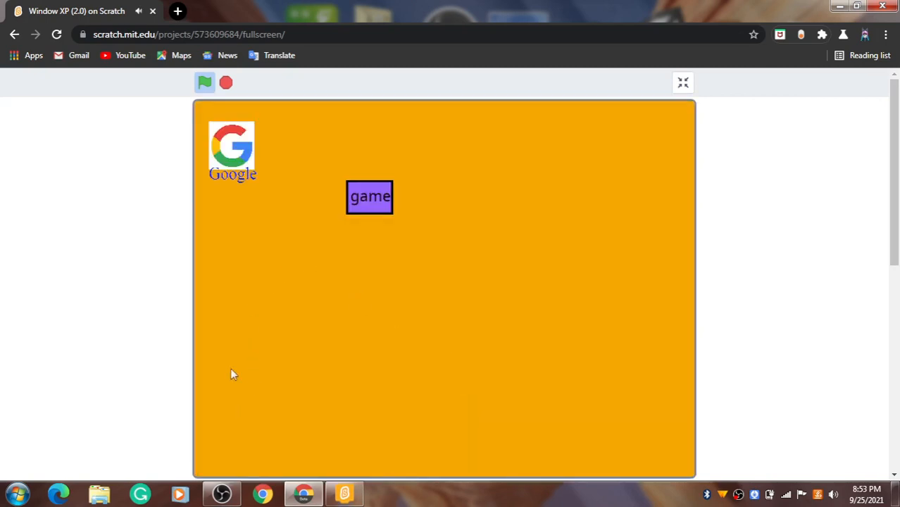
pyautogui.click(370, 196)
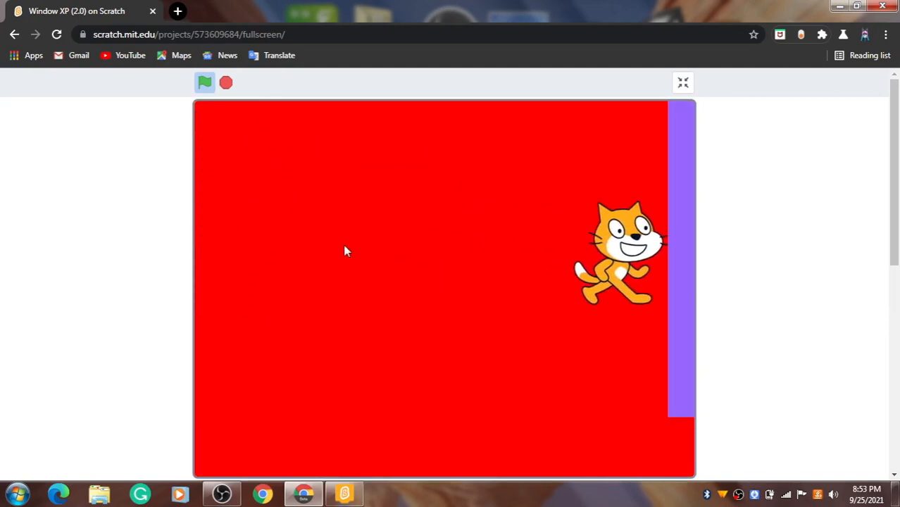
pyautogui.click(204, 83)
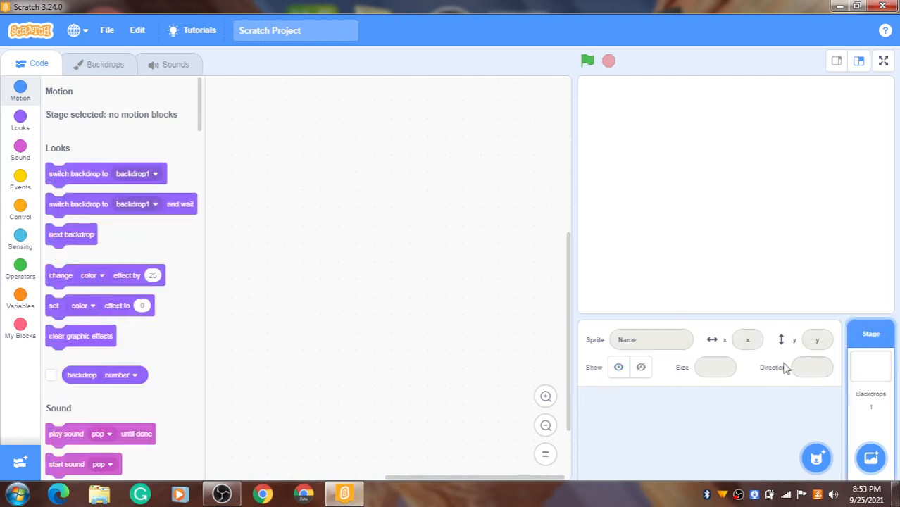
pyautogui.moveTo(296, 216)
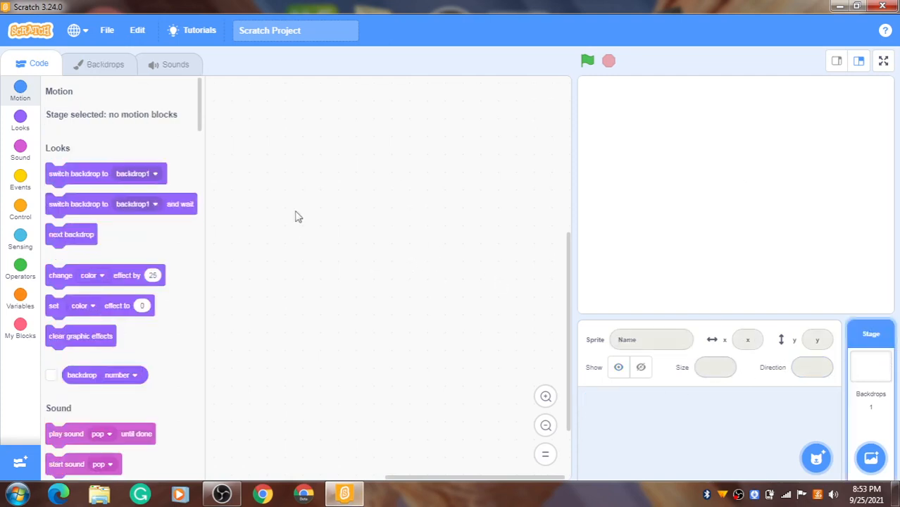
pyautogui.moveTo(355, 137)
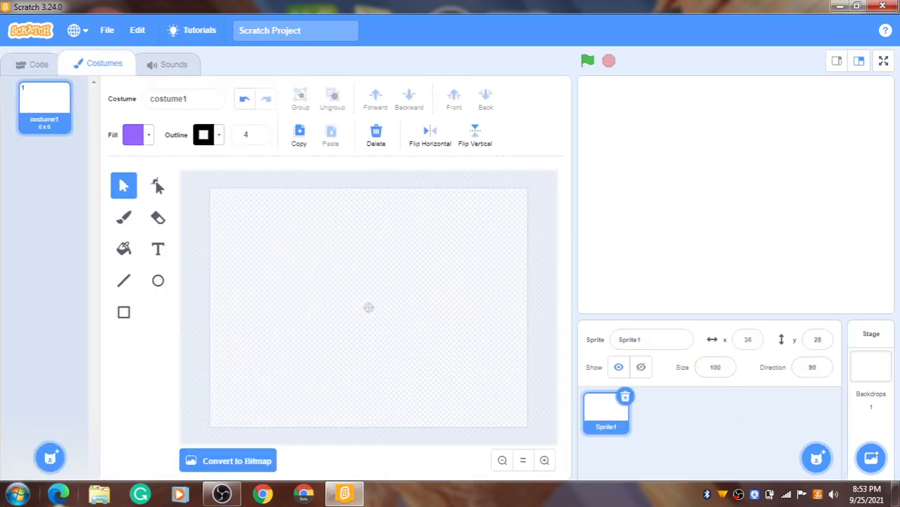
pyautogui.moveTo(237, 383)
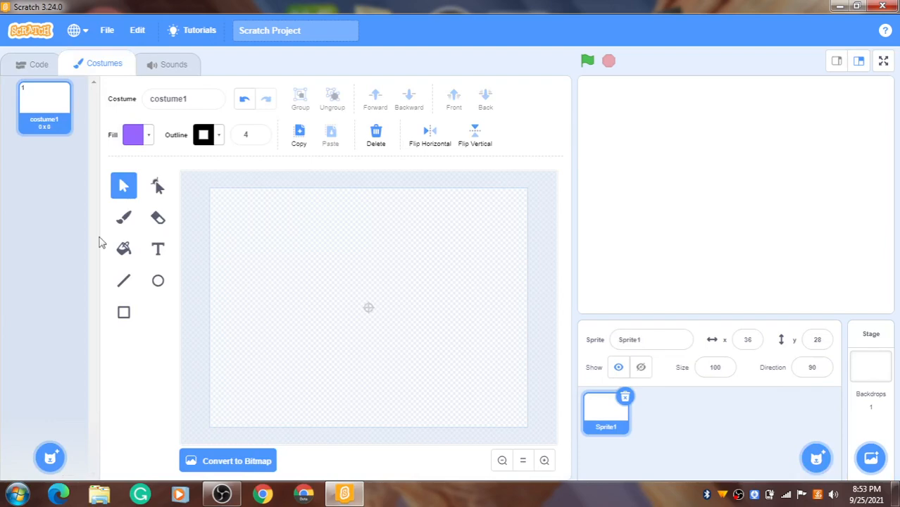
pyautogui.moveTo(150, 244)
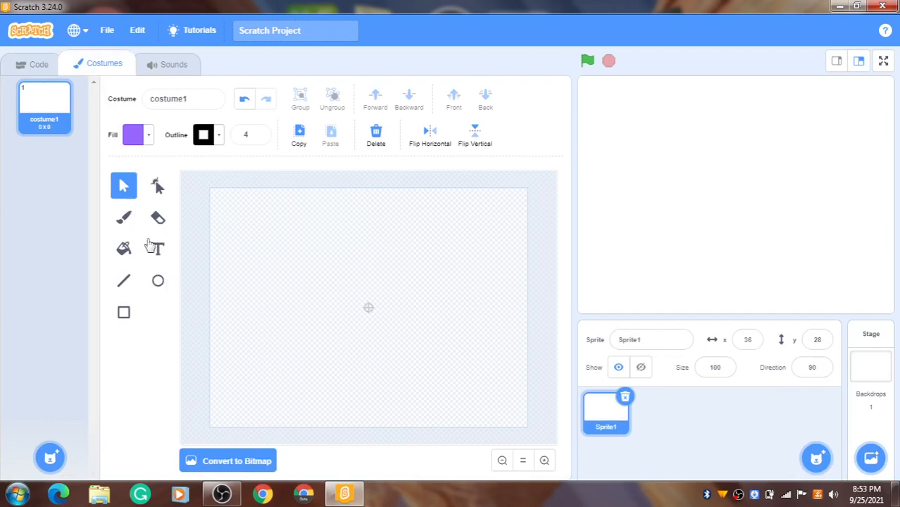
# Type the title 'Window Xp' near the centre of Sprite1's costume.
pyautogui.click(158, 249)
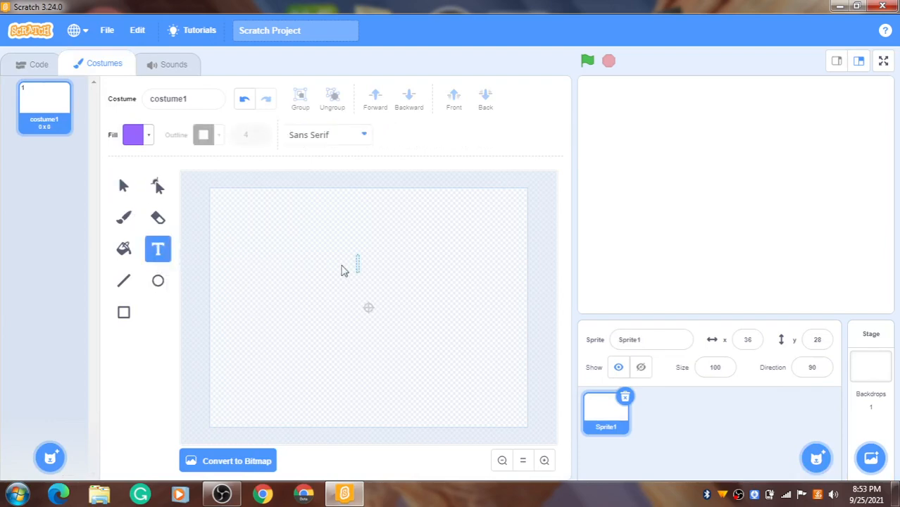
pyautogui.write('window')
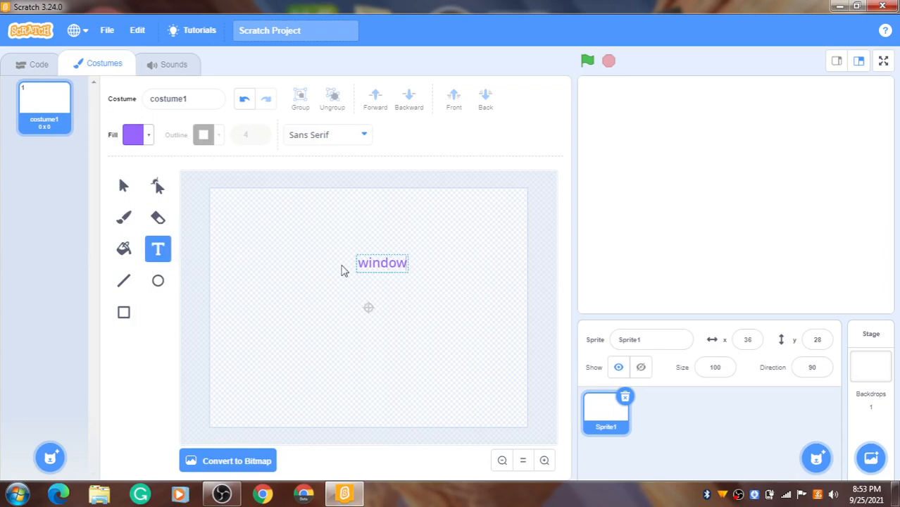
pyautogui.write('Ep')
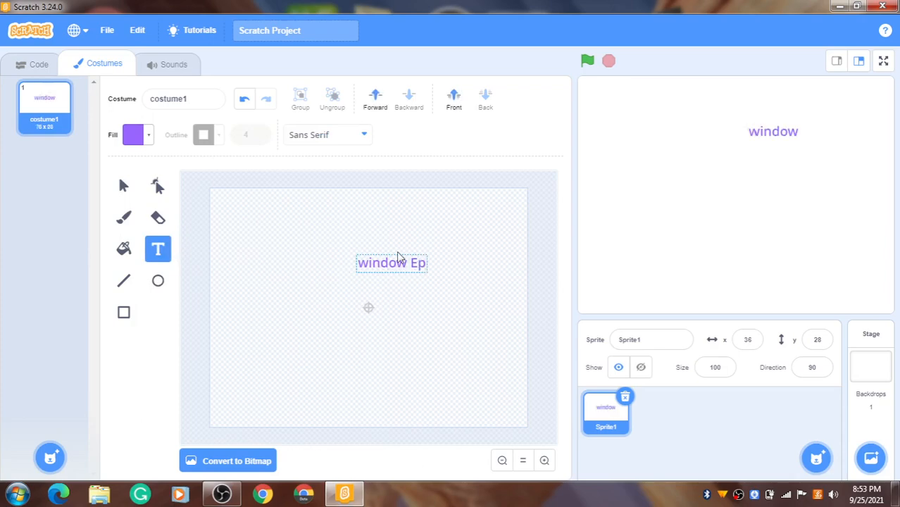
pyautogui.moveTo(495, 275)
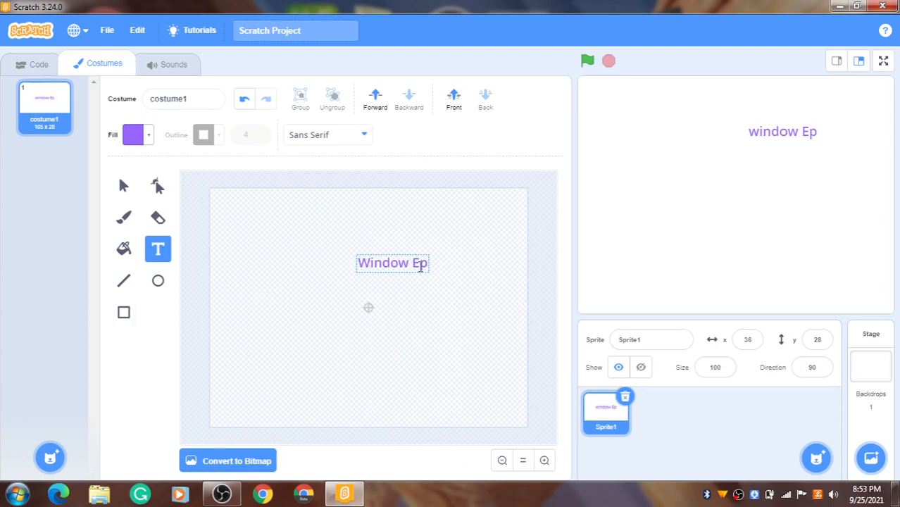
pyautogui.moveTo(498, 273)
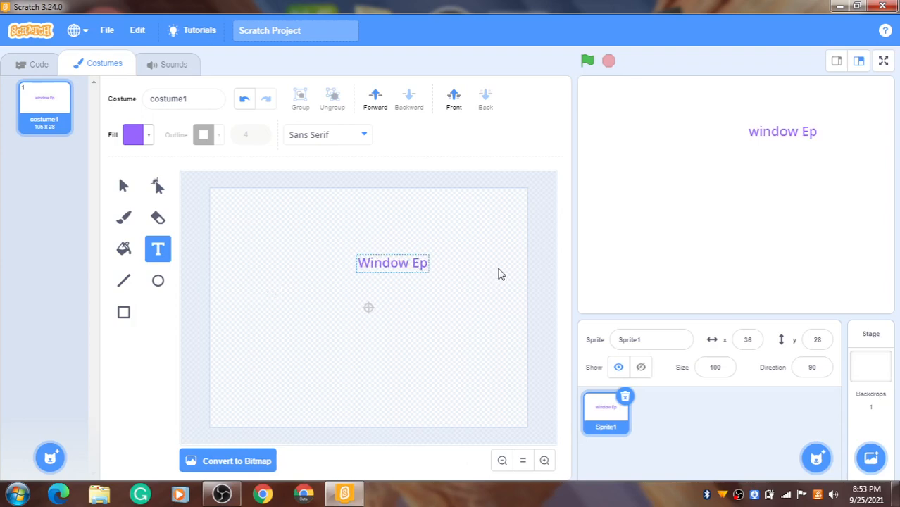
pyautogui.write('X')
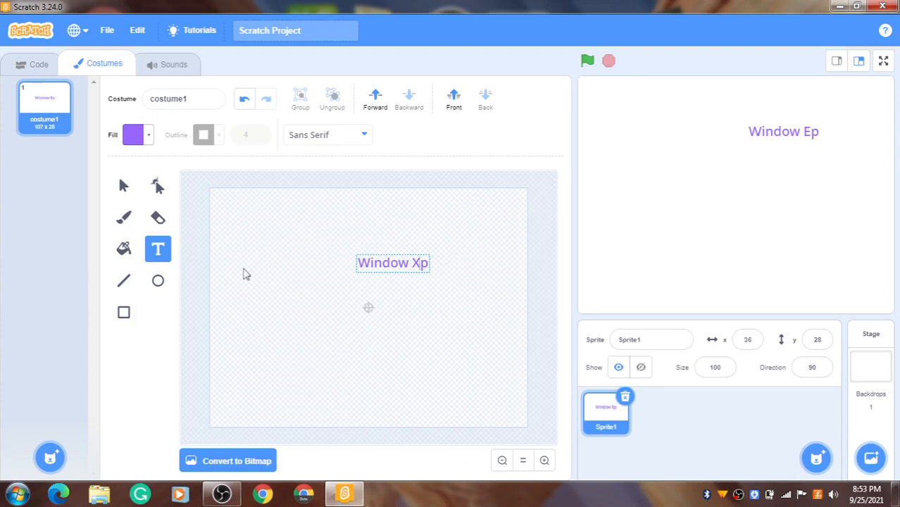
# Make the Window Xp text black and enlarge it.
pyautogui.click(392, 262)
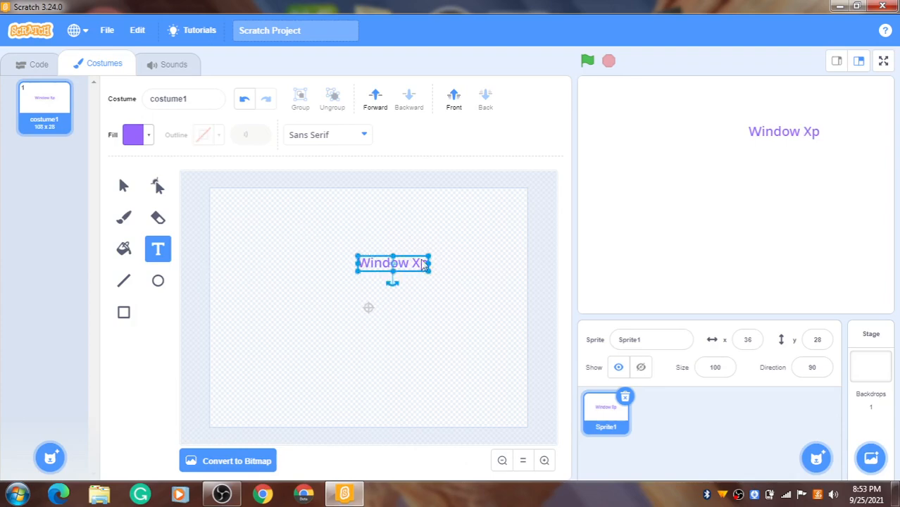
pyautogui.click(133, 134)
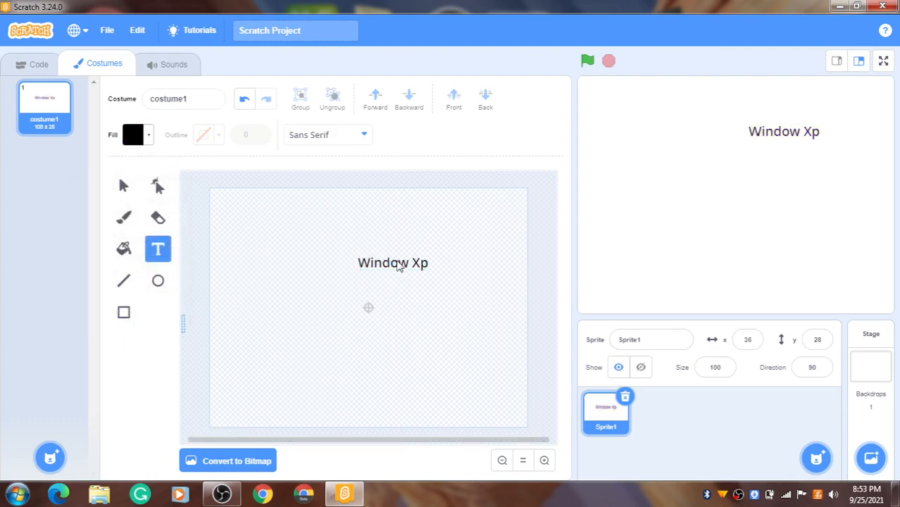
pyautogui.click(123, 185)
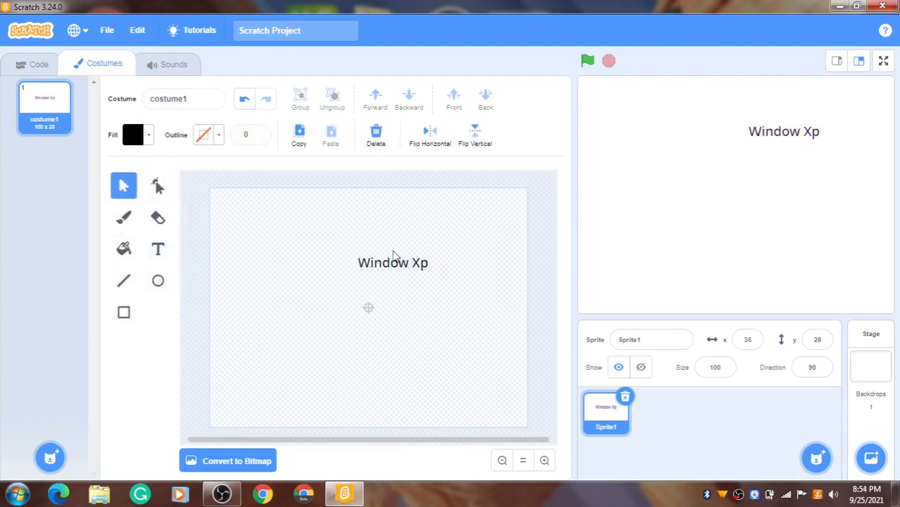
pyautogui.click(392, 262)
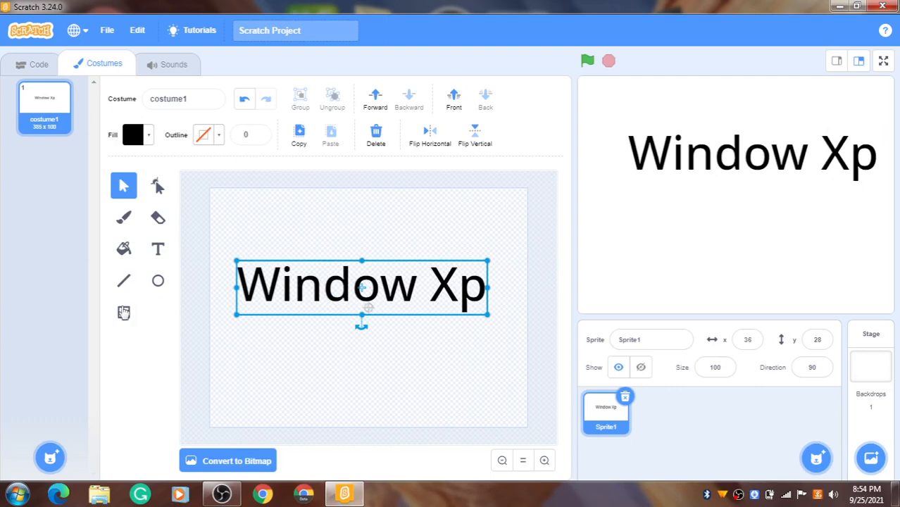
# Draw a wide, unfilled, thick-outlined rectangle beneath the Window Xp text, then zoom in.
pyautogui.click(124, 313)
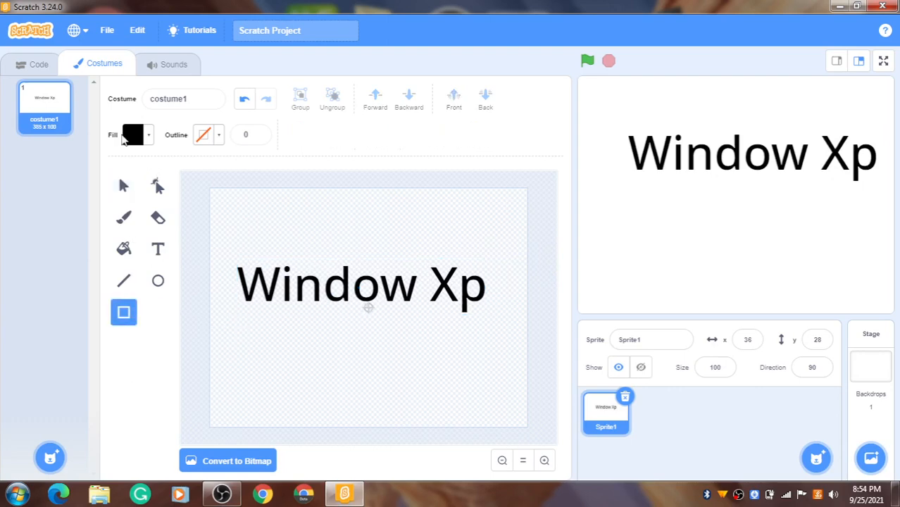
pyautogui.click(133, 135)
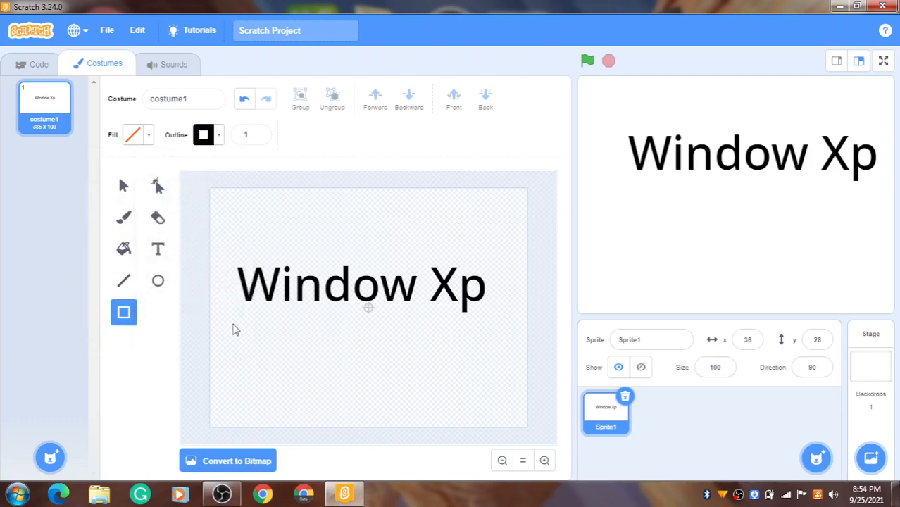
pyautogui.moveTo(234, 329); pyautogui.dragTo(503, 370)
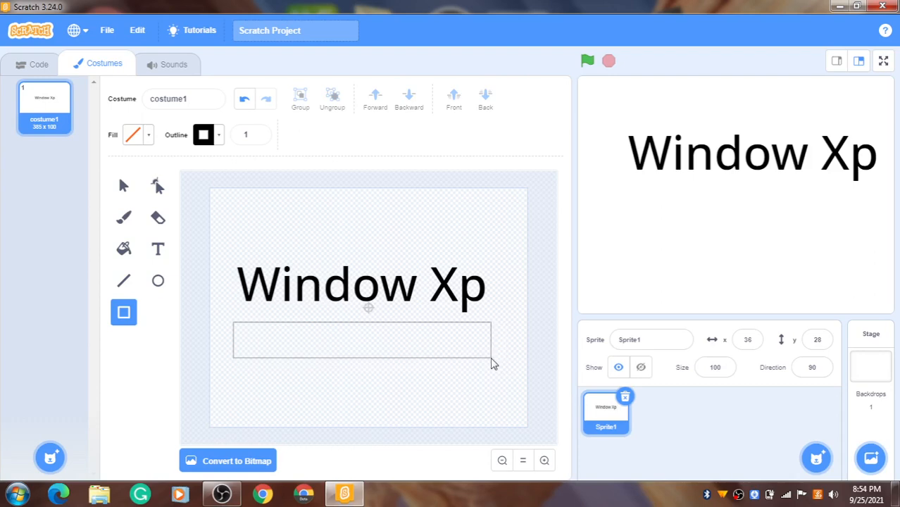
pyautogui.click(203, 135)
pyautogui.write('3')
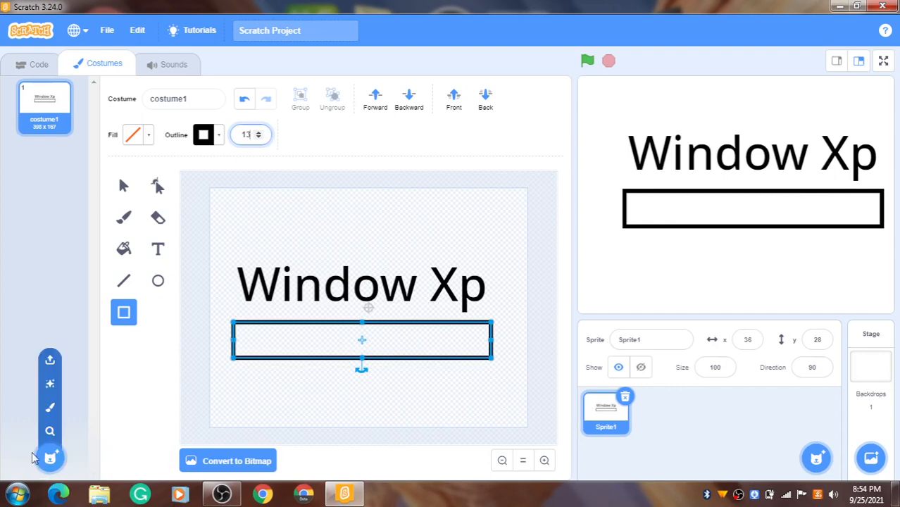
pyautogui.click(544, 460)
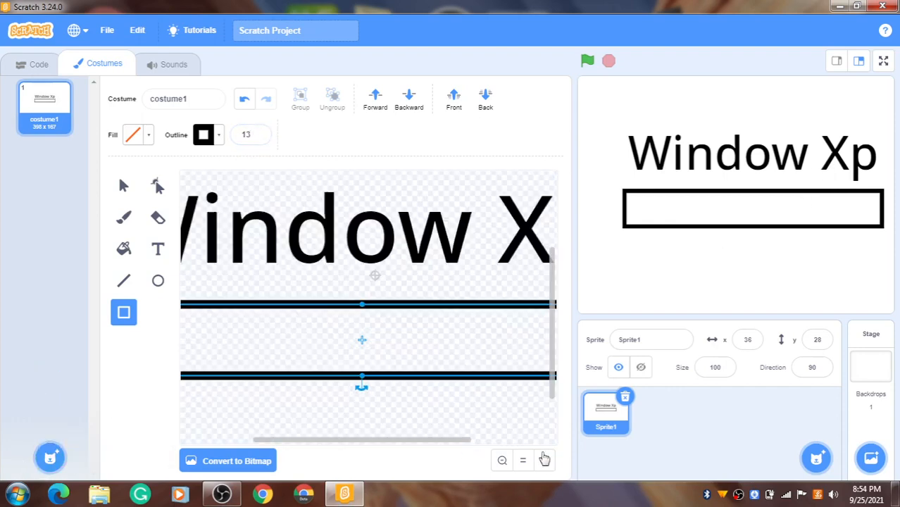
pyautogui.click(544, 460)
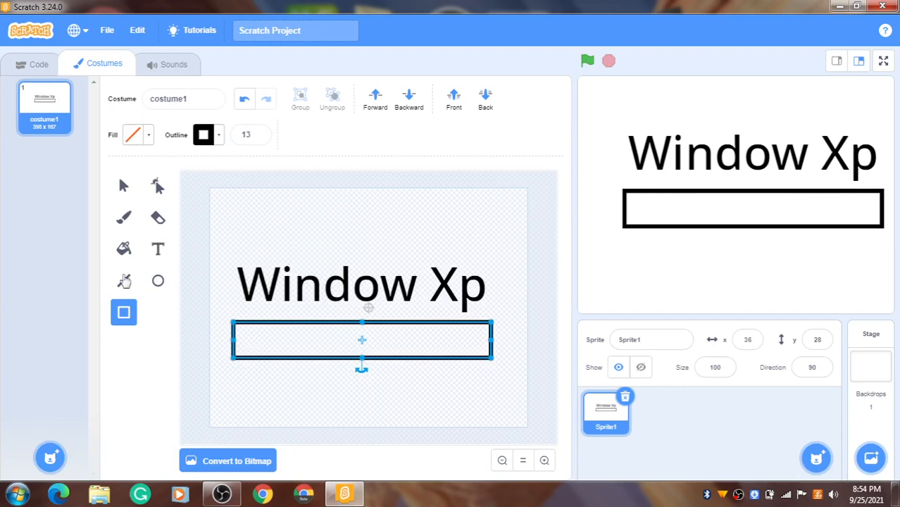
pyautogui.moveTo(123, 280)
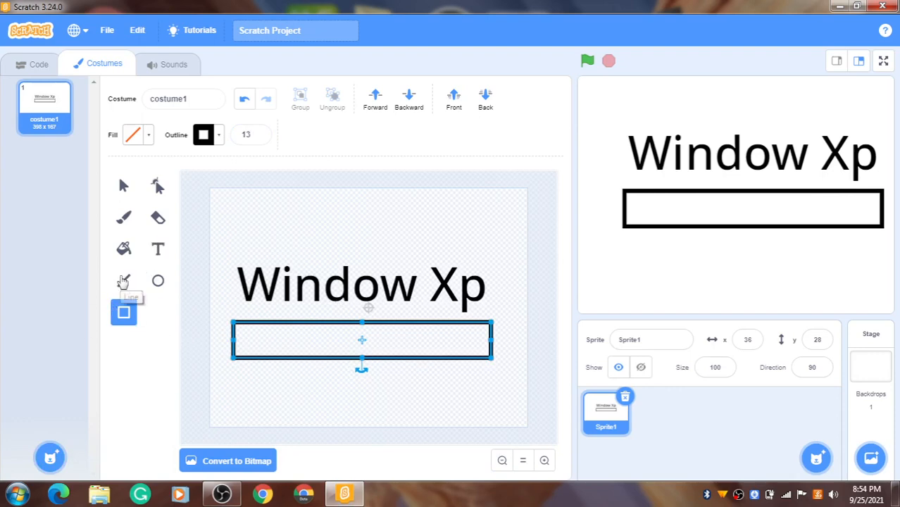
pyautogui.moveTo(266, 330)
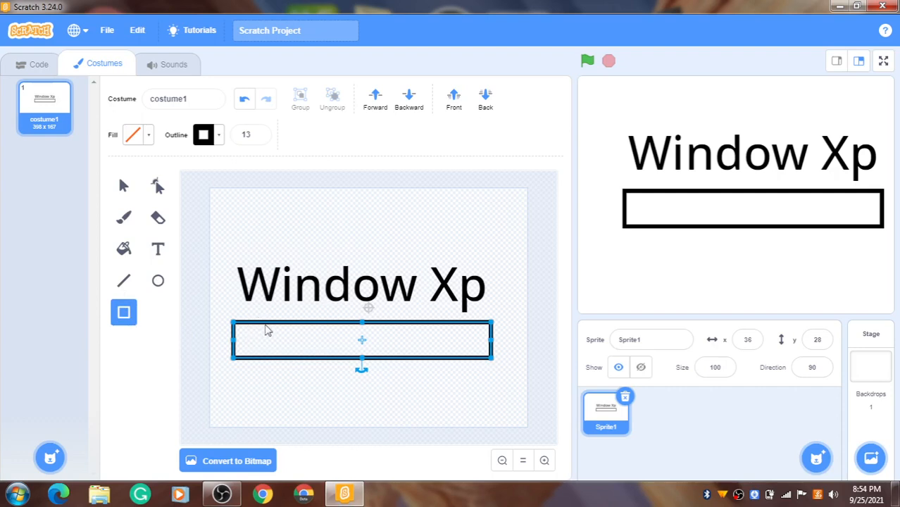
pyautogui.moveTo(124, 281)
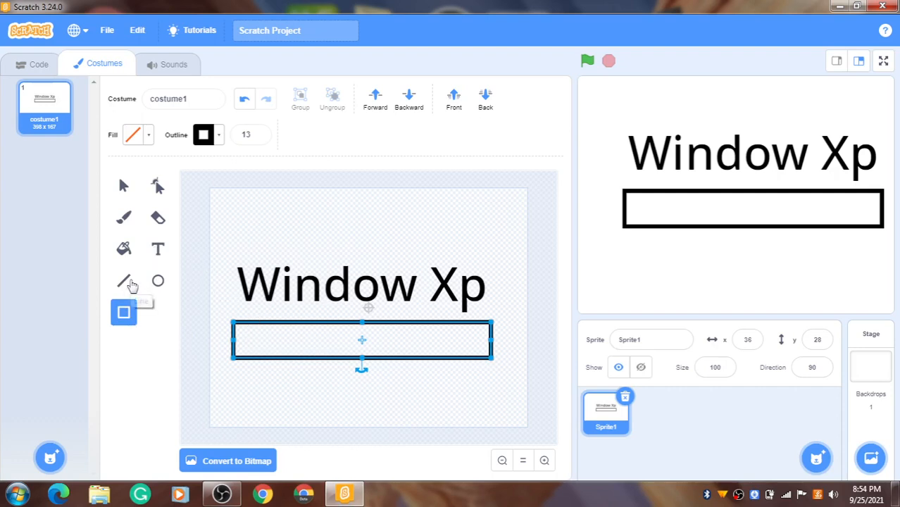
# Draw a vertical divider line and drag copies along the bar to form compartments.
pyautogui.click(123, 280)
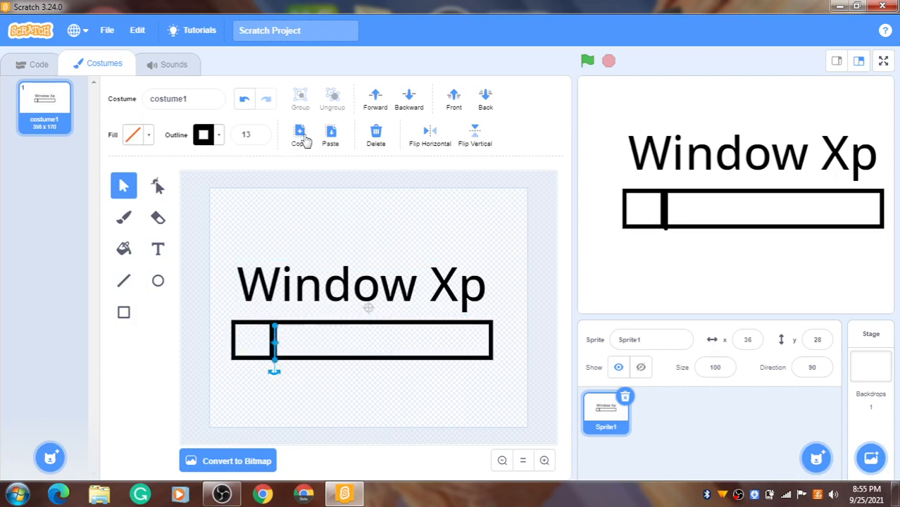
pyautogui.moveTo(269, 352)
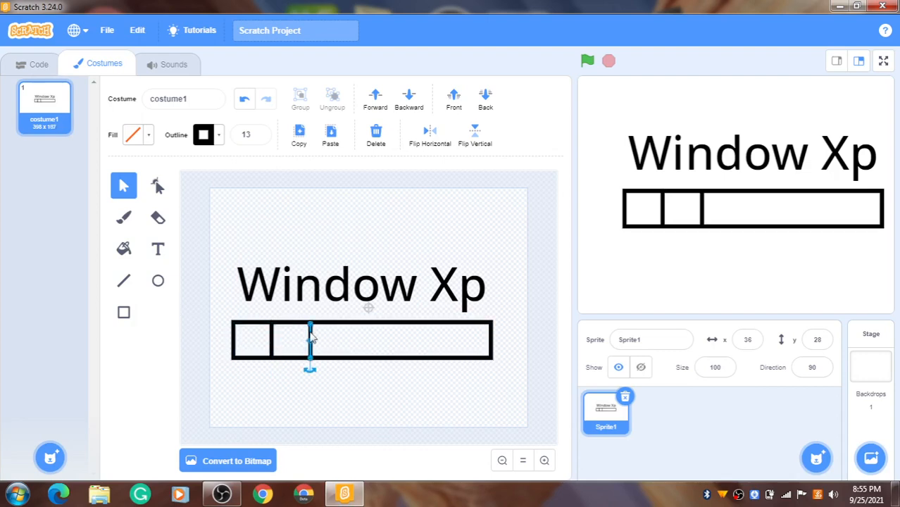
pyautogui.moveTo(310, 341); pyautogui.dragTo(278, 341)
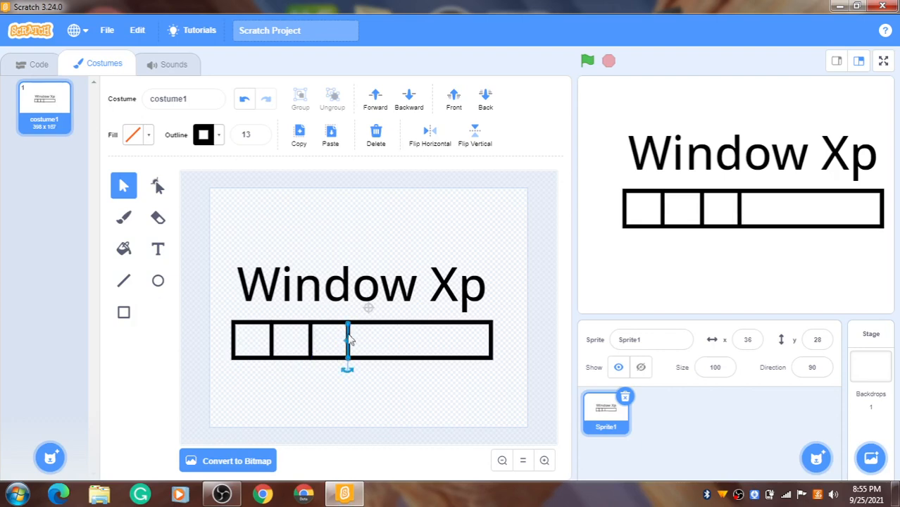
pyautogui.moveTo(347, 341); pyautogui.dragTo(282, 345)
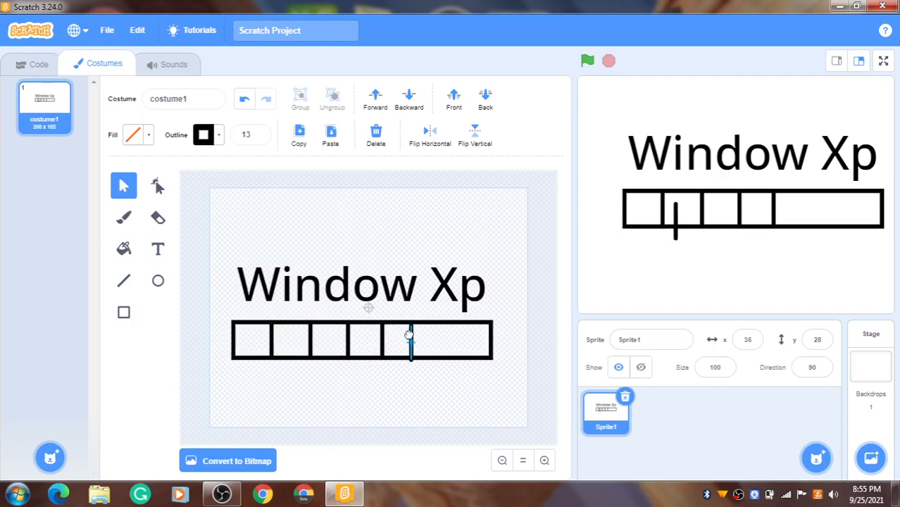
pyautogui.moveTo(410, 334); pyautogui.dragTo(416, 366)
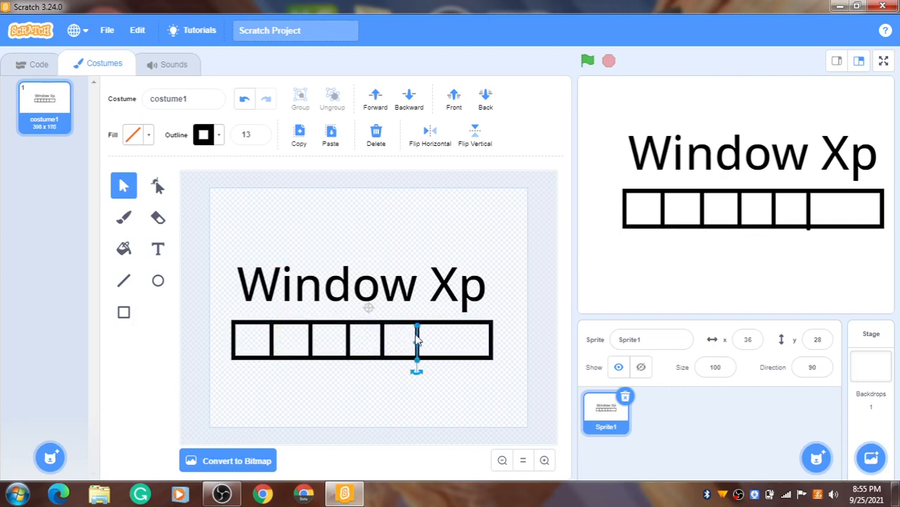
pyautogui.moveTo(416, 345); pyautogui.dragTo(287, 345)
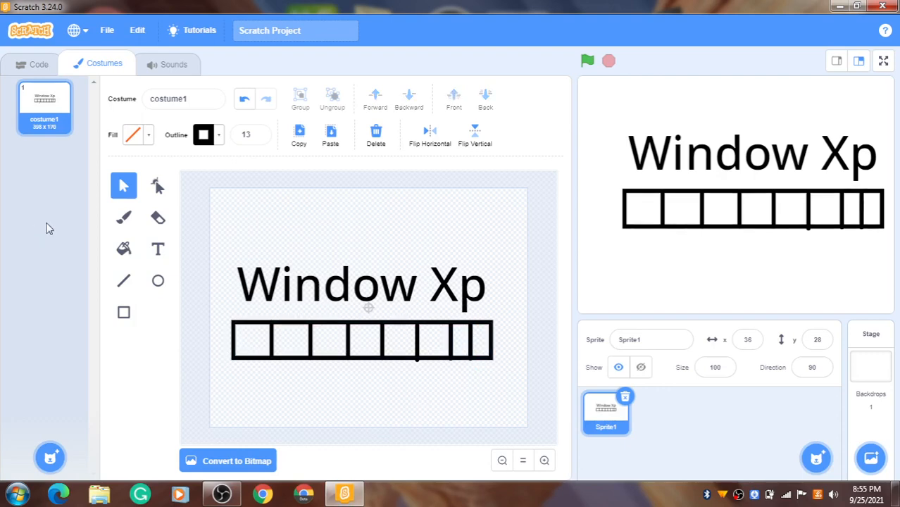
# Set the painting fill colour to bright green, tuning hue, saturation and brightness.
pyautogui.click(133, 134)
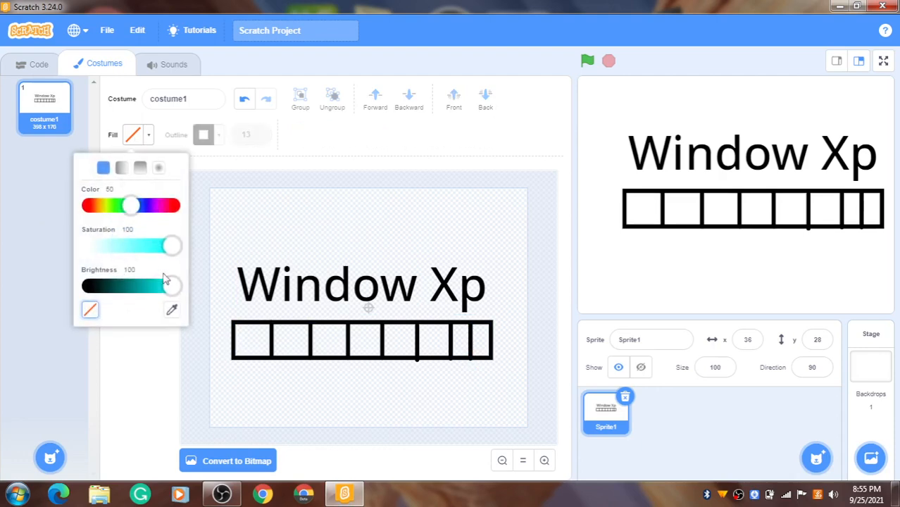
pyautogui.moveTo(131, 205); pyautogui.dragTo(113, 205)
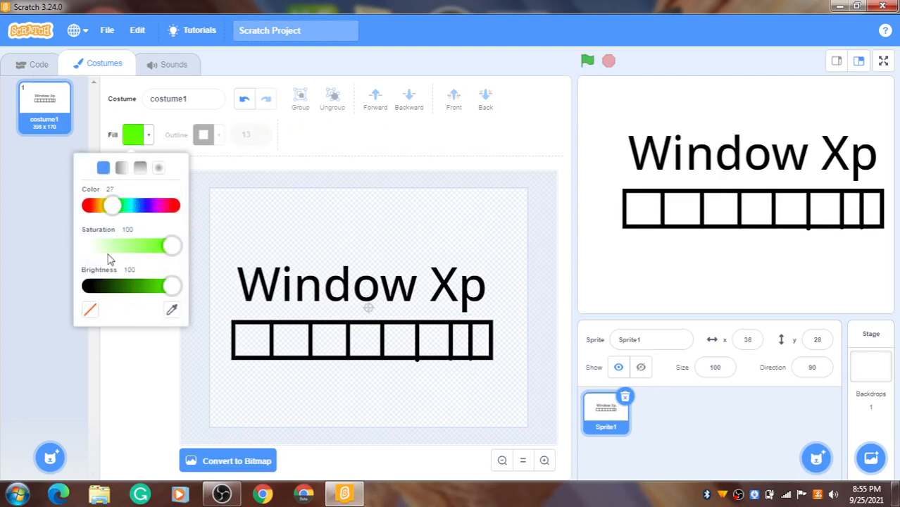
pyautogui.moveTo(113, 205); pyautogui.dragTo(123, 205)
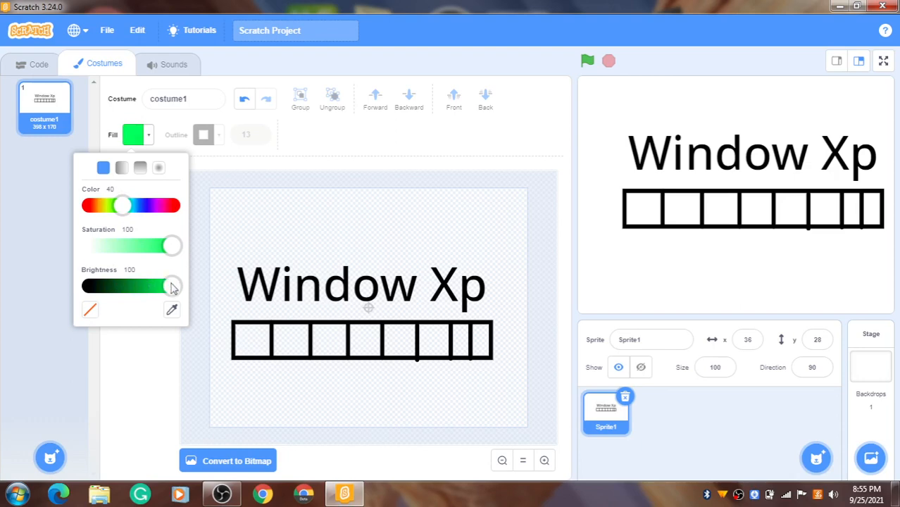
pyautogui.moveTo(173, 245); pyautogui.dragTo(154, 246)
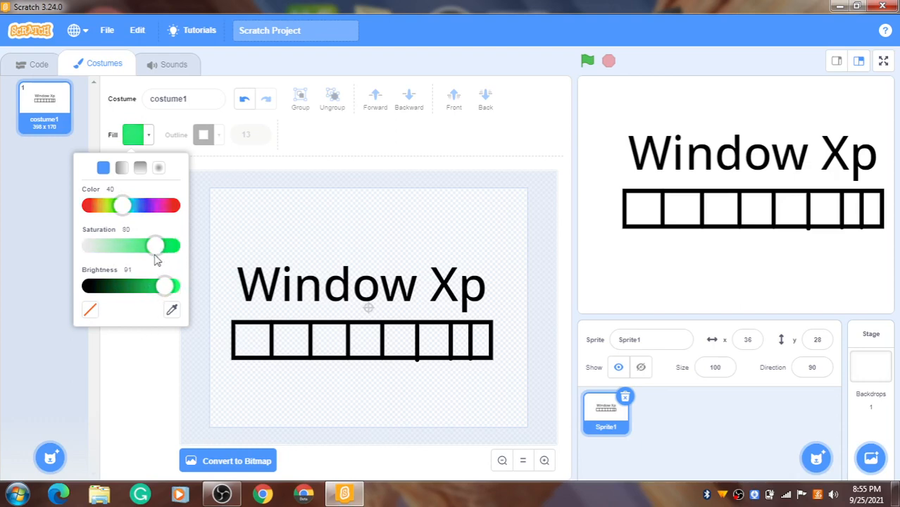
pyautogui.click(285, 337)
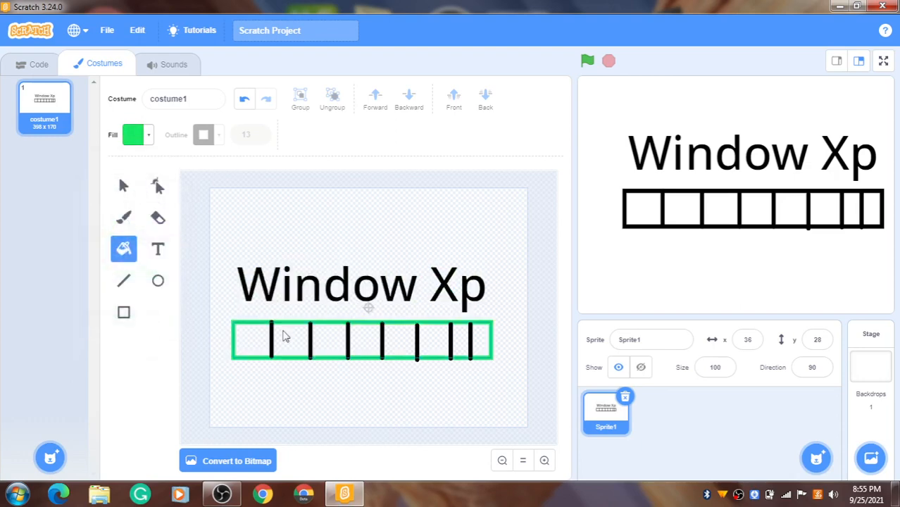
pyautogui.click(252, 340)
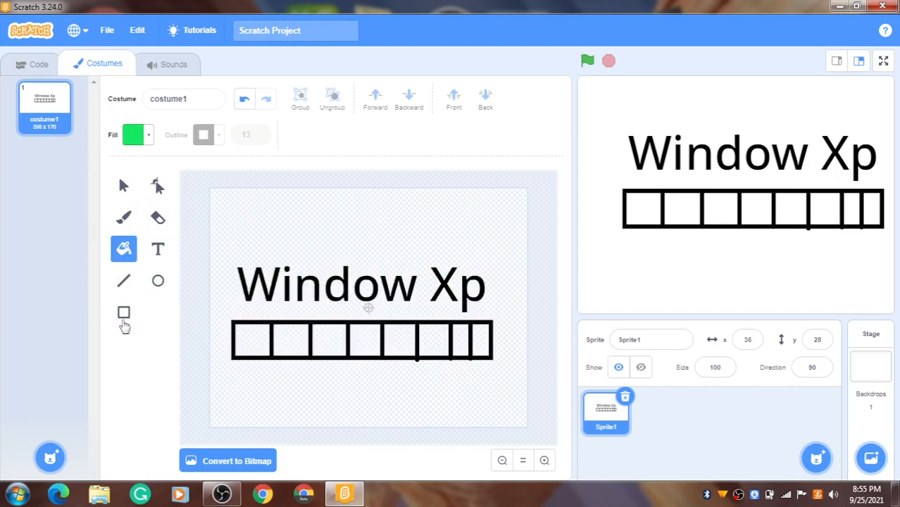
# Draw an outline-free rectangle block in the bar's first compartment.
pyautogui.click(123, 217)
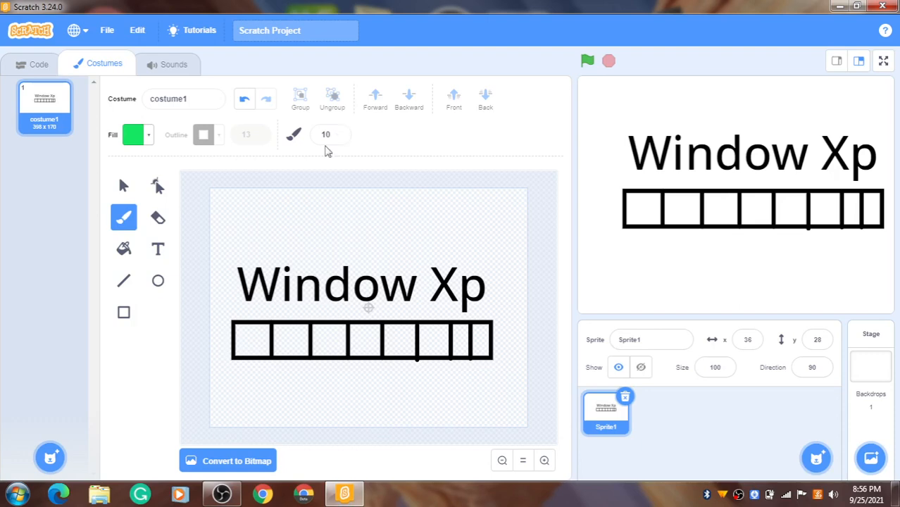
pyautogui.click(123, 312)
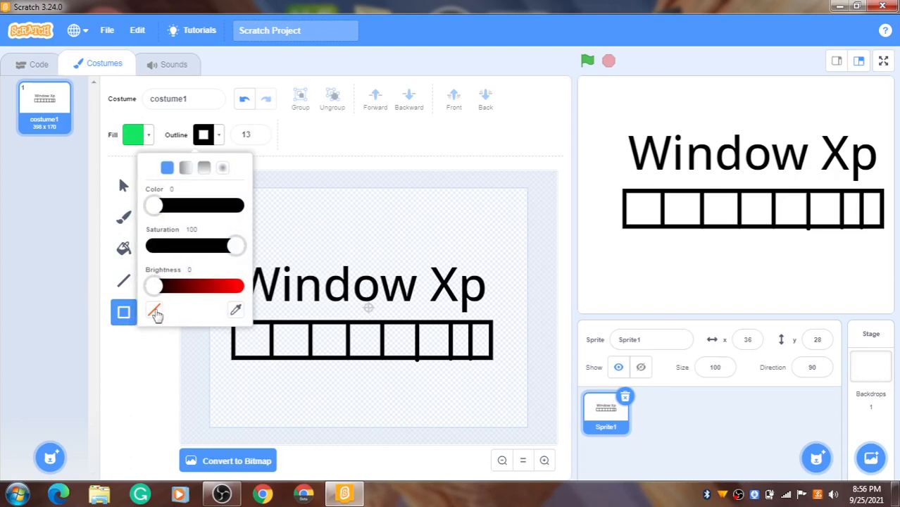
pyautogui.click(153, 310)
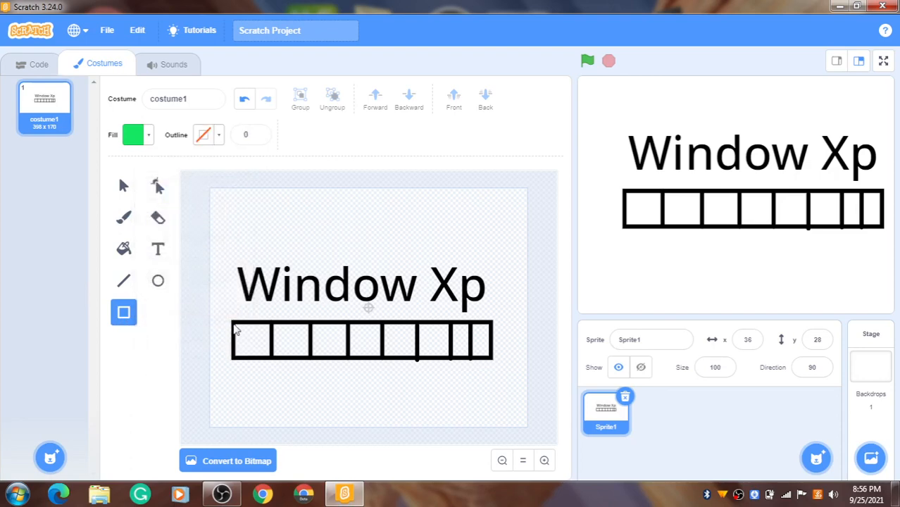
pyautogui.click(251, 340)
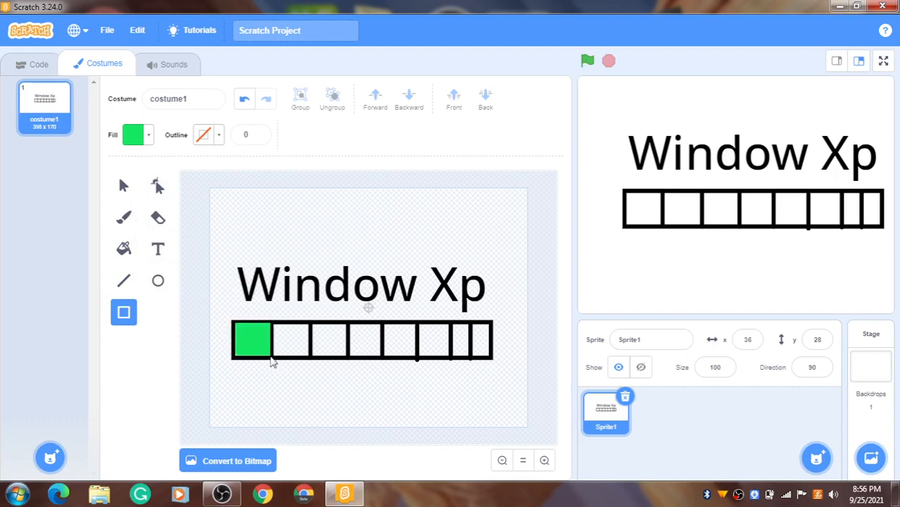
# Select the first block and set its fill to bright green.
pyautogui.click(251, 340)
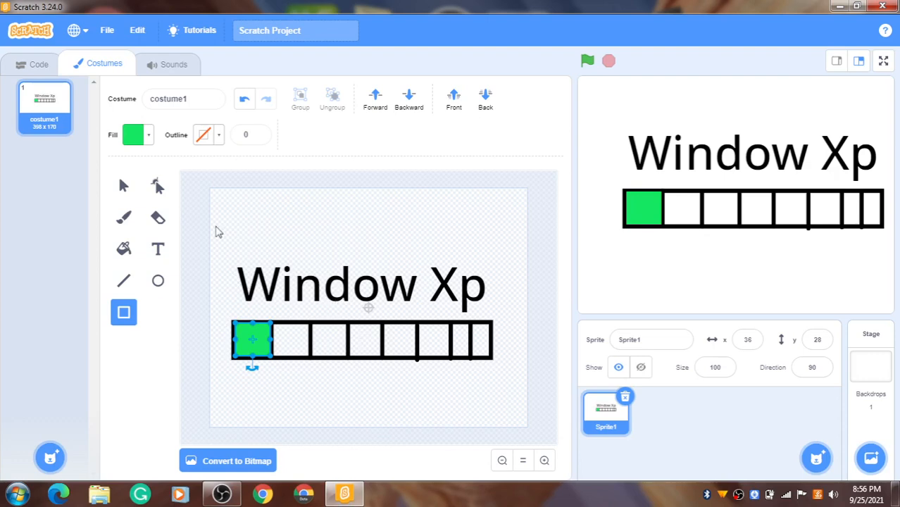
pyautogui.moveTo(224, 201)
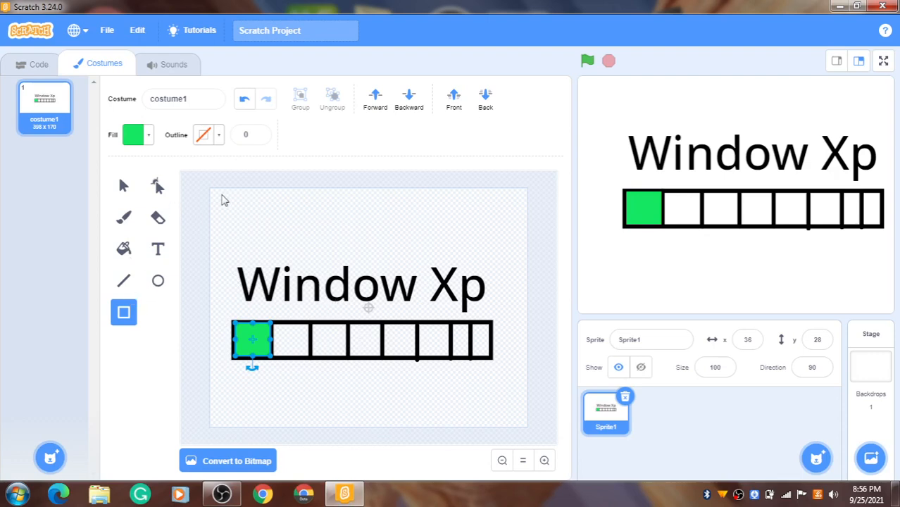
pyautogui.click(132, 135)
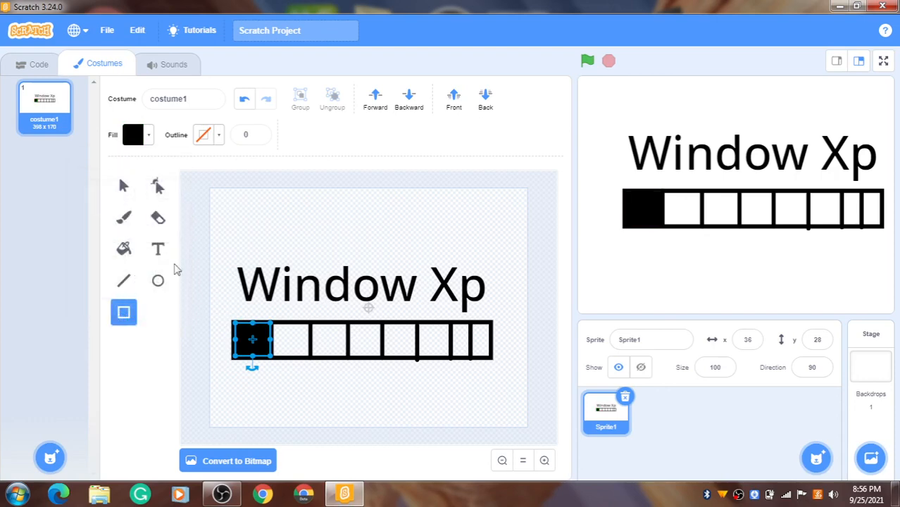
pyautogui.click(134, 135)
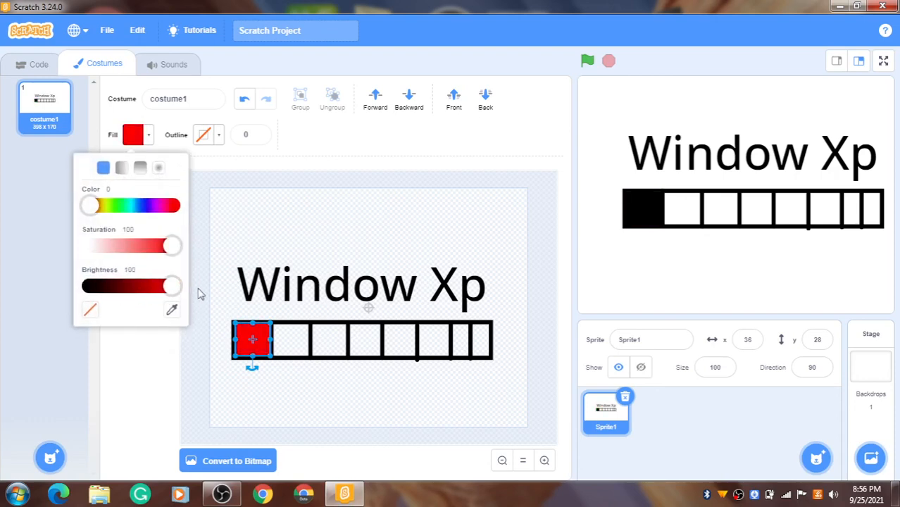
pyautogui.moveTo(88, 205); pyautogui.dragTo(116, 205)
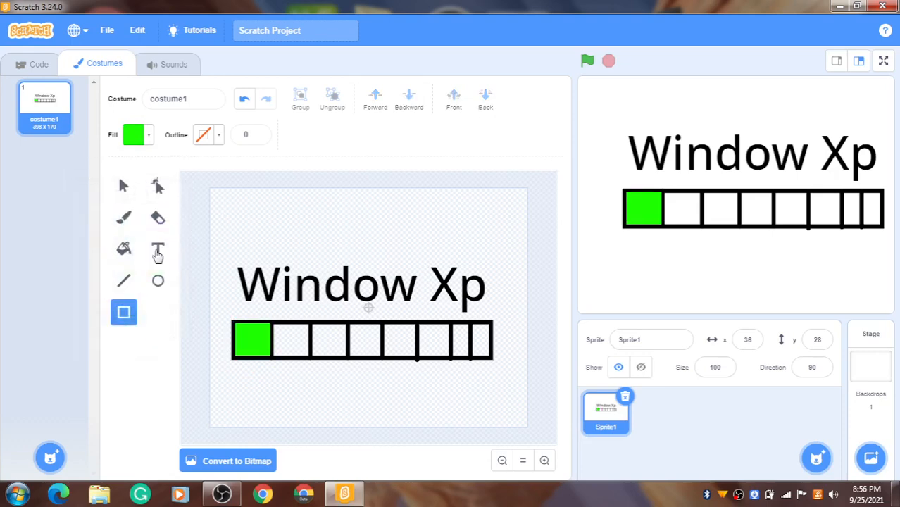
pyautogui.moveTo(210, 195)
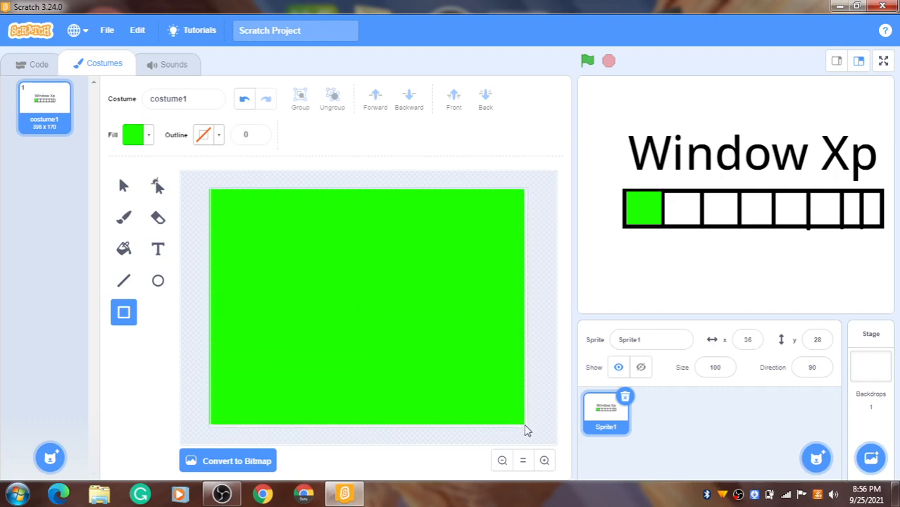
# Select the large background rectangle and change its fill colour to red.
pyautogui.click(366, 306)
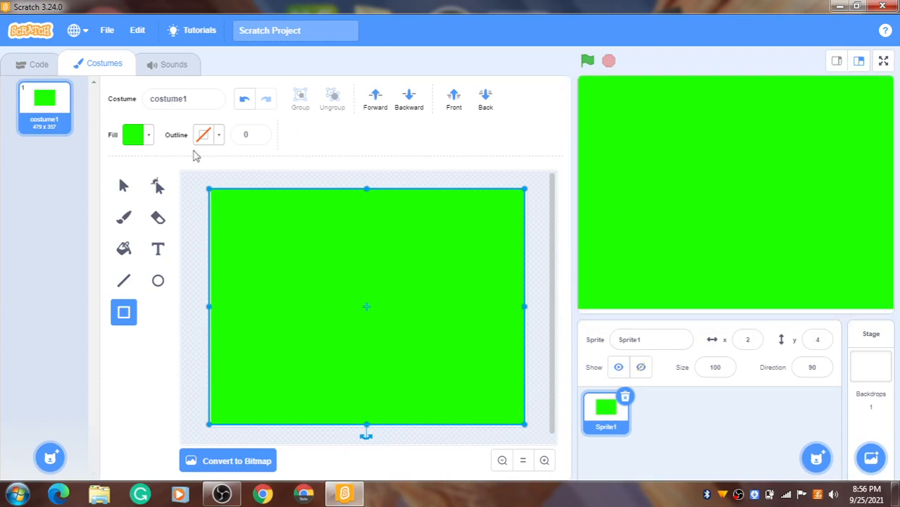
pyautogui.moveTo(318, 266)
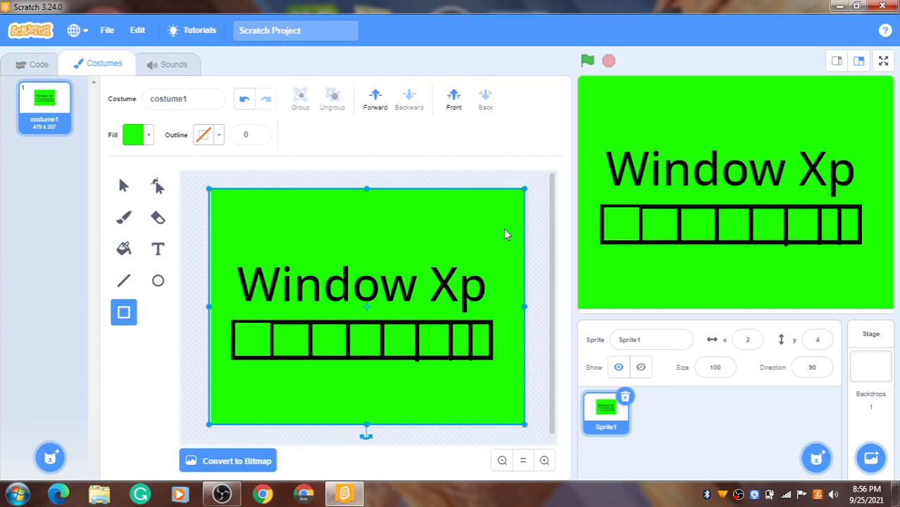
pyautogui.click(135, 134)
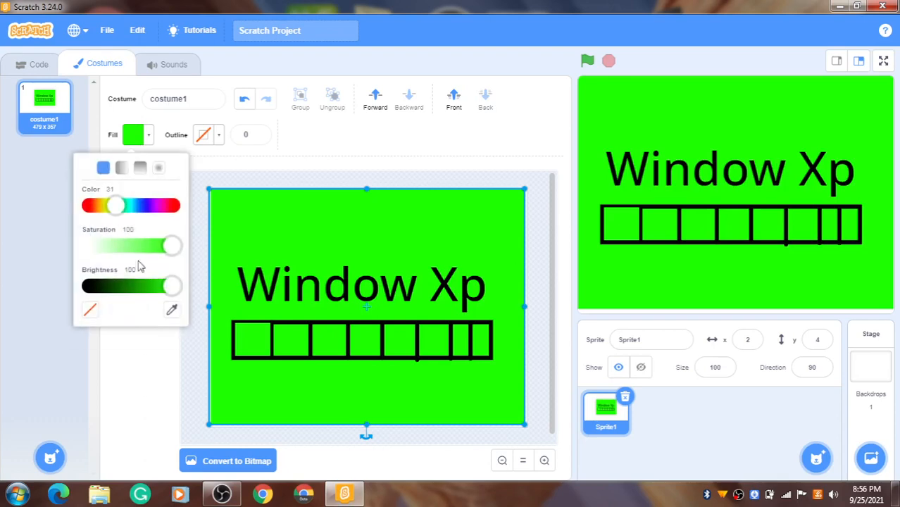
pyautogui.moveTo(173, 286); pyautogui.dragTo(89, 285)
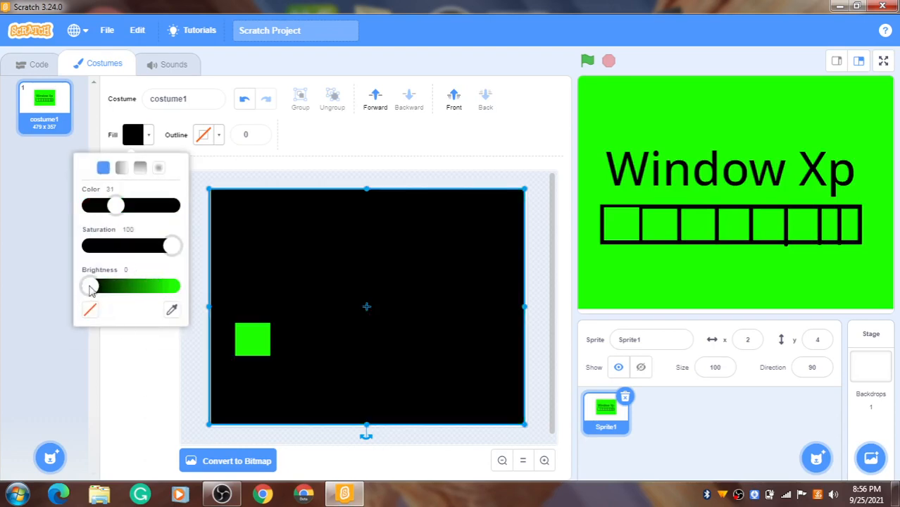
pyautogui.moveTo(90, 285); pyautogui.dragTo(173, 285)
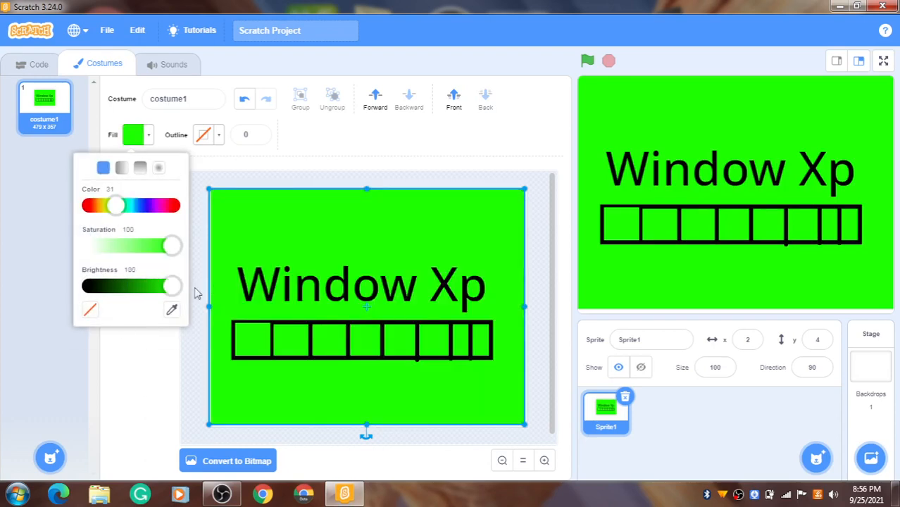
pyautogui.moveTo(173, 286); pyautogui.dragTo(89, 285)
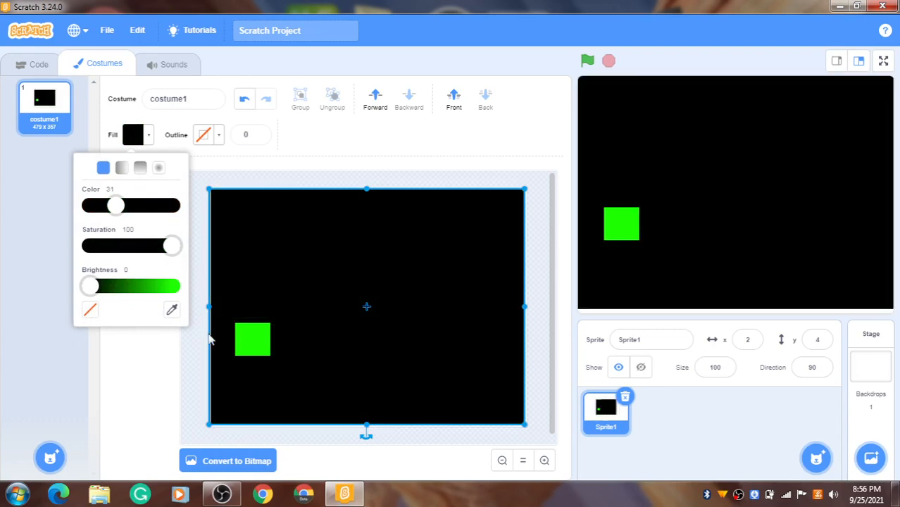
pyautogui.click(306, 233)
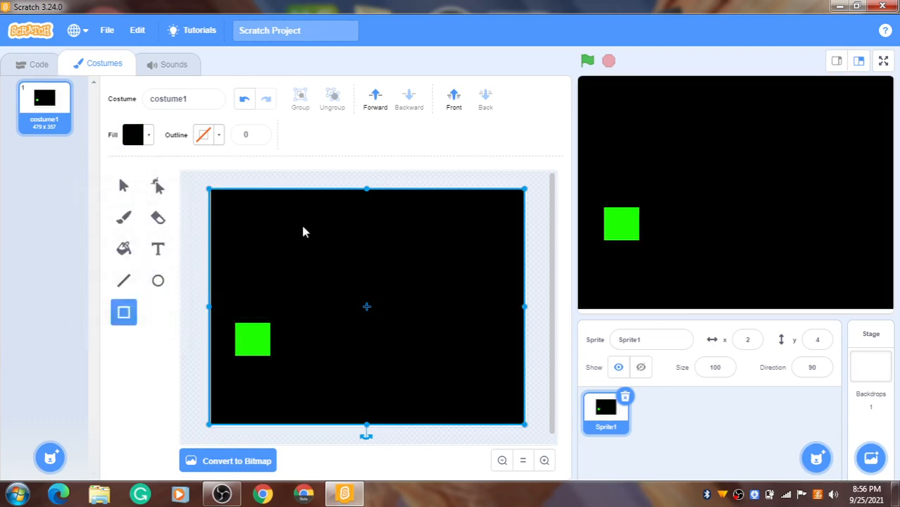
pyautogui.moveTo(161, 279)
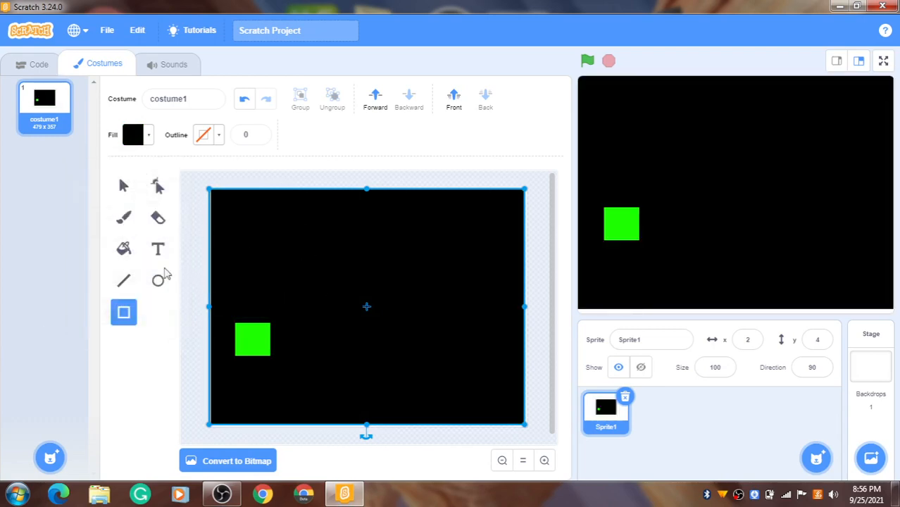
pyautogui.click(133, 134)
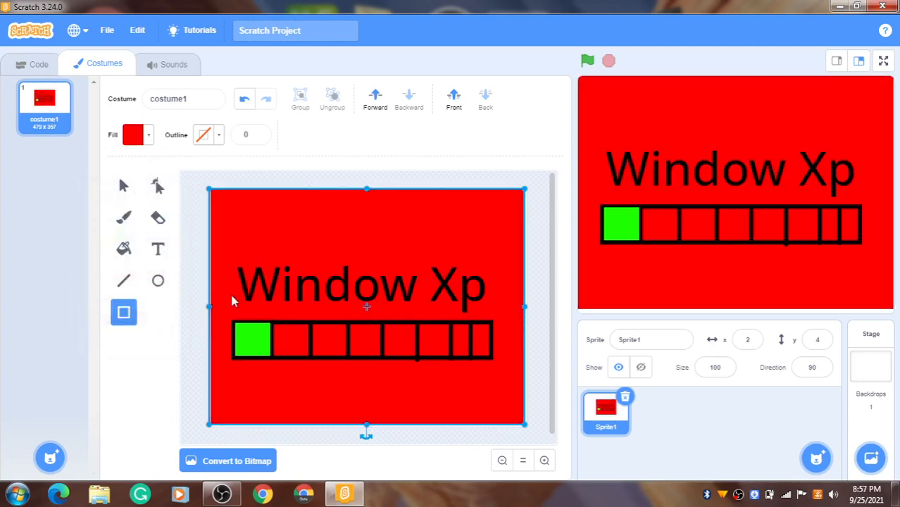
# Make the Window Xp text and bar outline blue, and the background black.
pyautogui.click(361, 285)
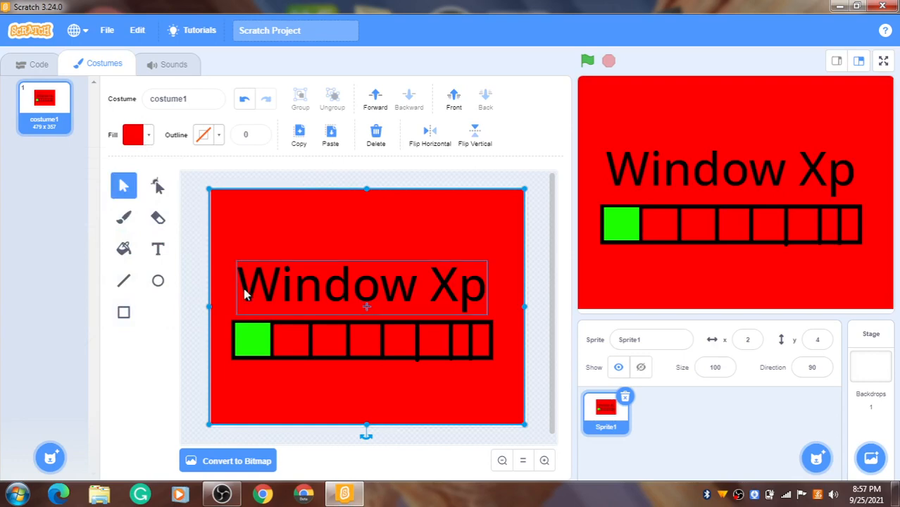
pyautogui.click(133, 134)
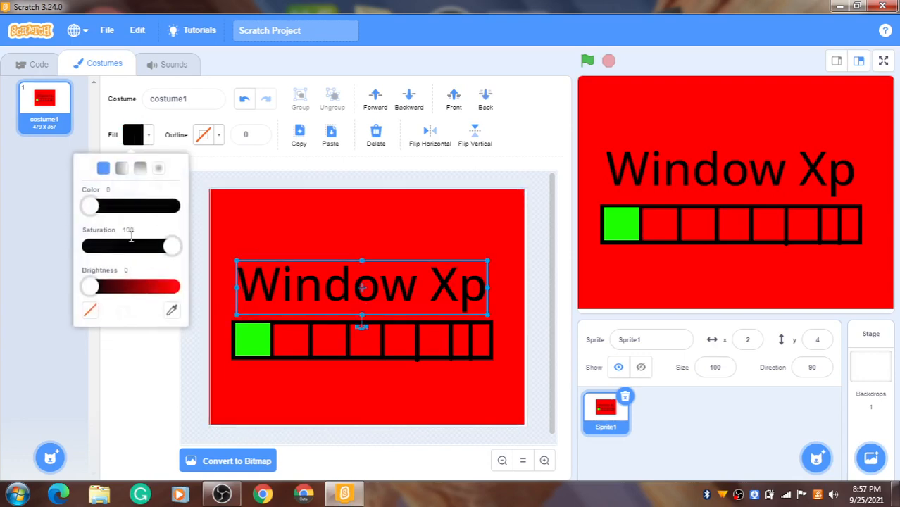
pyautogui.click(89, 285)
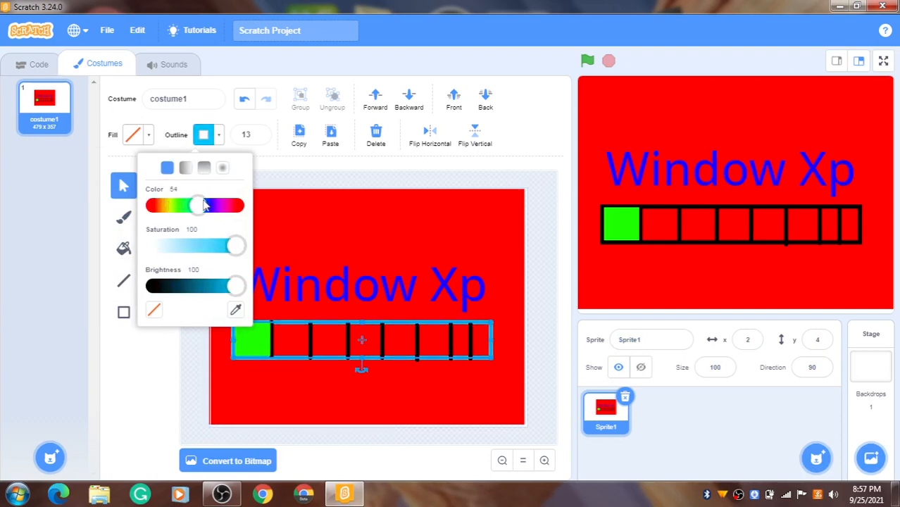
pyautogui.moveTo(196, 205); pyautogui.dragTo(212, 205)
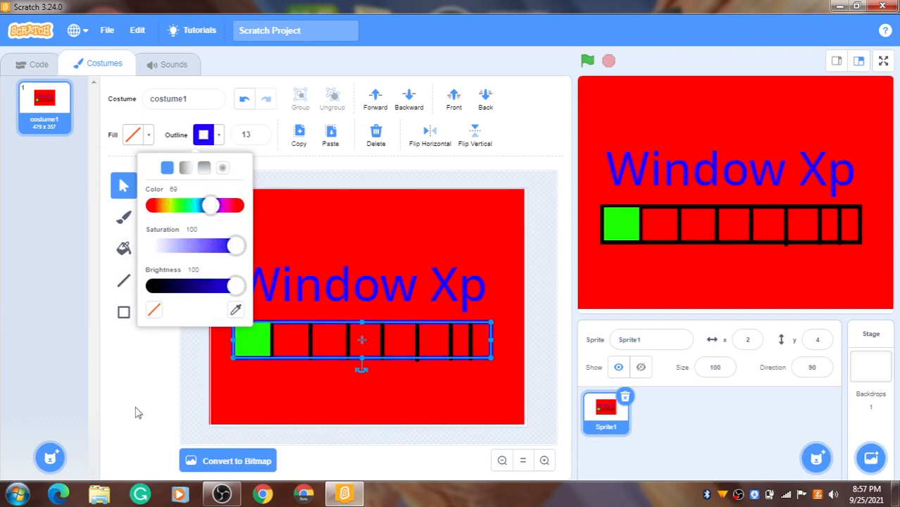
pyautogui.click(233, 216)
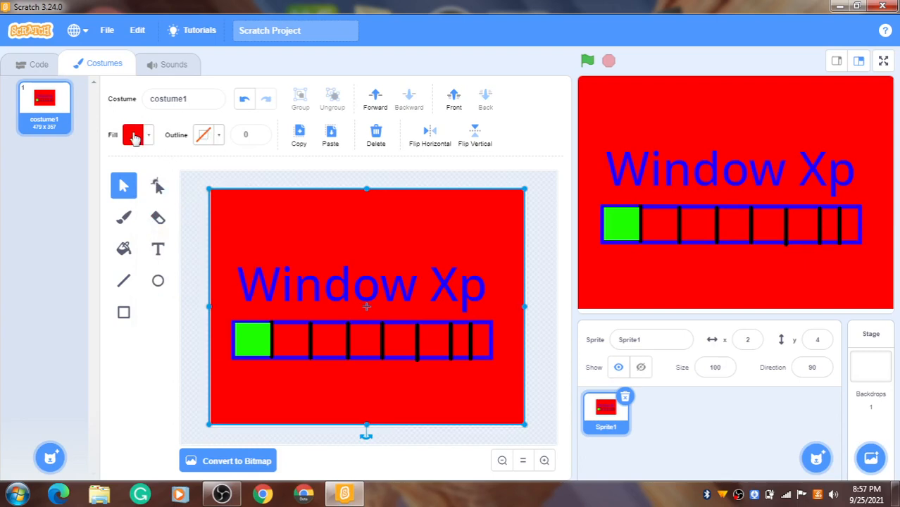
pyautogui.click(134, 135)
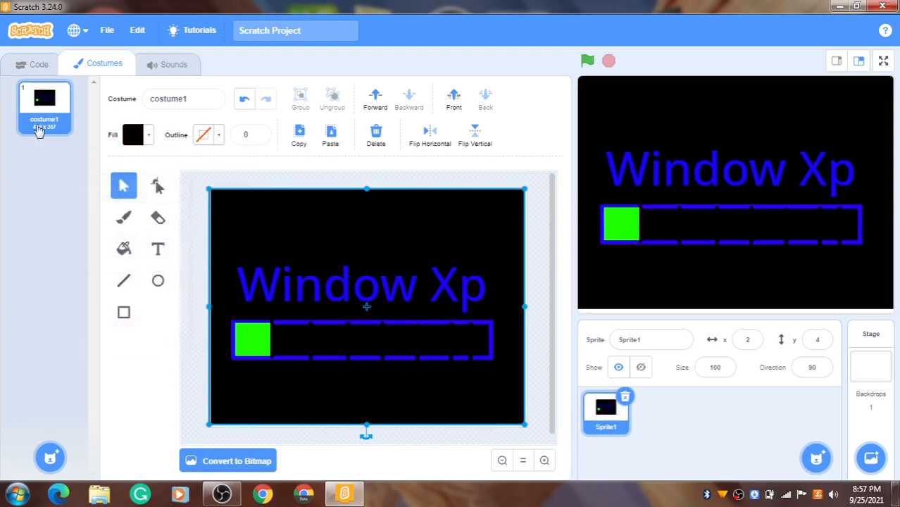
# Duplicate costume1 into costume2 and set the fill colour to bright green.
pyautogui.rightClick(44, 107)
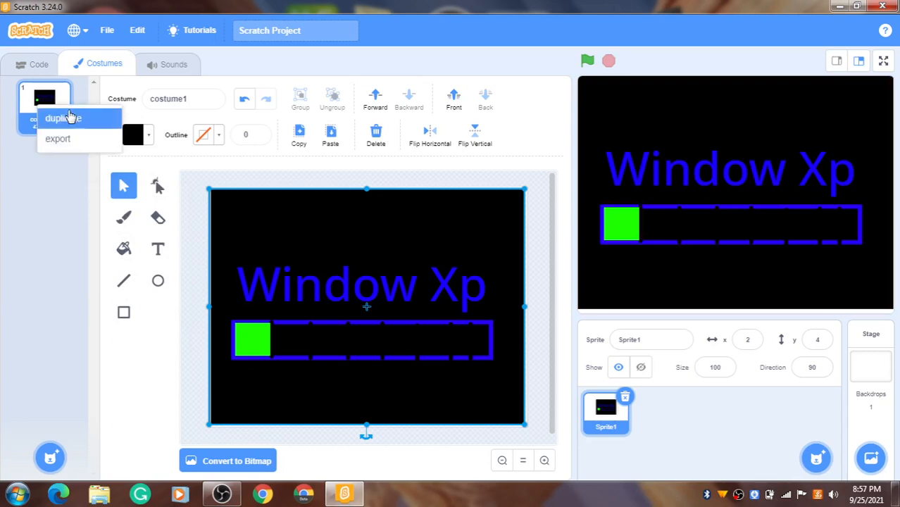
pyautogui.click(63, 118)
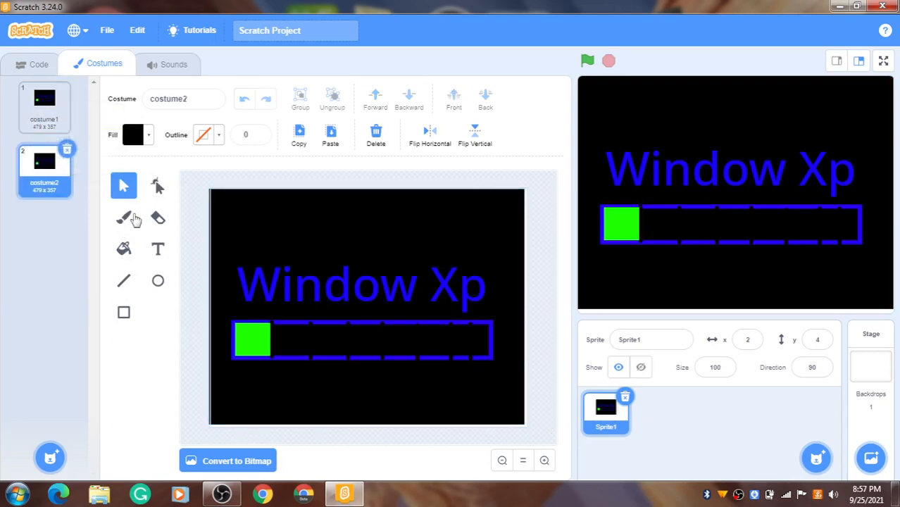
pyautogui.click(123, 312)
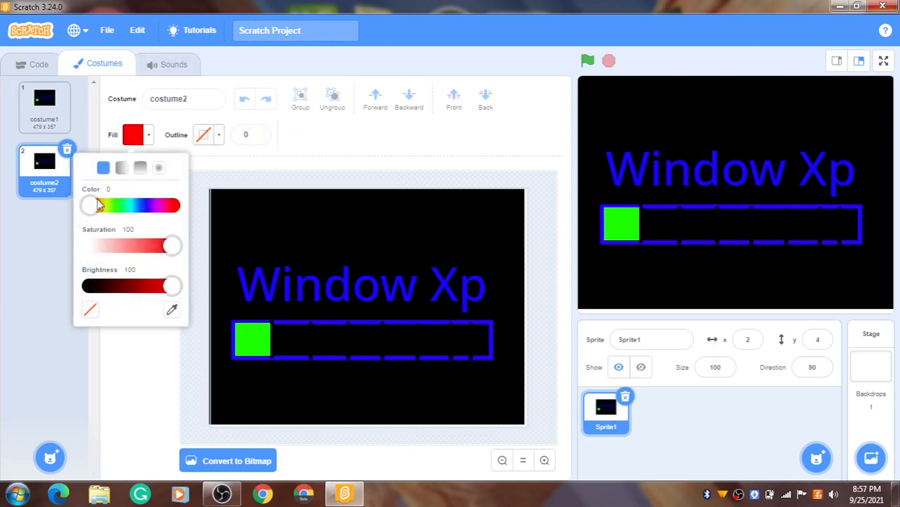
pyautogui.moveTo(87, 205); pyautogui.dragTo(118, 205)
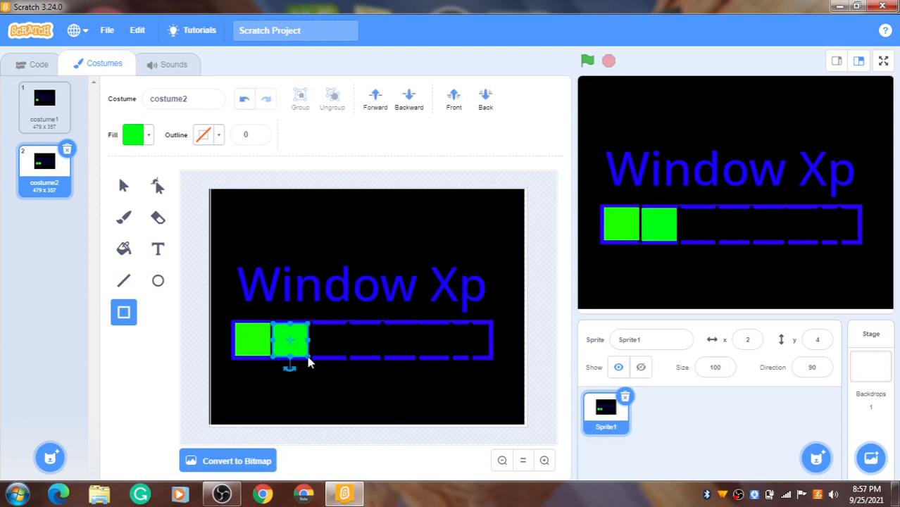
pyautogui.moveTo(282, 315)
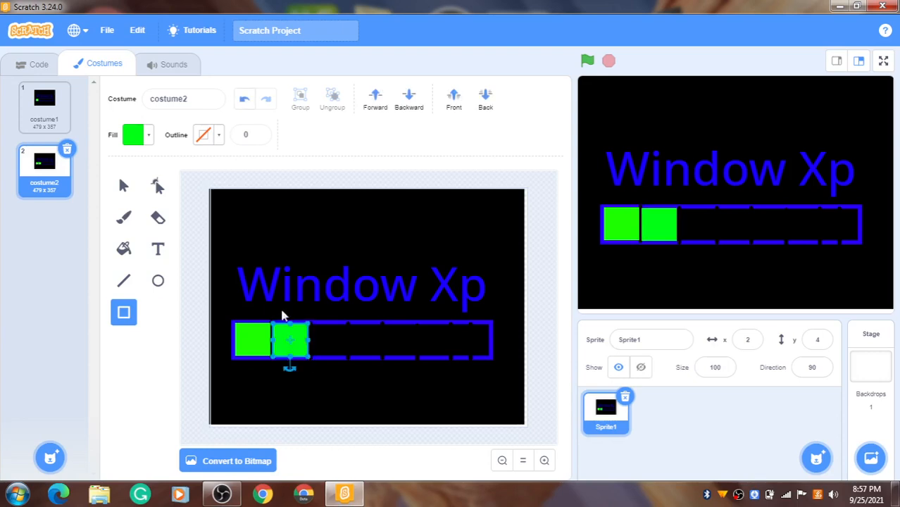
# With the Select tool, drag the green boxes into the first compartments of the loading bar.
pyautogui.click(123, 185)
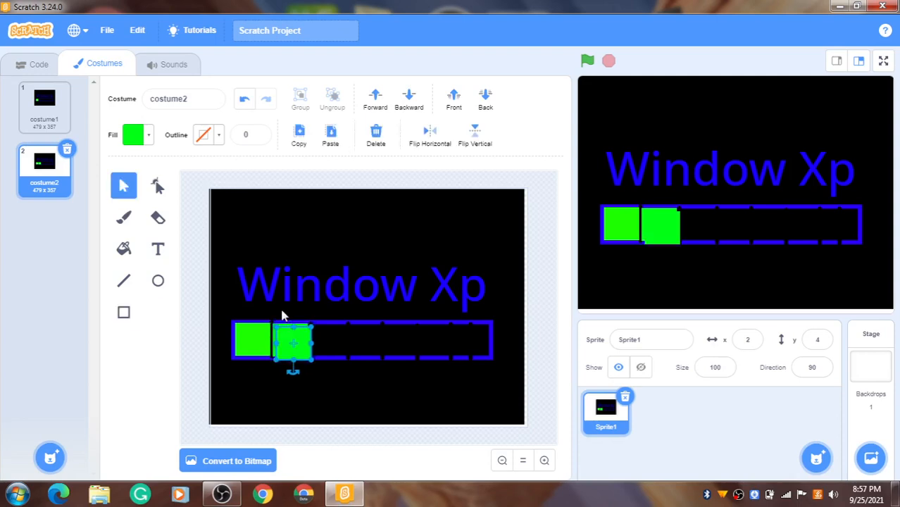
pyautogui.moveTo(292, 342); pyautogui.dragTo(317, 347)
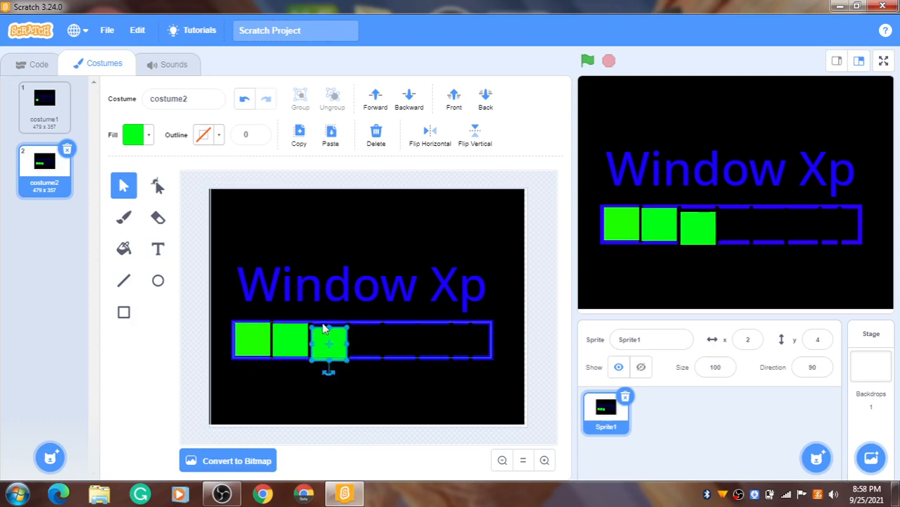
pyautogui.moveTo(328, 341); pyautogui.dragTo(300, 345)
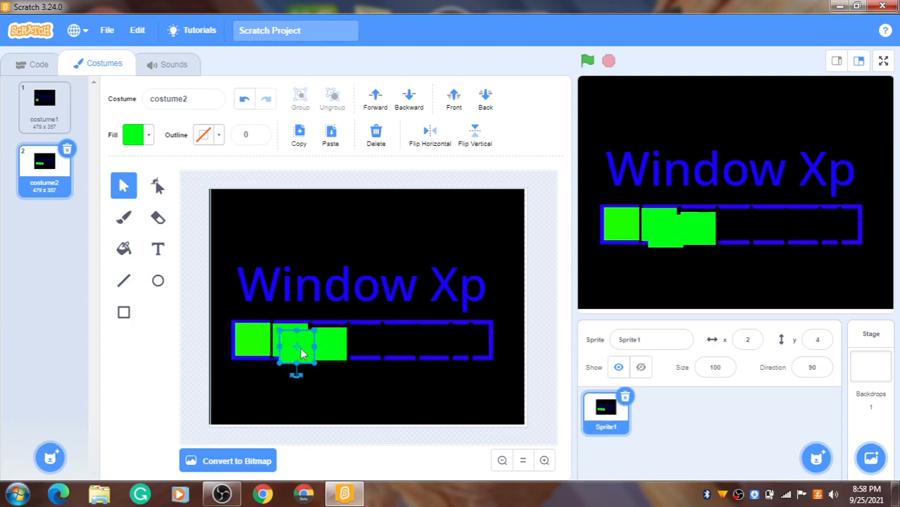
pyautogui.moveTo(296, 343); pyautogui.dragTo(364, 343)
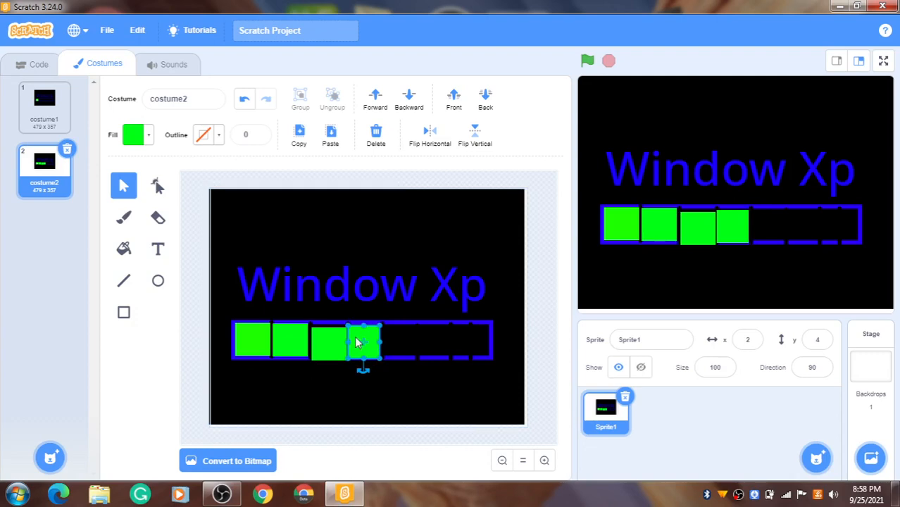
pyautogui.moveTo(373, 348)
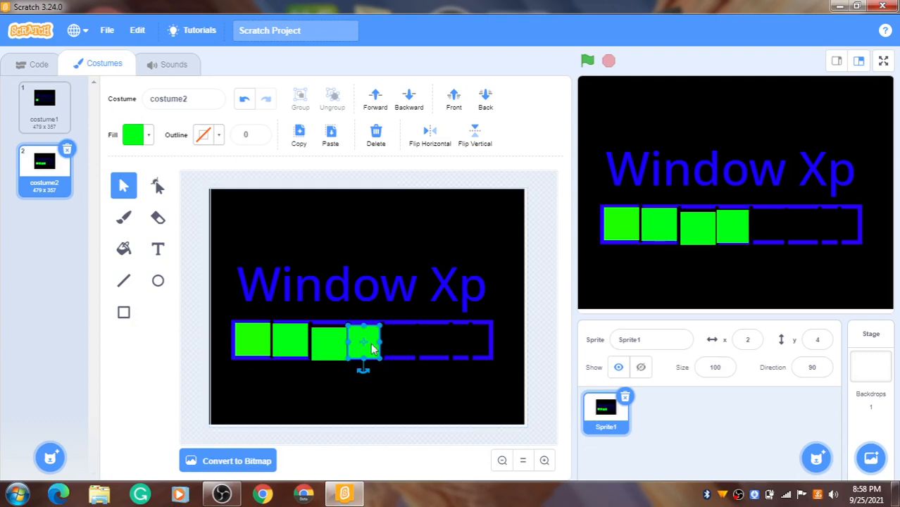
pyautogui.moveTo(364, 341); pyautogui.dragTo(356, 370)
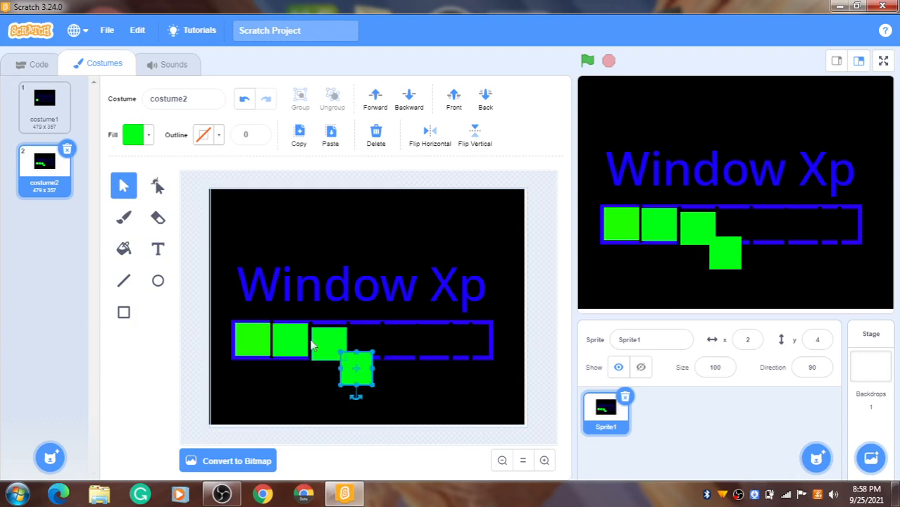
pyautogui.moveTo(355, 369); pyautogui.dragTo(329, 340)
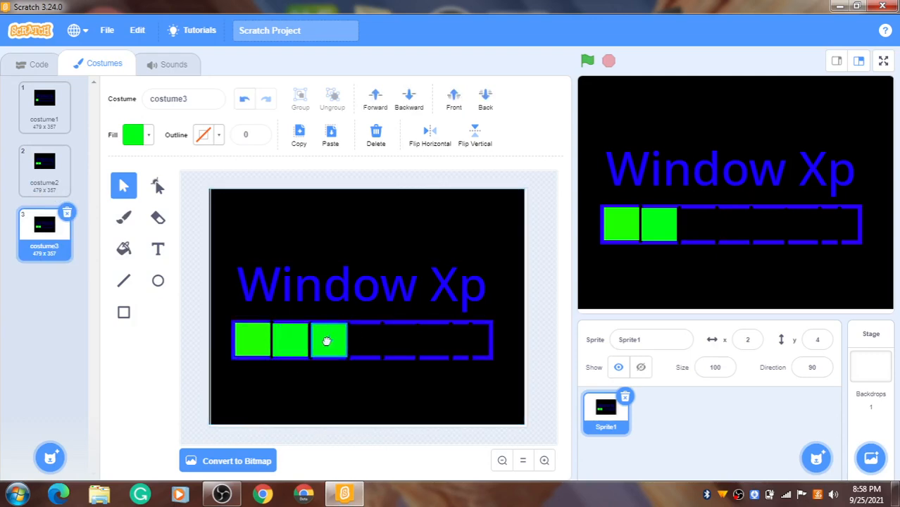
# Duplicate the third costume into costume4 and bring up the fourth costume's options.
pyautogui.rightClick(44, 223)
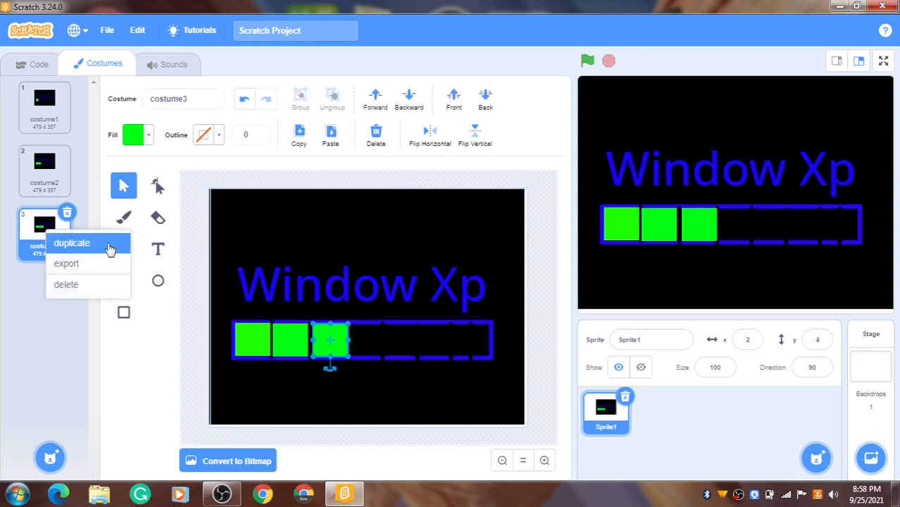
pyautogui.click(72, 242)
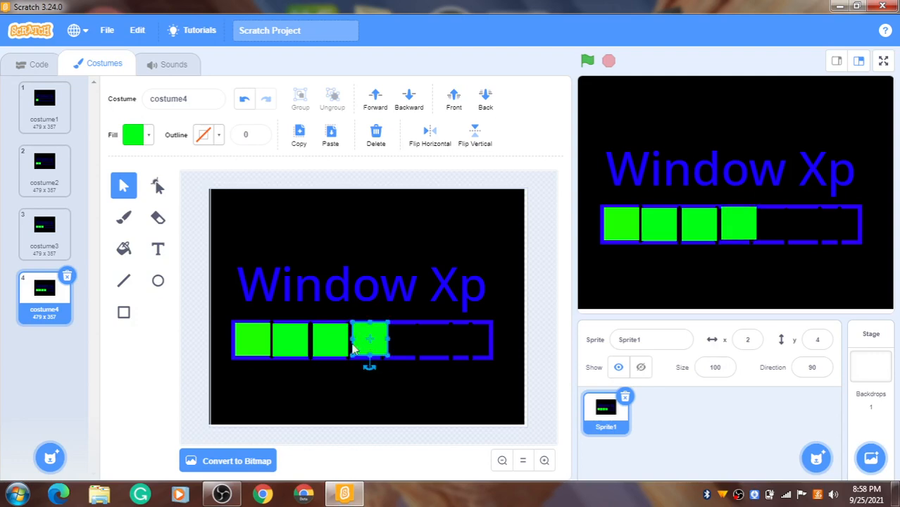
pyautogui.moveTo(387, 339)
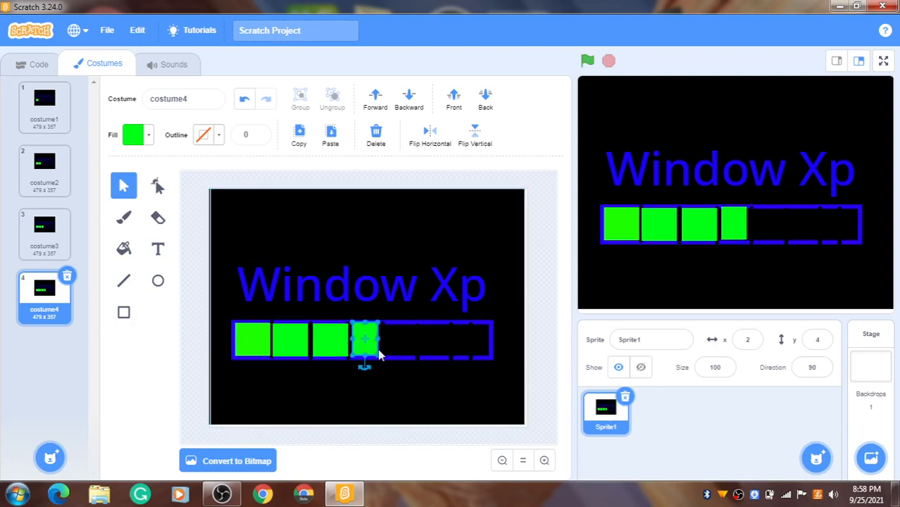
pyautogui.moveTo(178, 283)
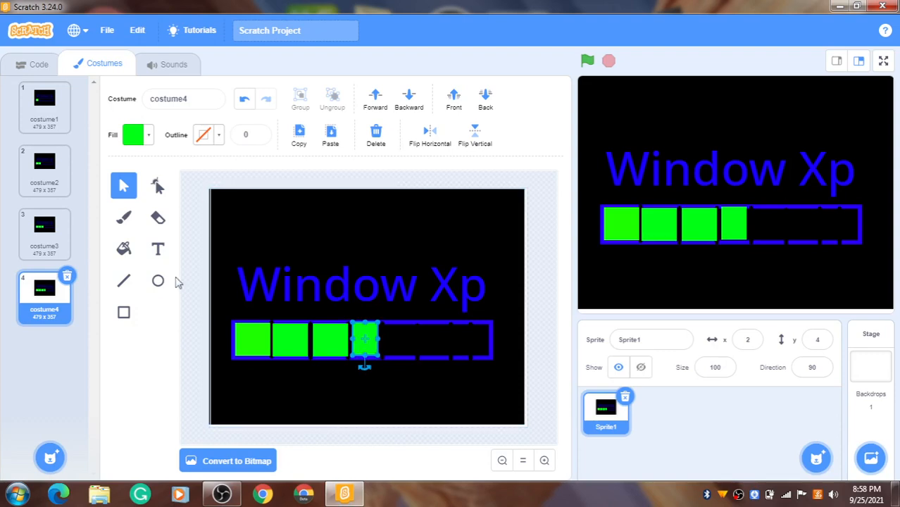
pyautogui.rightClick(44, 296)
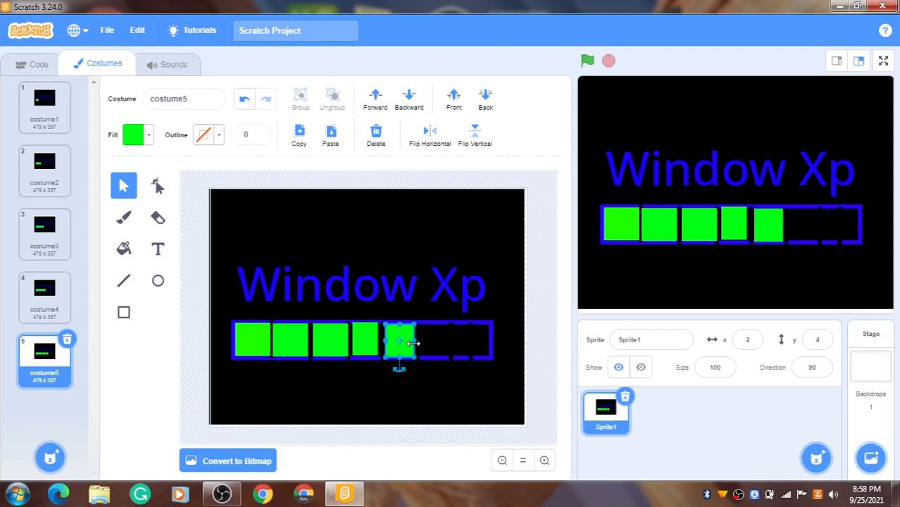
# Duplicate the fifth costume and settle its sixth green block into place.
pyautogui.rightClick(45, 359)
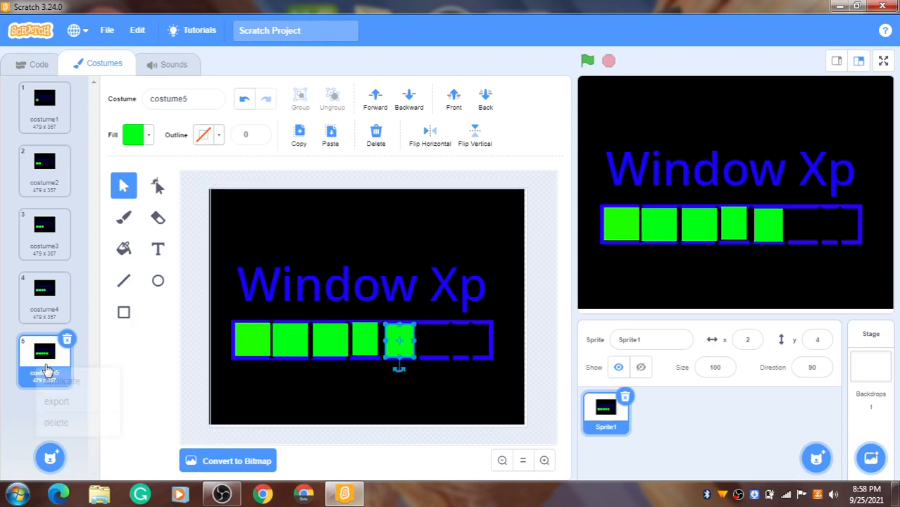
pyautogui.click(57, 380)
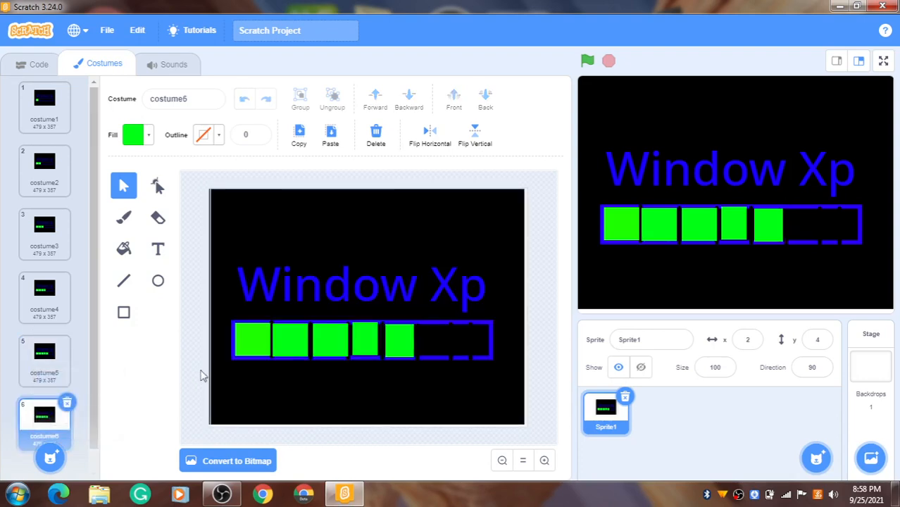
pyautogui.click(291, 340)
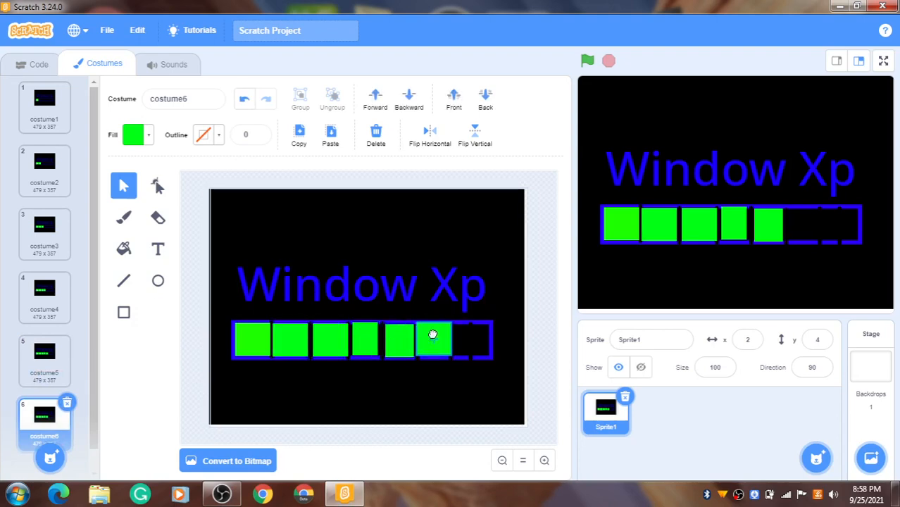
pyautogui.click(433, 340)
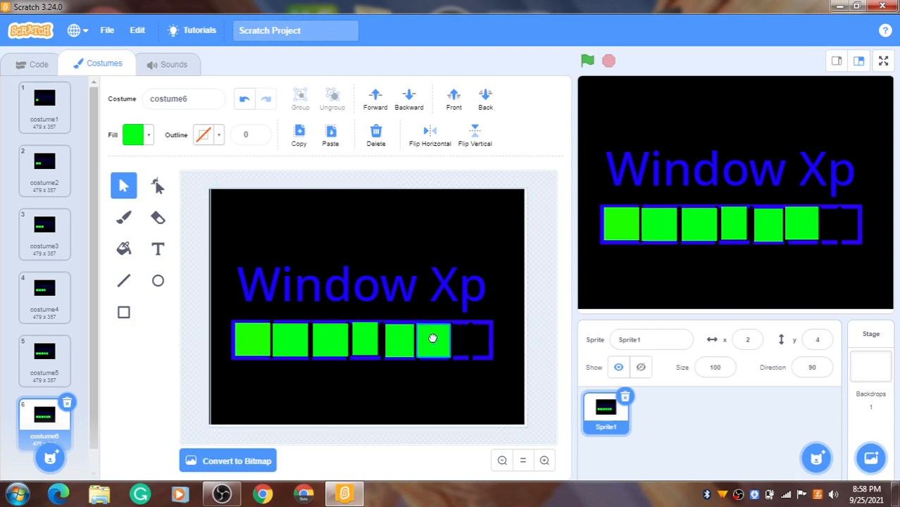
pyautogui.click(433, 340)
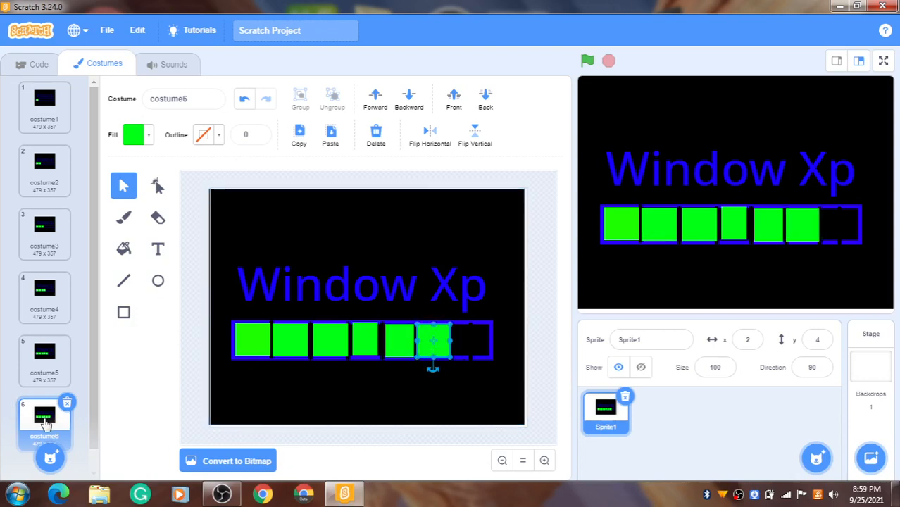
# Copy costume6 into costume7 and fit a green block into the seventh slot.
pyautogui.click(330, 134)
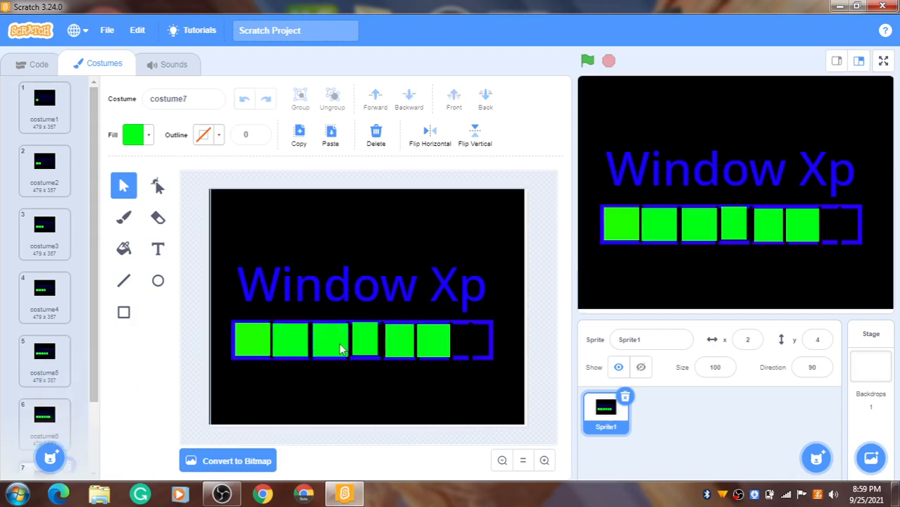
pyautogui.click(291, 341)
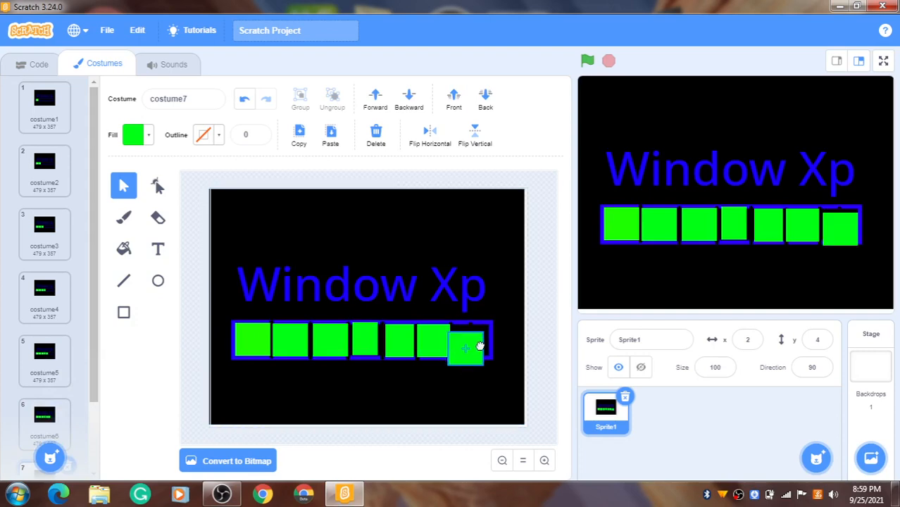
pyautogui.moveTo(469, 348); pyautogui.dragTo(468, 340)
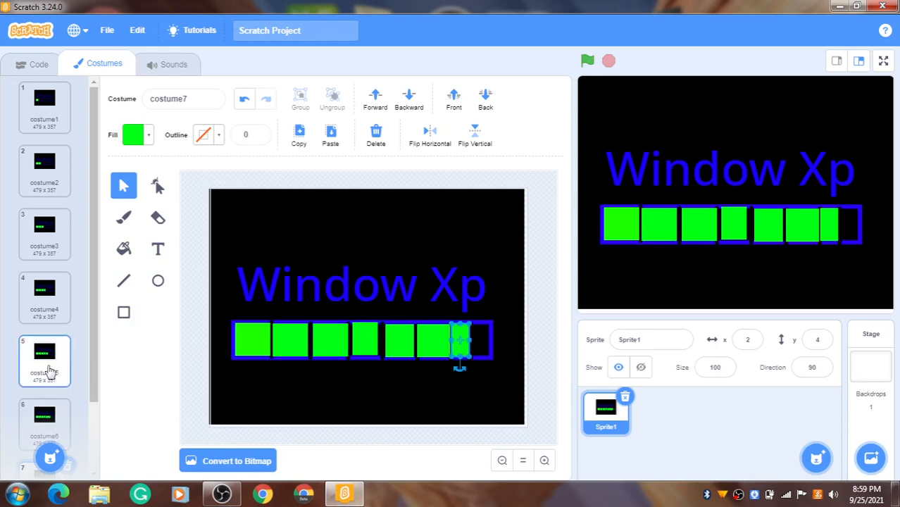
# Duplicate costume7, fill costume8's last slot with a green block, then select costume1.
pyautogui.rightClick(44, 401)
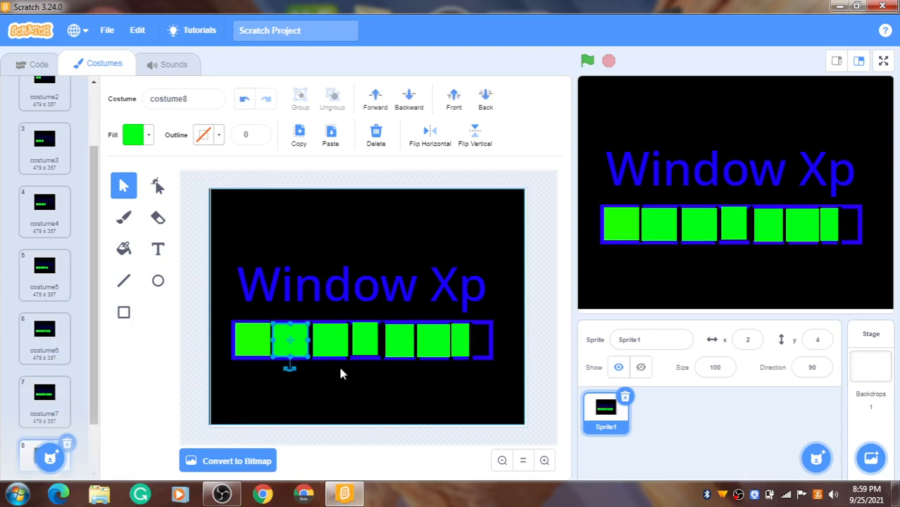
pyautogui.click(489, 343)
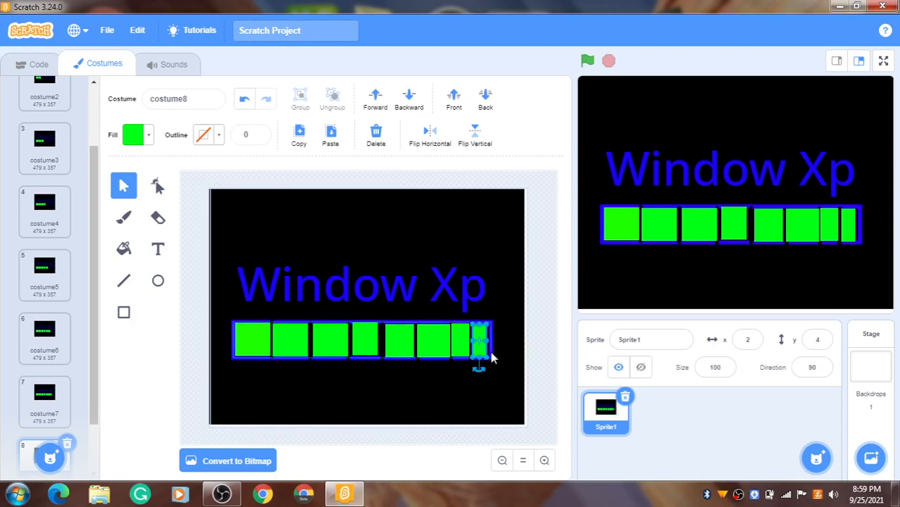
pyautogui.scroll(3)
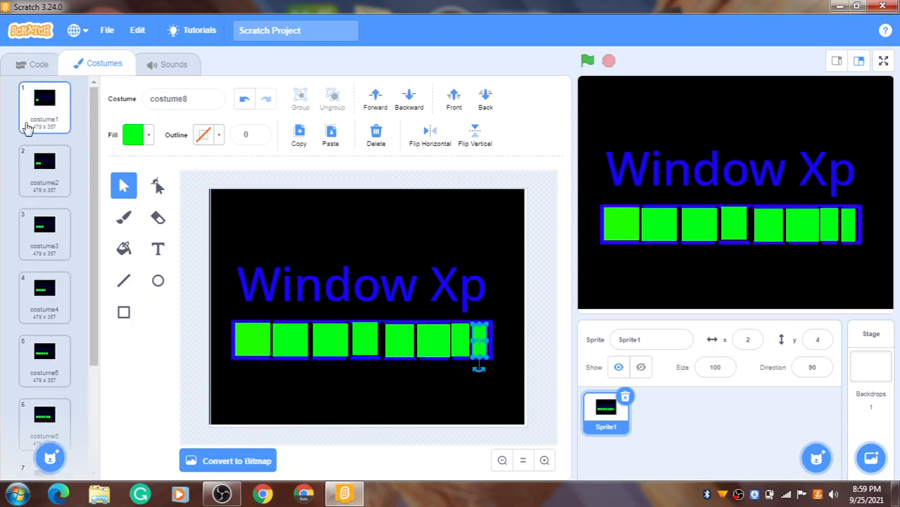
pyautogui.click(38, 64)
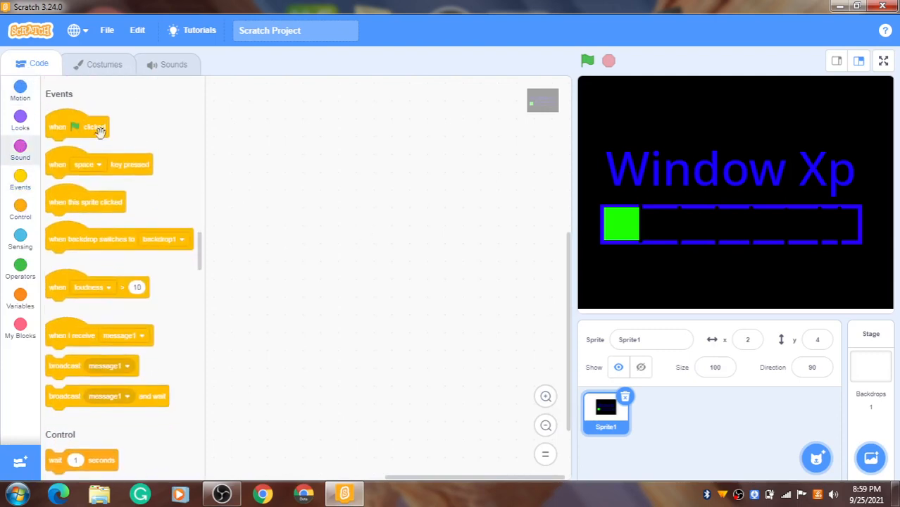
# Build a 'when green flag clicked' script with 'next costume' and run it.
pyautogui.moveTo(86, 126); pyautogui.dragTo(401, 187)
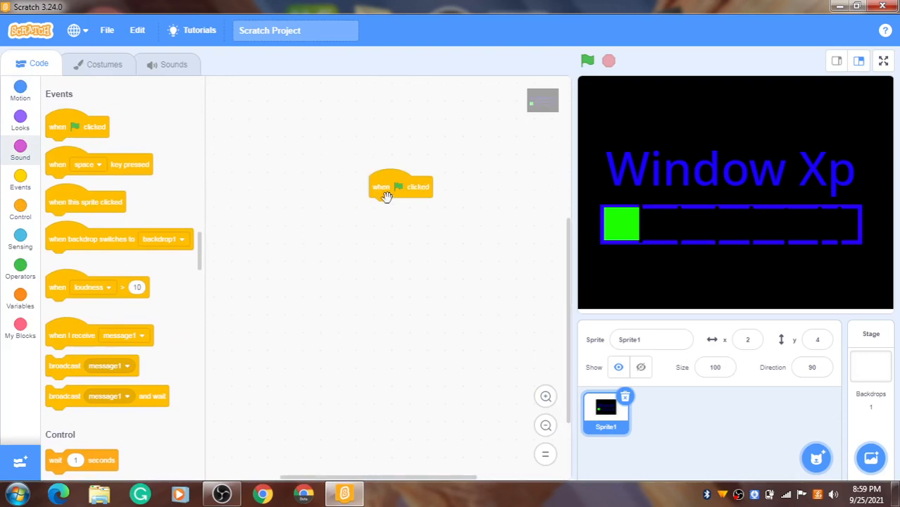
pyautogui.moveTo(400, 187); pyautogui.dragTo(406, 267)
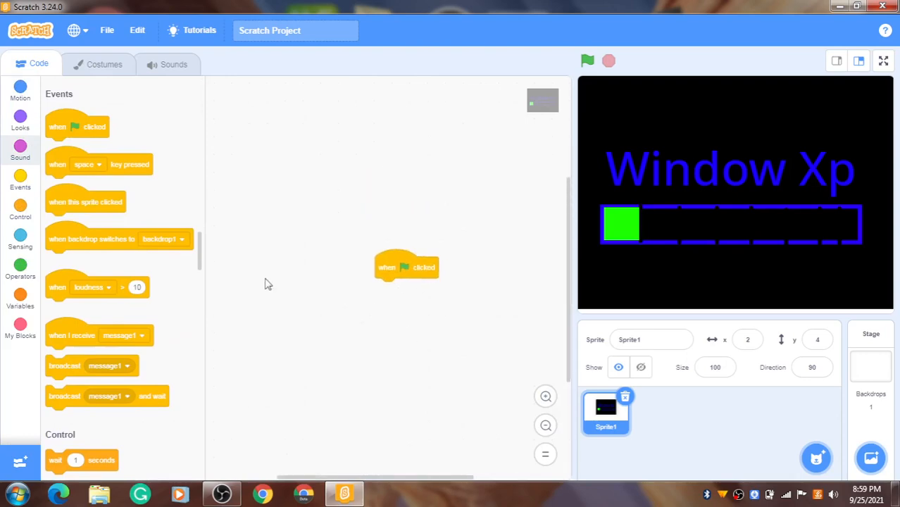
pyautogui.click(20, 116)
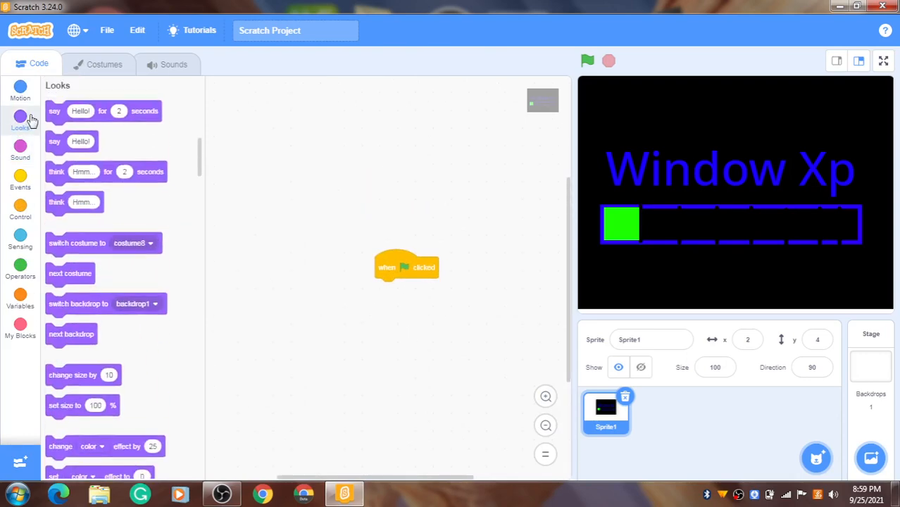
pyautogui.moveTo(70, 273); pyautogui.dragTo(401, 288)
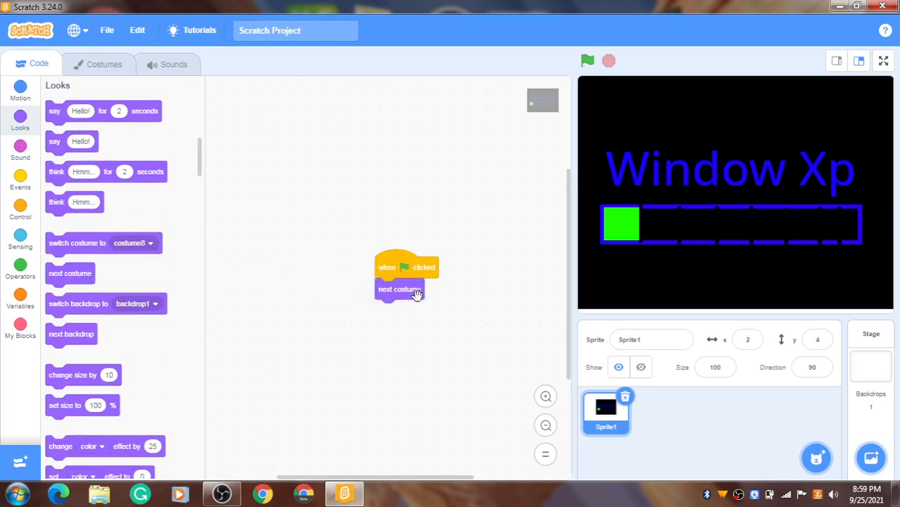
pyautogui.moveTo(385, 314)
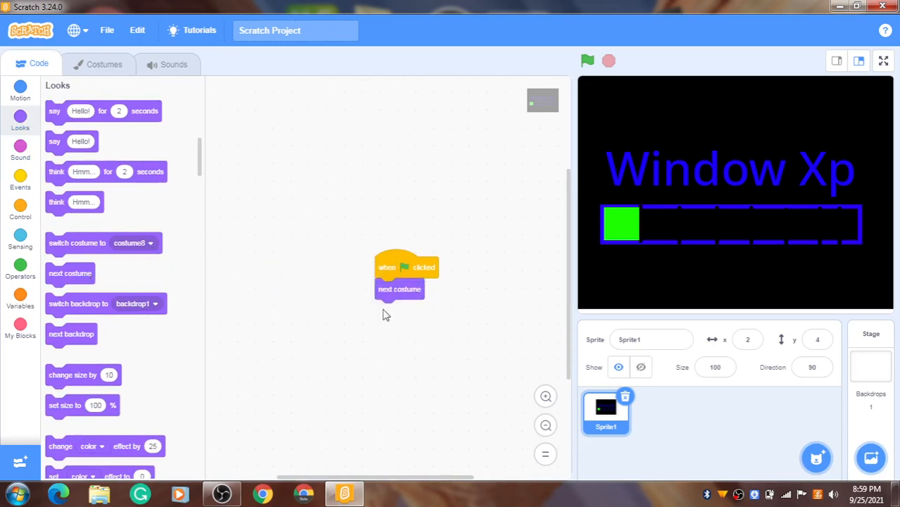
pyautogui.click(587, 60)
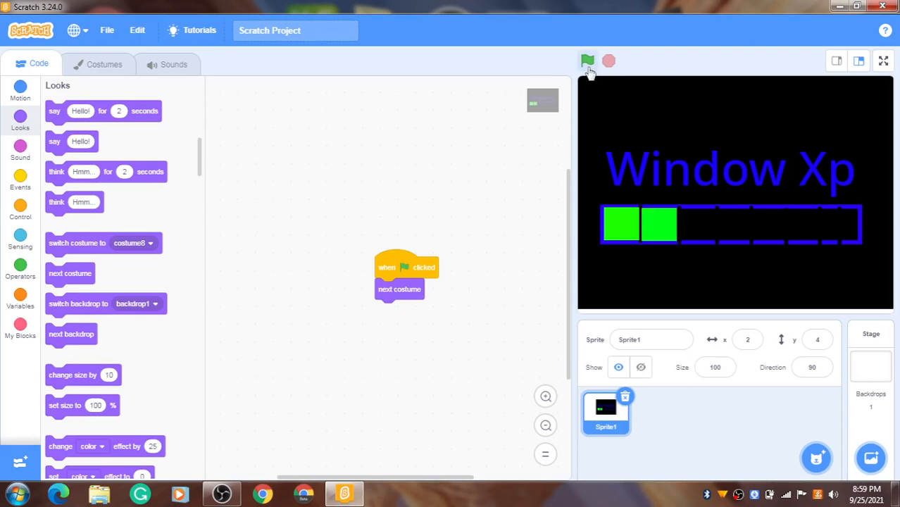
pyautogui.moveTo(608, 68)
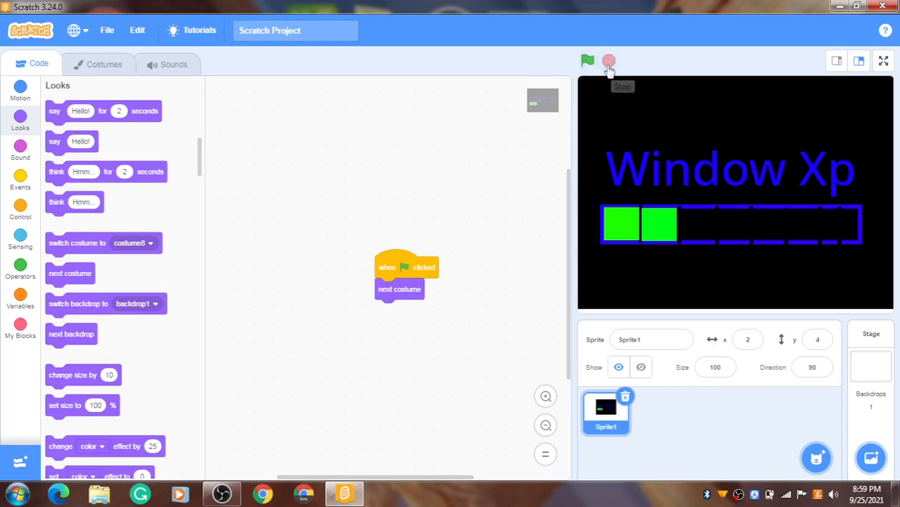
pyautogui.moveTo(389, 292)
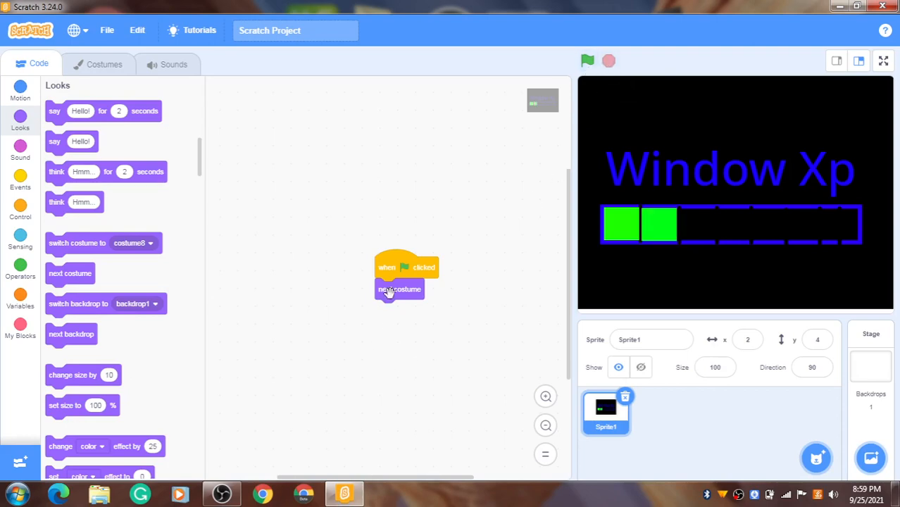
# Insert 'switch costume to costume1' between the green-flag hat and 'next costume'.
pyautogui.moveTo(400, 289); pyautogui.dragTo(384, 347)
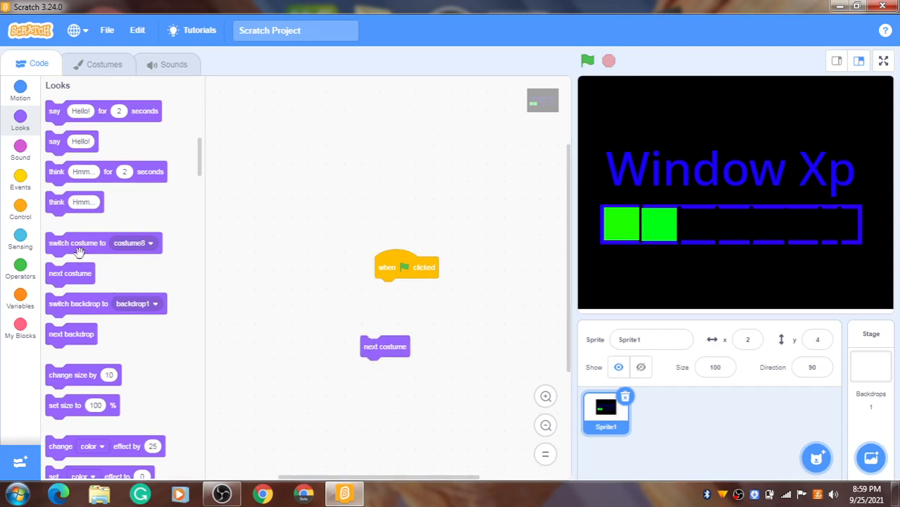
pyautogui.moveTo(77, 243); pyautogui.dragTo(406, 289)
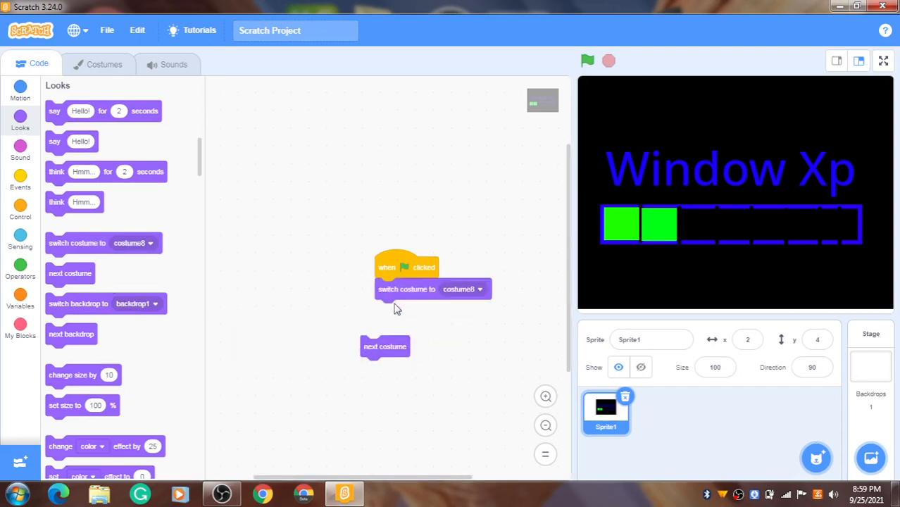
pyautogui.click(462, 289)
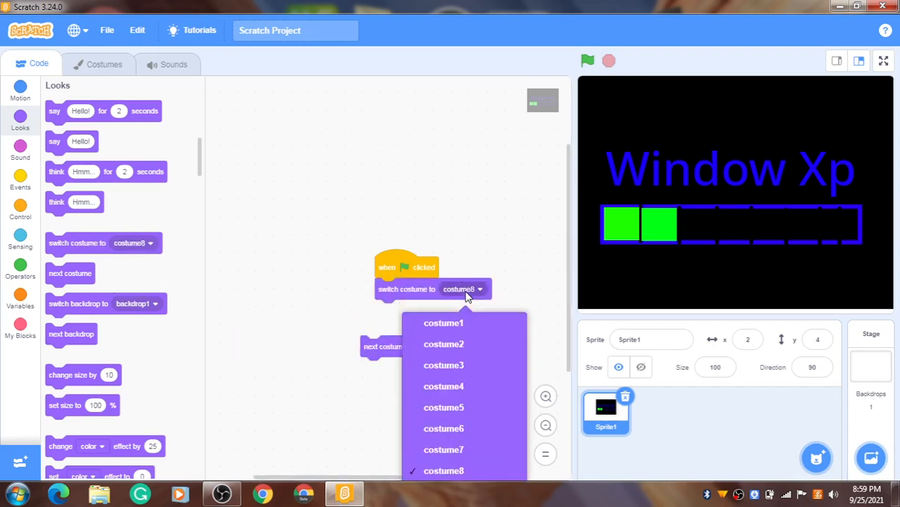
pyautogui.click(443, 323)
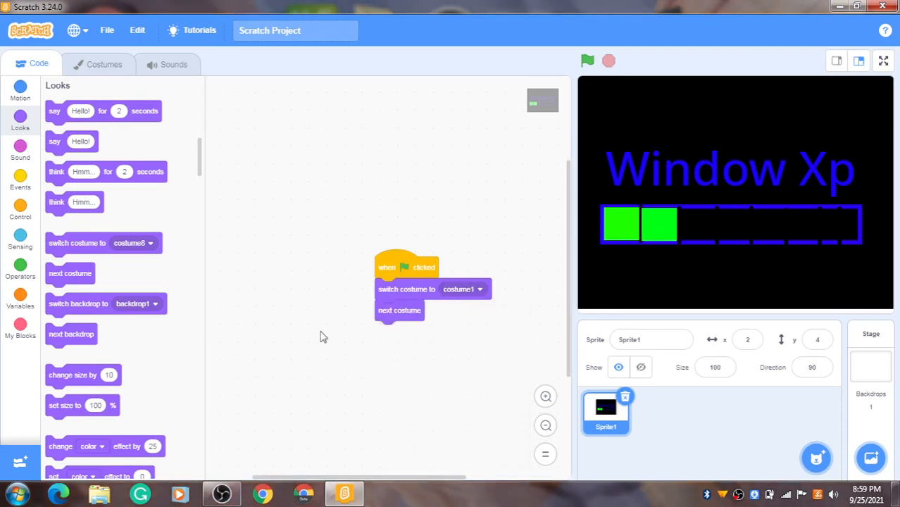
pyautogui.moveTo(301, 298)
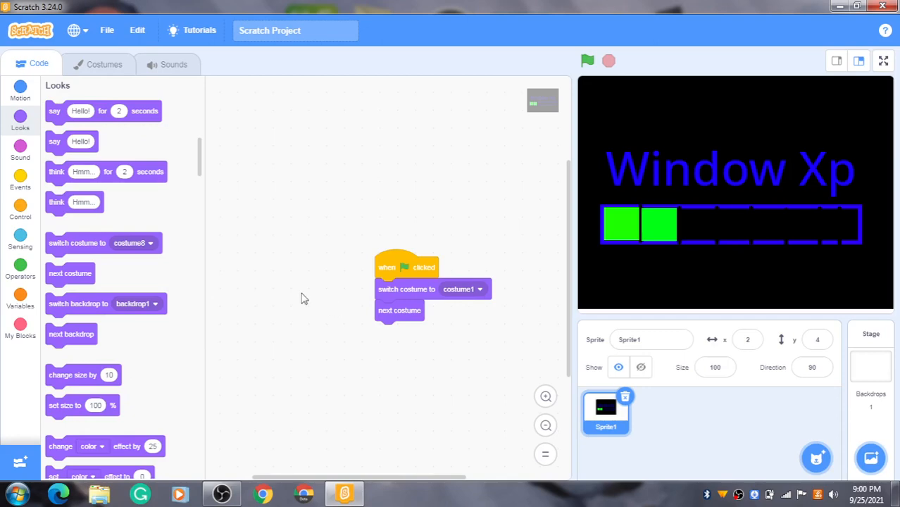
# Wrap 'next costume' in a forever loop and test the timing with the green flag.
pyautogui.click(20, 210)
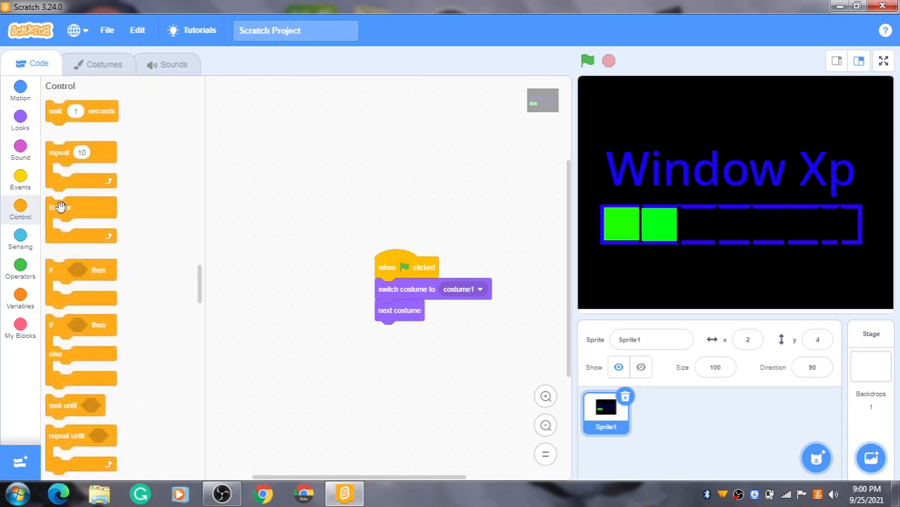
pyautogui.moveTo(80, 206); pyautogui.dragTo(391, 310)
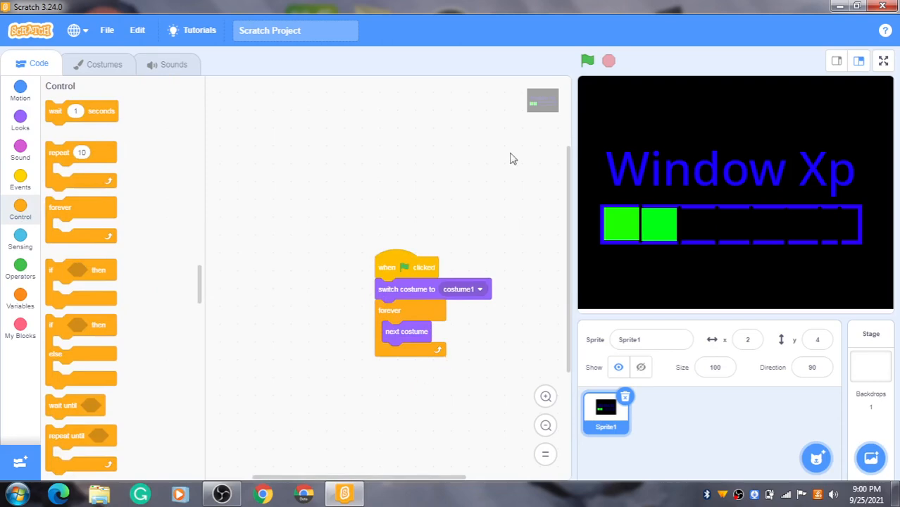
pyautogui.click(587, 61)
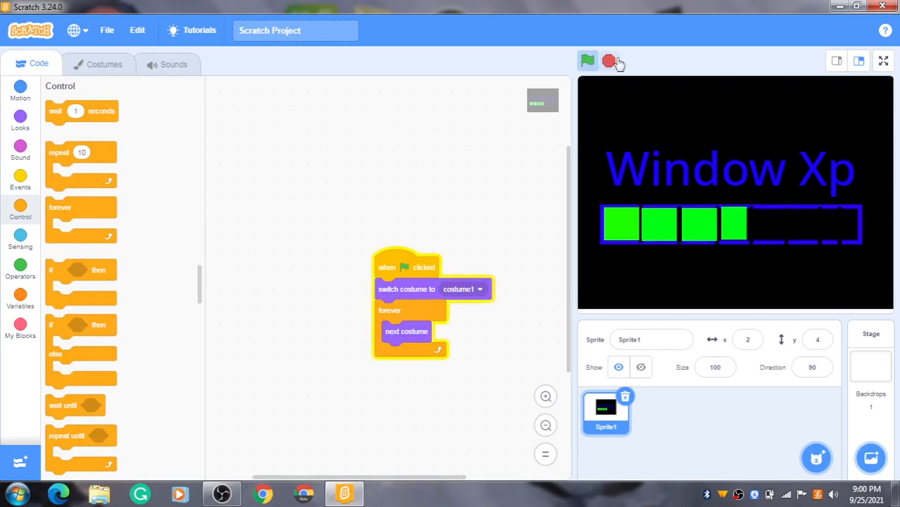
pyautogui.click(609, 61)
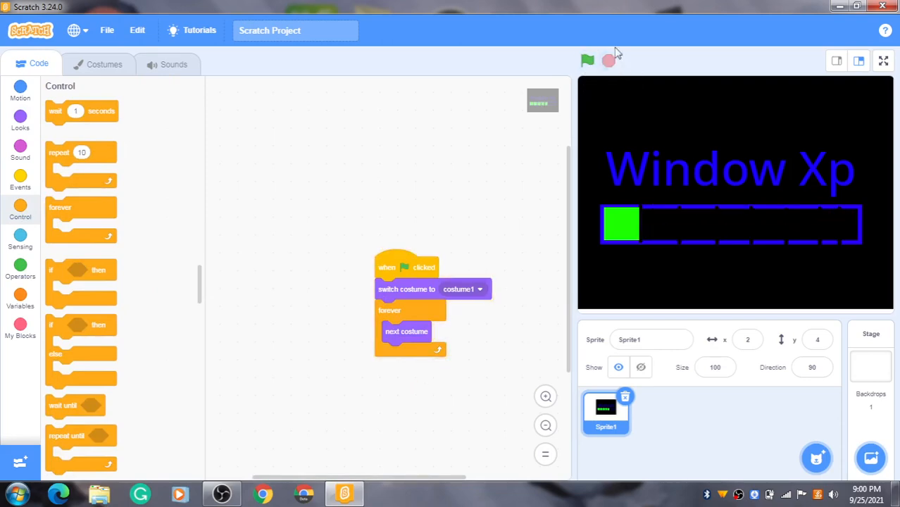
pyautogui.moveTo(383, 345)
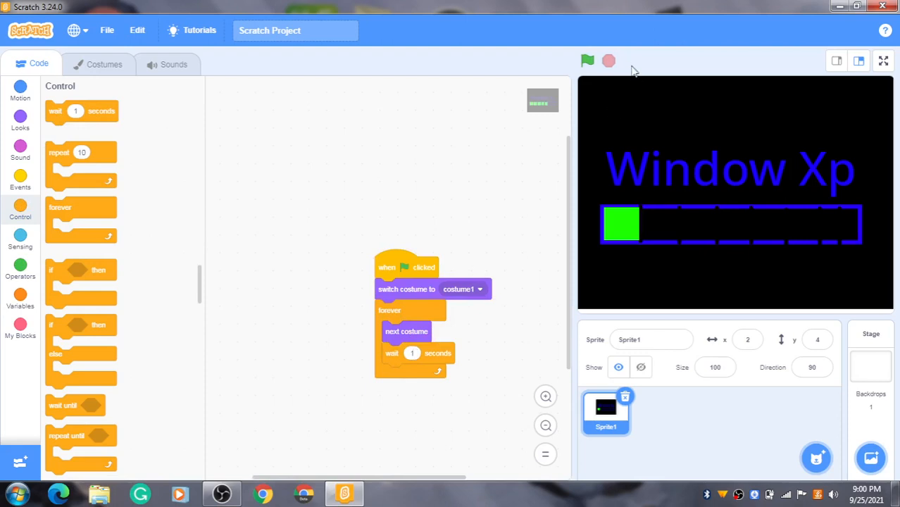
pyautogui.click(588, 60)
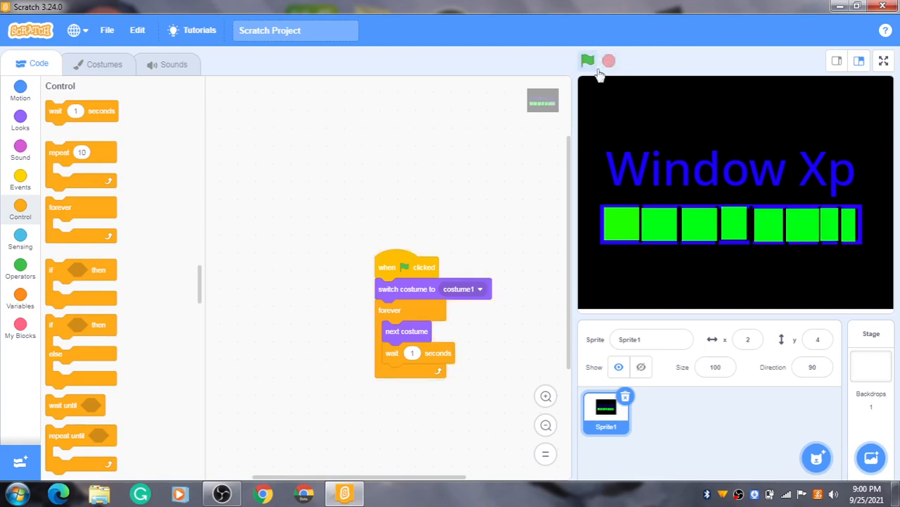
pyautogui.click(609, 61)
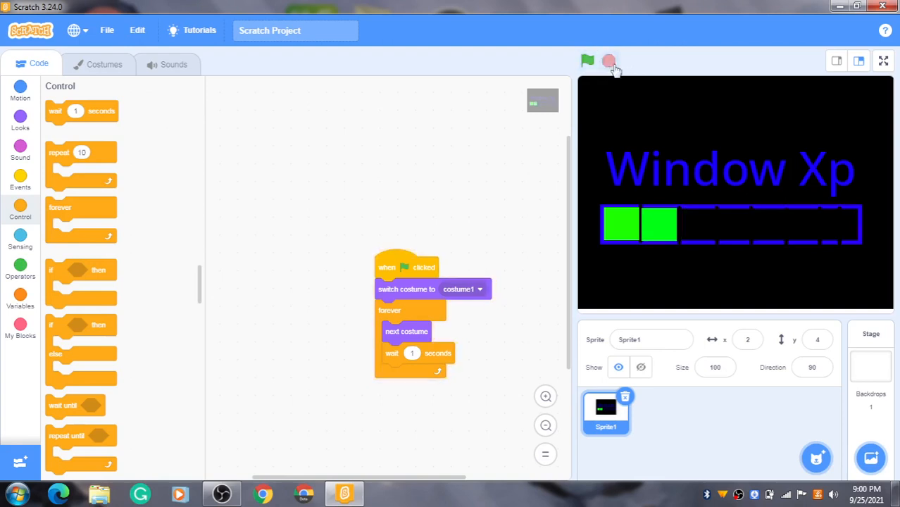
pyautogui.moveTo(637, 194)
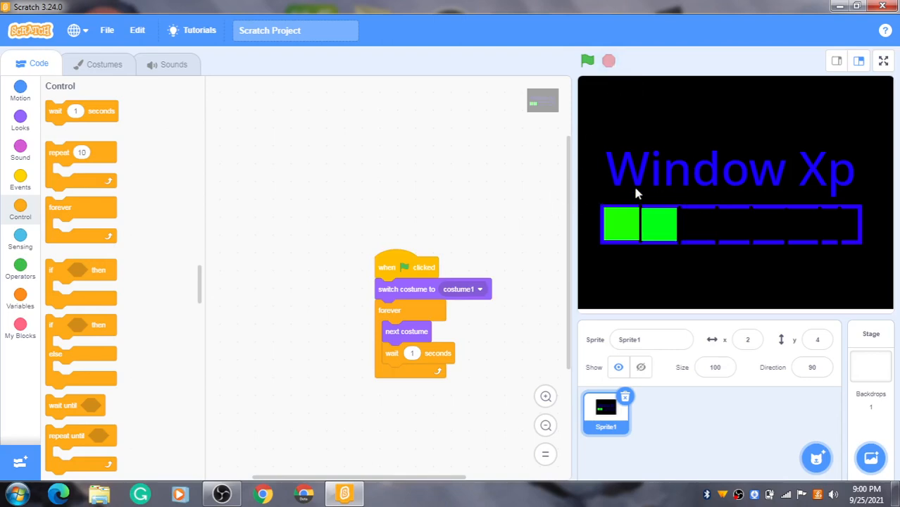
pyautogui.moveTo(611, 114)
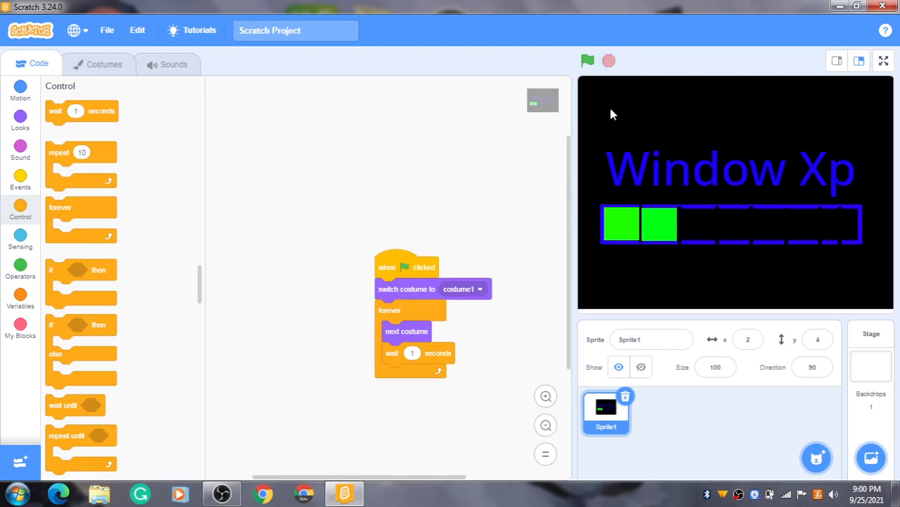
pyautogui.moveTo(662, 222)
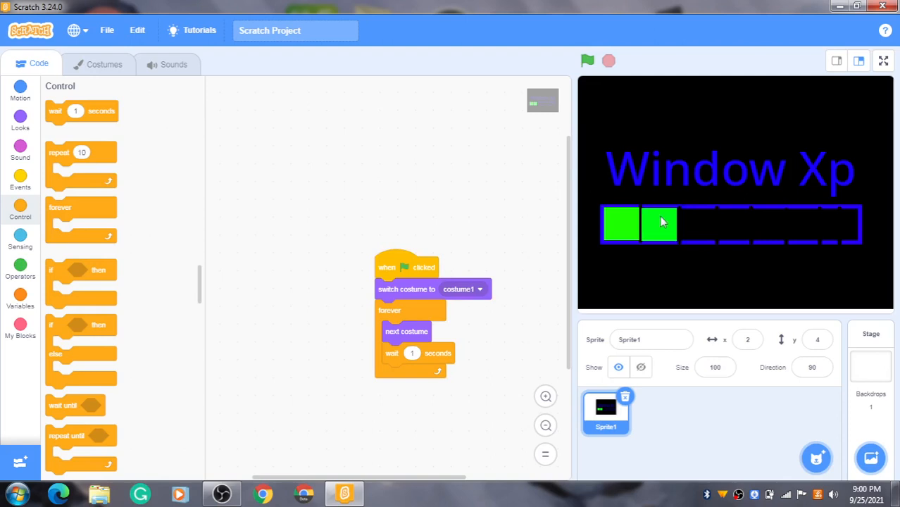
pyautogui.moveTo(740, 216)
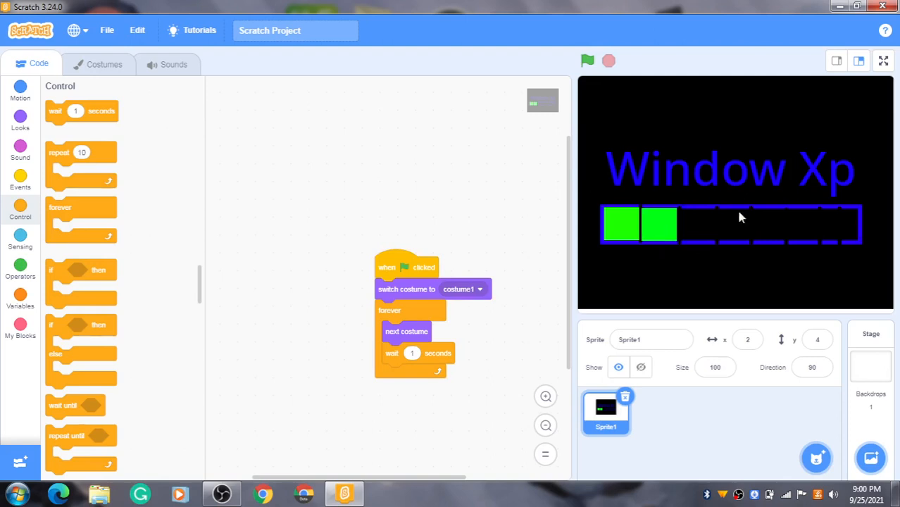
pyautogui.moveTo(292, 436)
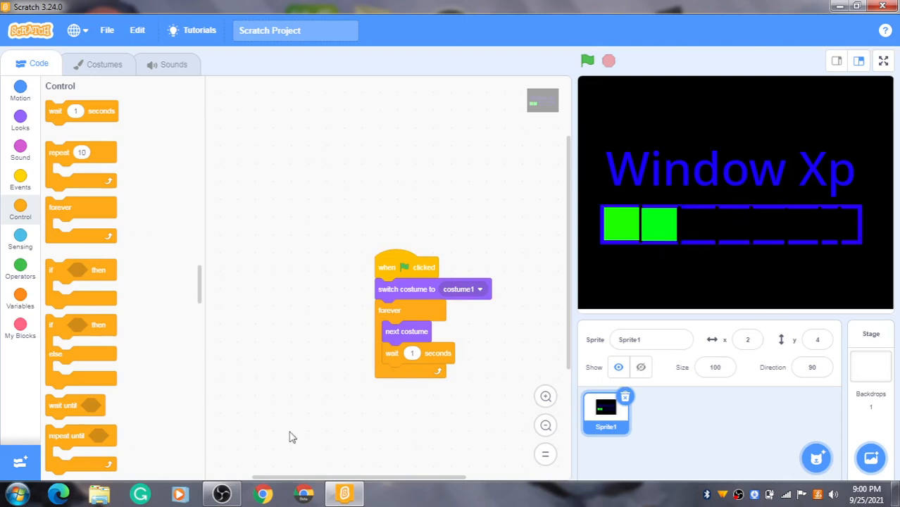
pyautogui.moveTo(50, 183)
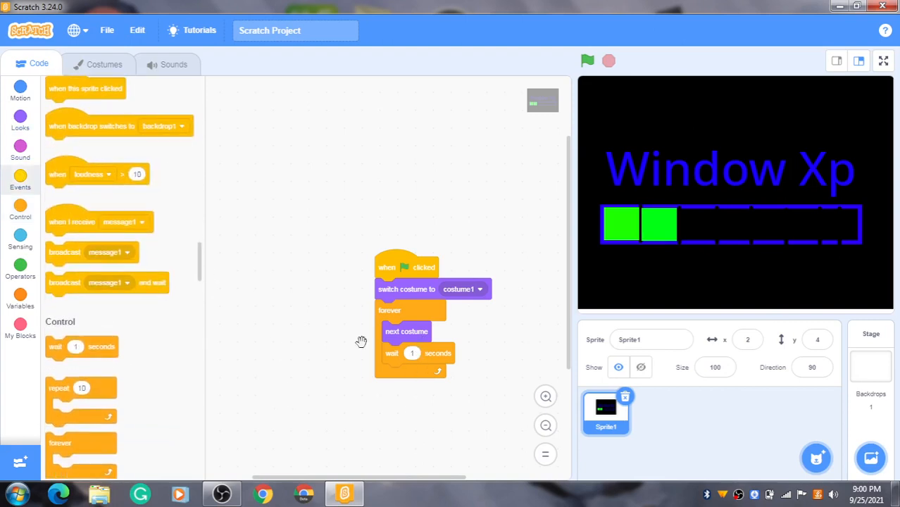
# Build a separate flag script: wait 8 seconds, then hide the sprite.
pyautogui.moveTo(412, 353); pyautogui.dragTo(398, 395)
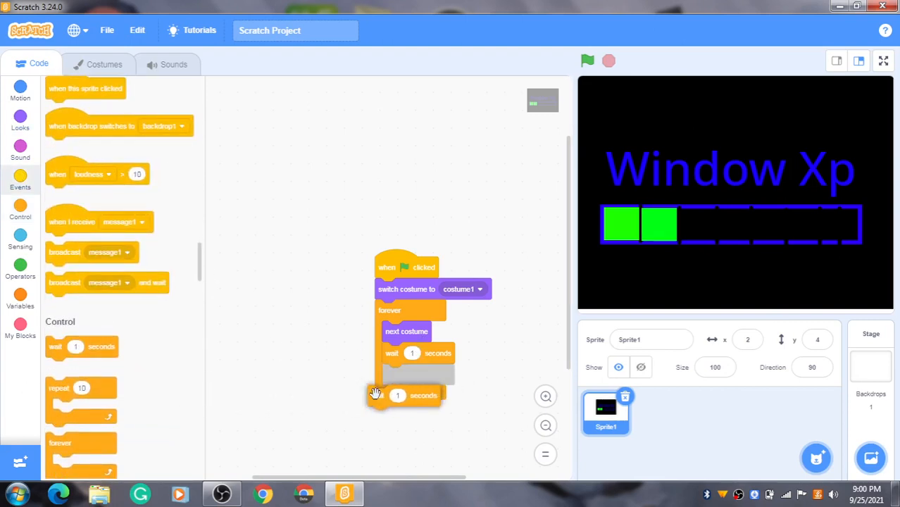
pyautogui.moveTo(398, 395); pyautogui.dragTo(350, 417)
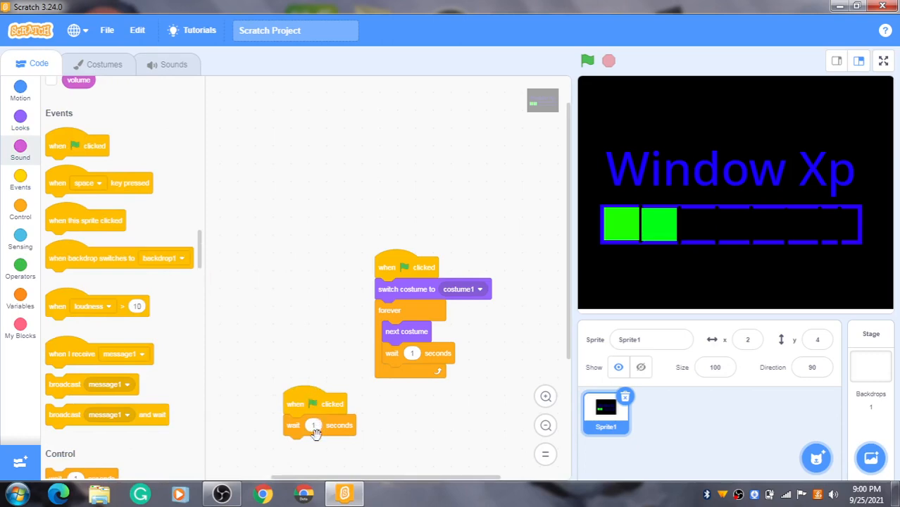
pyautogui.click(313, 425)
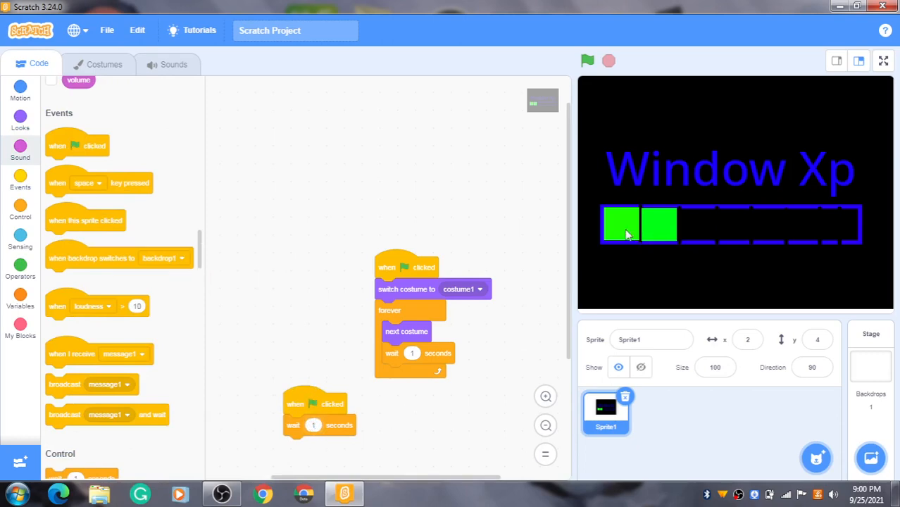
pyautogui.moveTo(715, 224)
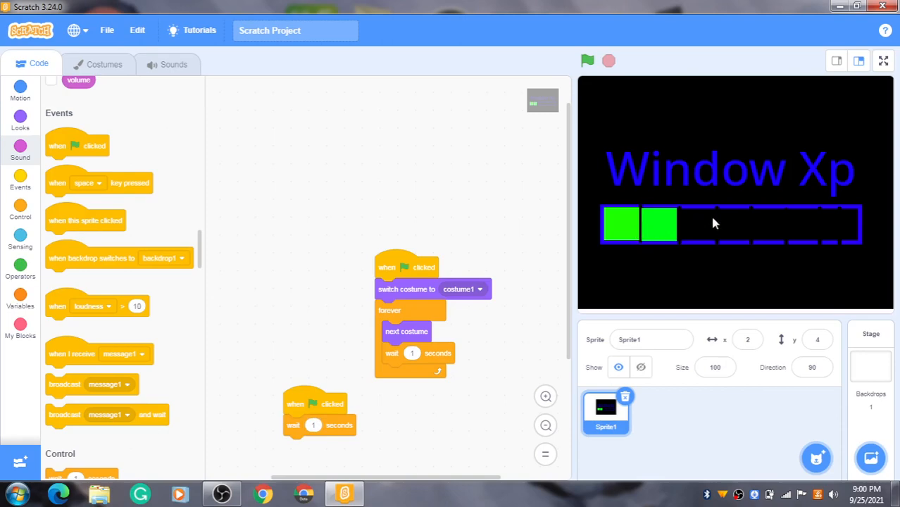
pyautogui.moveTo(808, 230)
pyautogui.write('8')
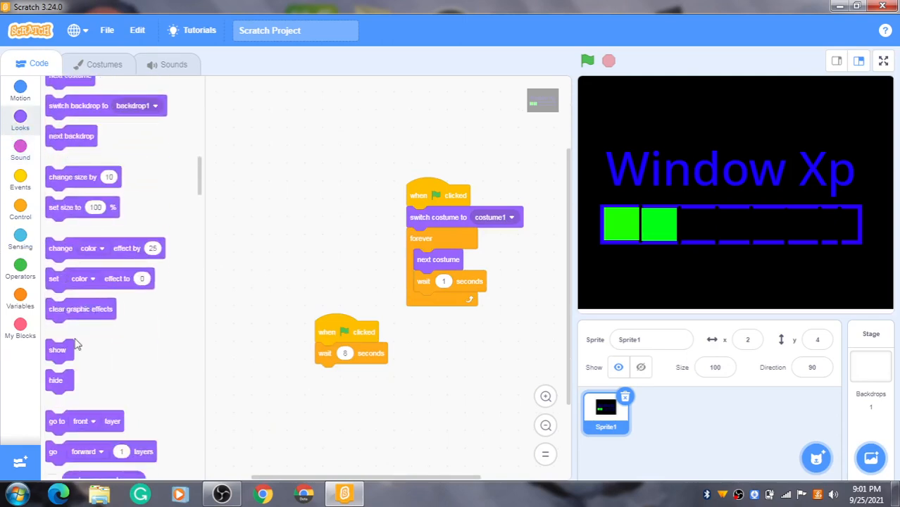
pyautogui.moveTo(56, 380); pyautogui.dragTo(324, 374)
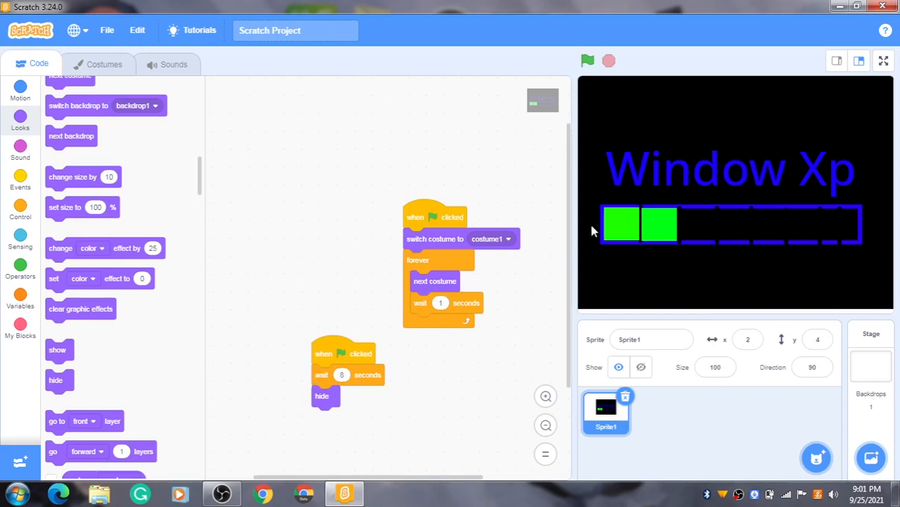
pyautogui.moveTo(530, 137)
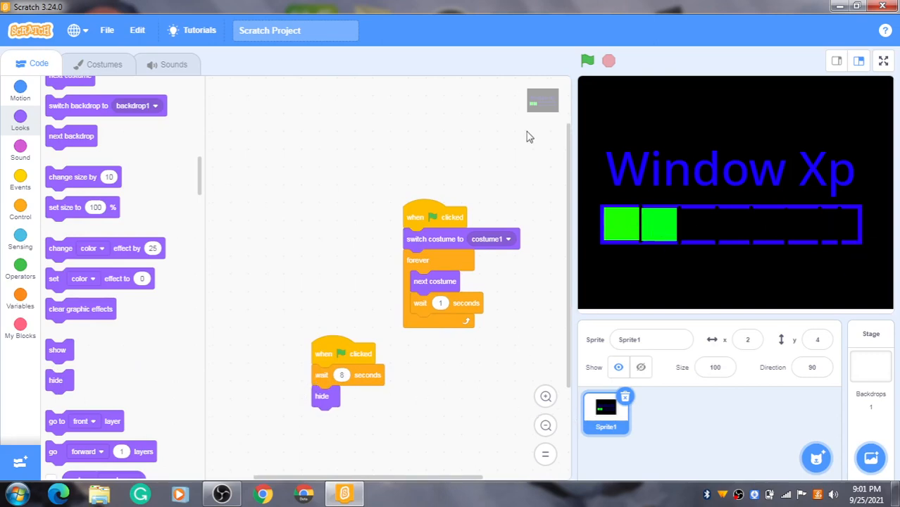
# Run and stop the whole animation with the green flag.
pyautogui.click(587, 61)
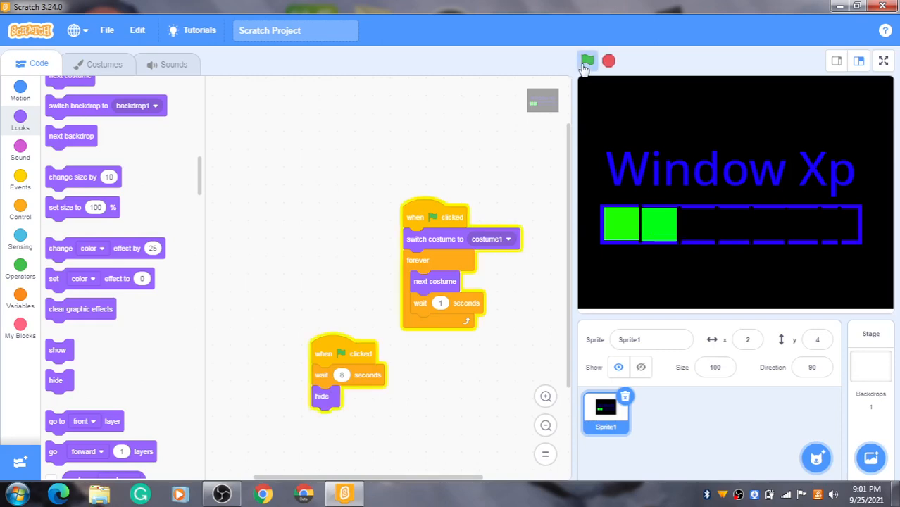
pyautogui.click(587, 61)
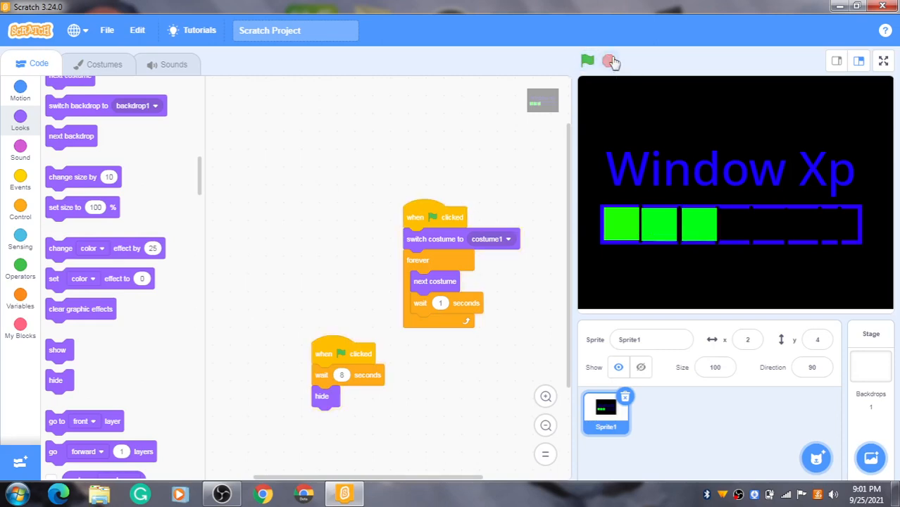
pyautogui.click(588, 60)
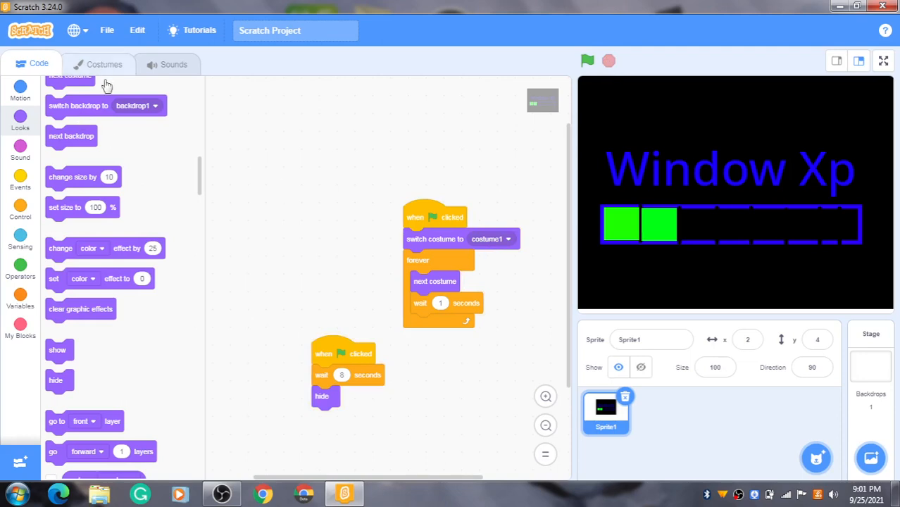
# Reset the sprite to costume1, rerun the animation, and stop after it hides.
pyautogui.click(103, 64)
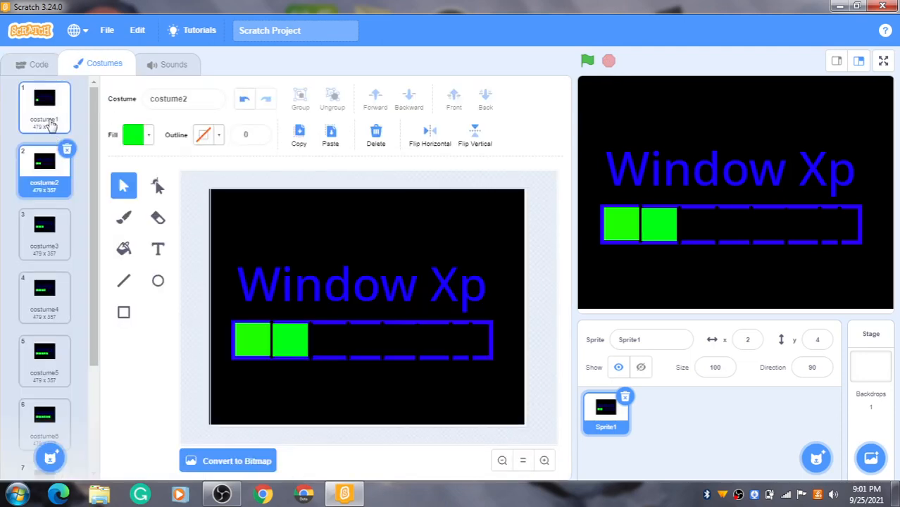
pyautogui.click(38, 64)
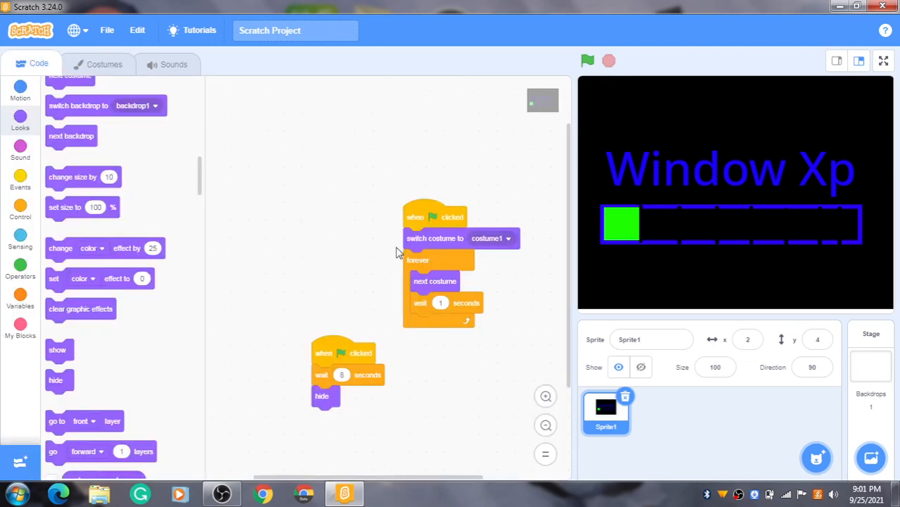
pyautogui.click(587, 62)
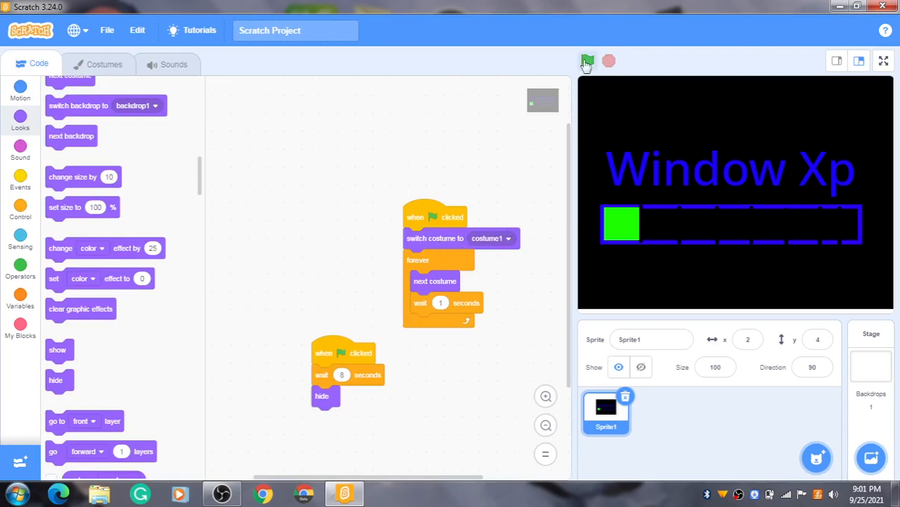
pyautogui.click(587, 62)
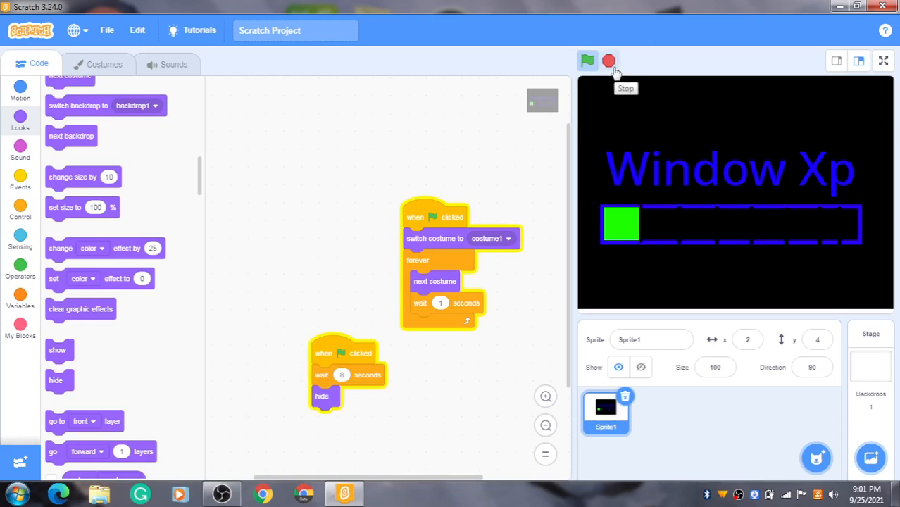
pyautogui.click(608, 60)
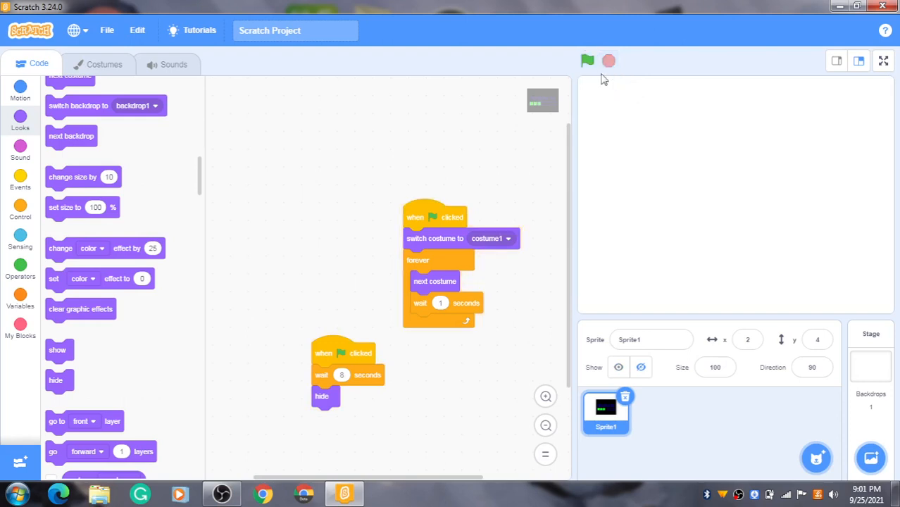
# Show the hidden sprite, move the costume reset into the forever loop, and test.
pyautogui.click(587, 61)
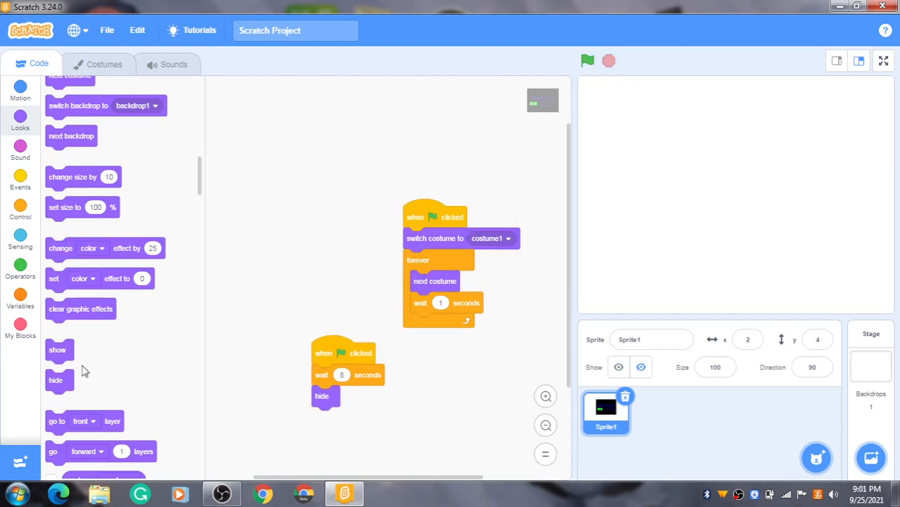
pyautogui.click(587, 61)
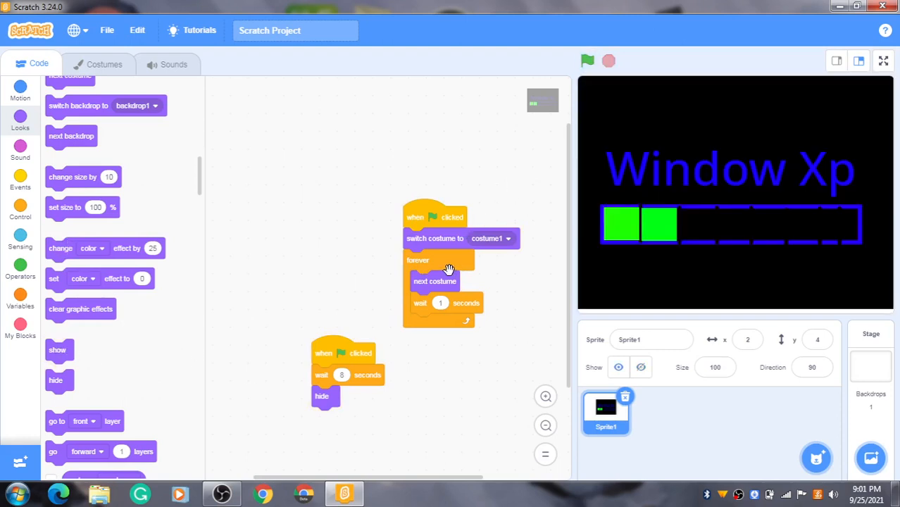
pyautogui.moveTo(431, 260)
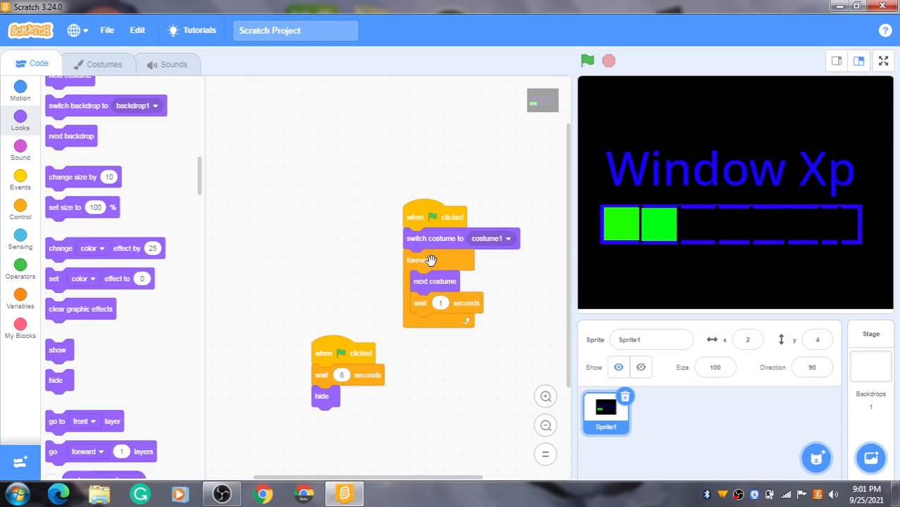
pyautogui.moveTo(435, 238); pyautogui.dragTo(485, 333)
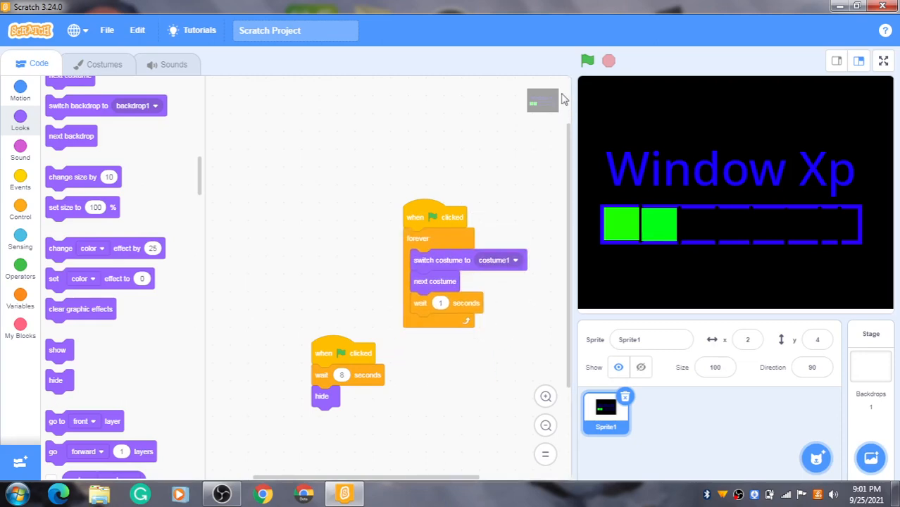
pyautogui.click(587, 61)
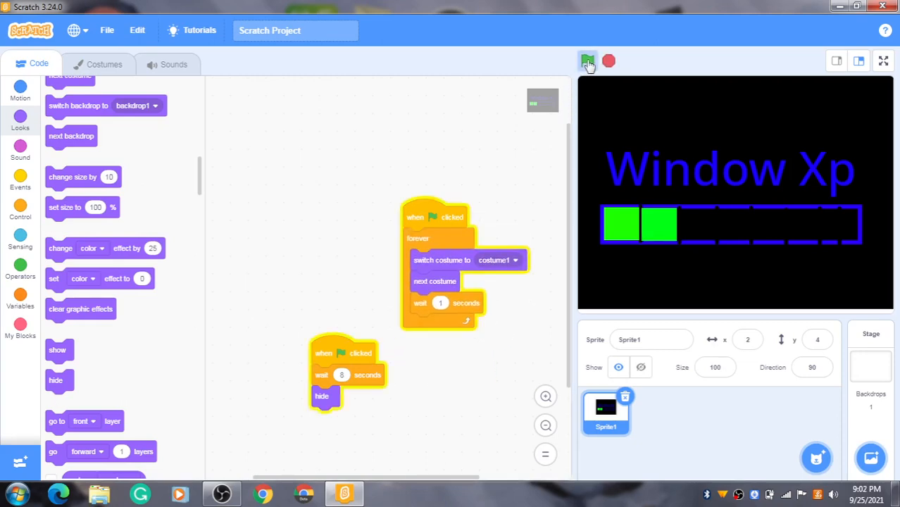
pyautogui.click(587, 61)
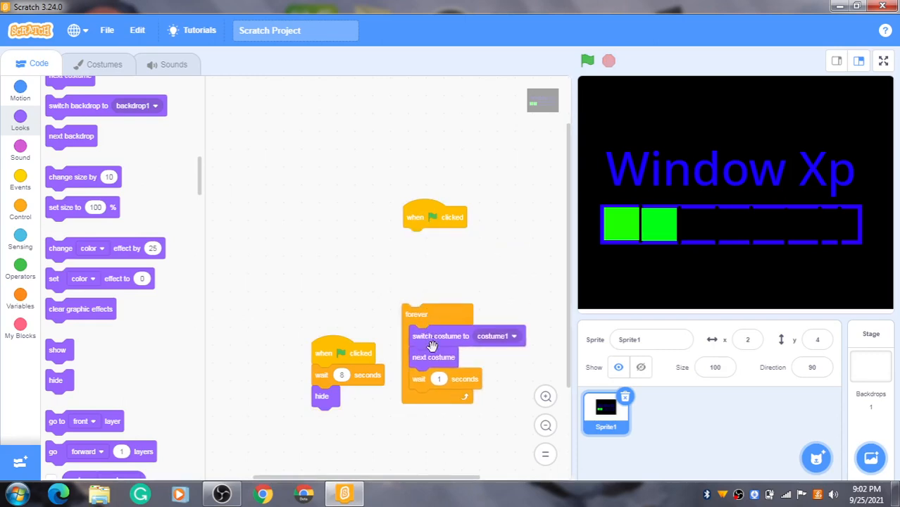
# Rearrange the script so the costume1 reset sits before the forever loop again.
pyautogui.moveTo(433, 357); pyautogui.dragTo(451, 437)
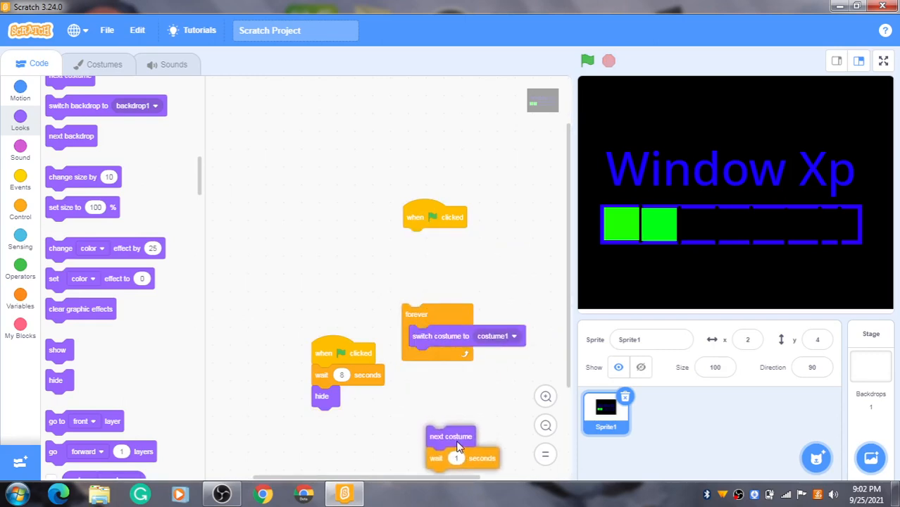
pyautogui.moveTo(440, 336); pyautogui.dragTo(445, 295)
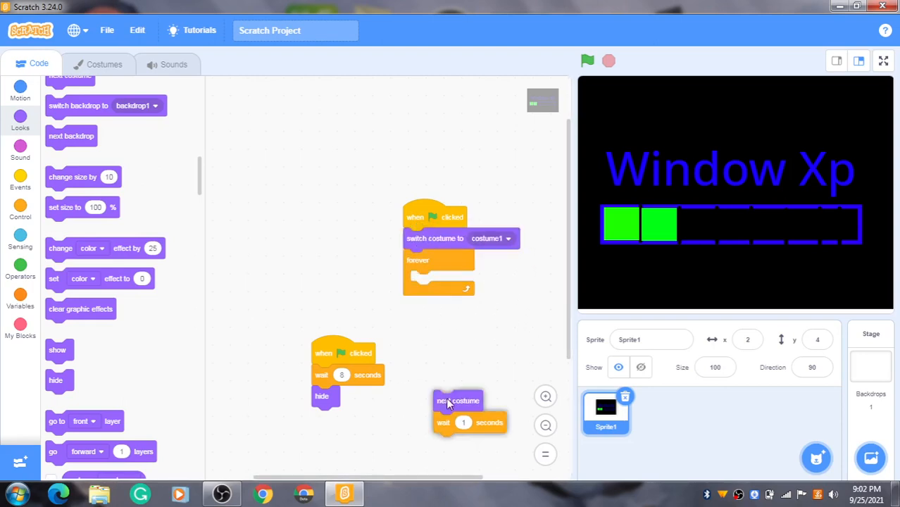
pyautogui.moveTo(457, 401); pyautogui.dragTo(434, 281)
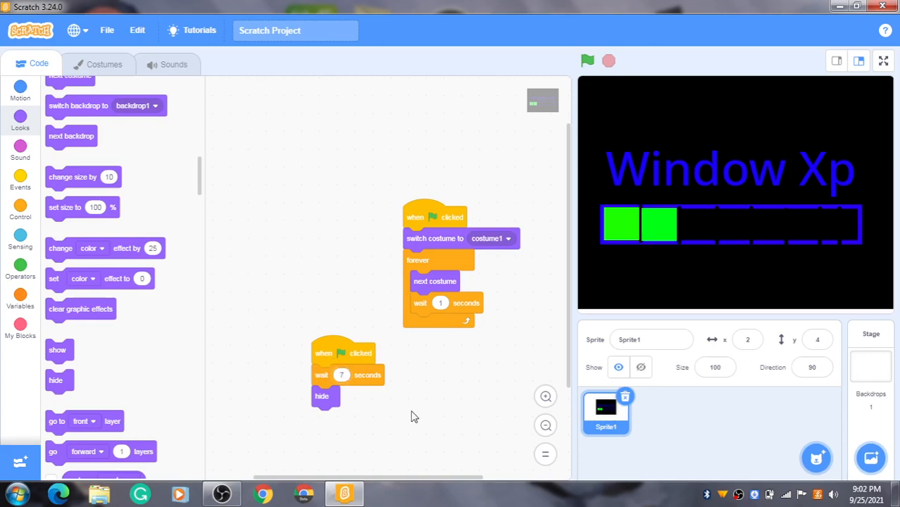
# Run and stop the Window Xp animation, show the sprite, then switch to the browser.
pyautogui.click(586, 61)
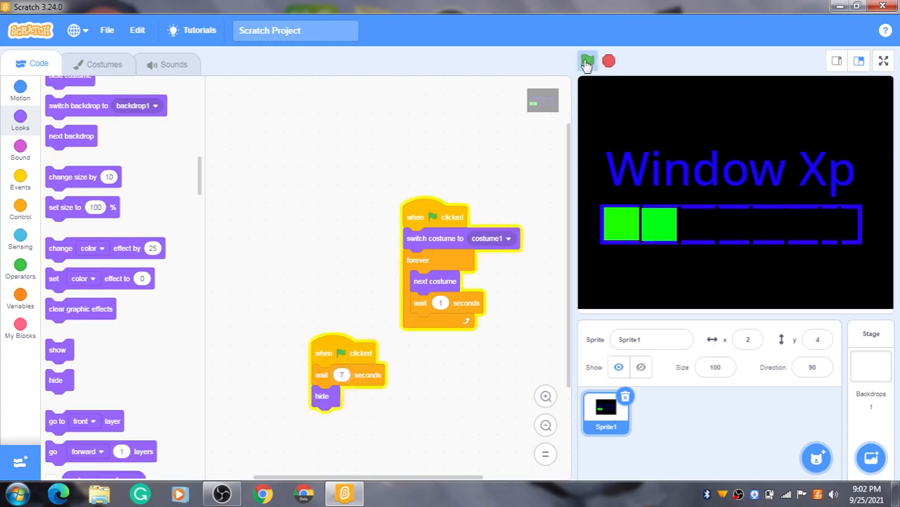
pyautogui.click(586, 62)
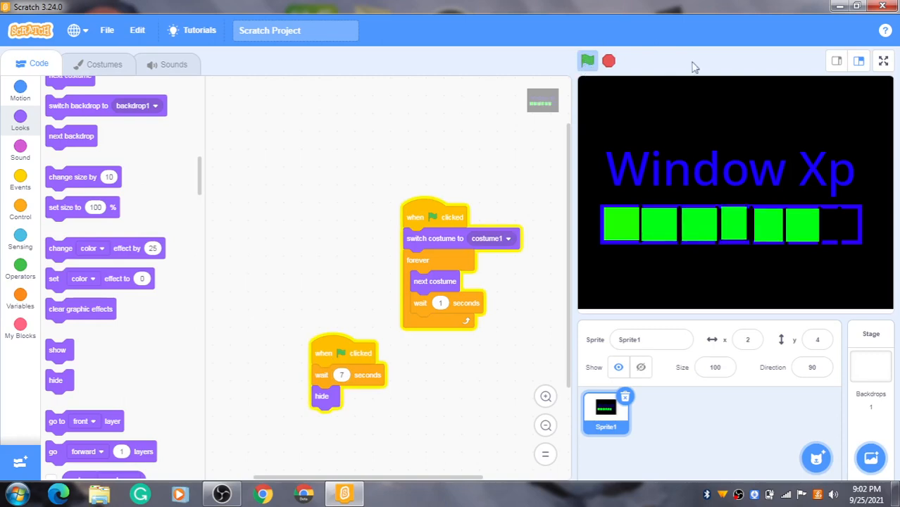
pyautogui.moveTo(609, 62)
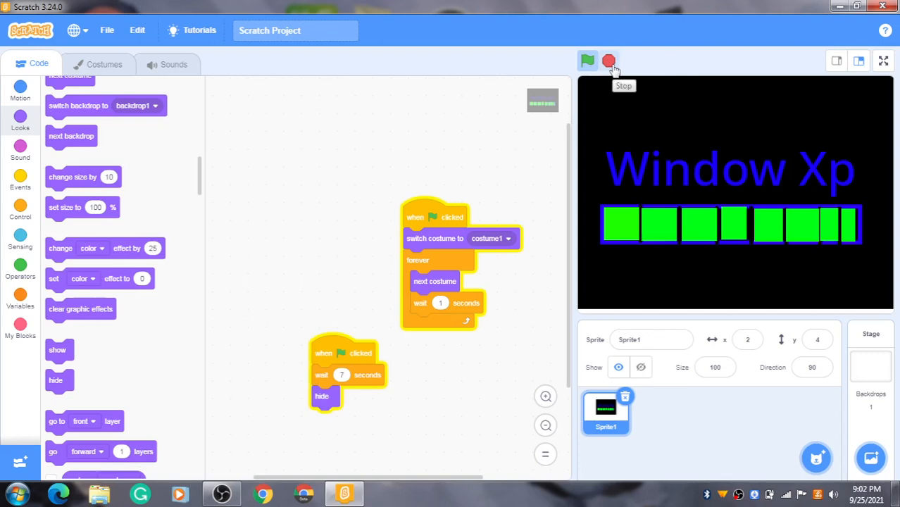
pyautogui.click(608, 60)
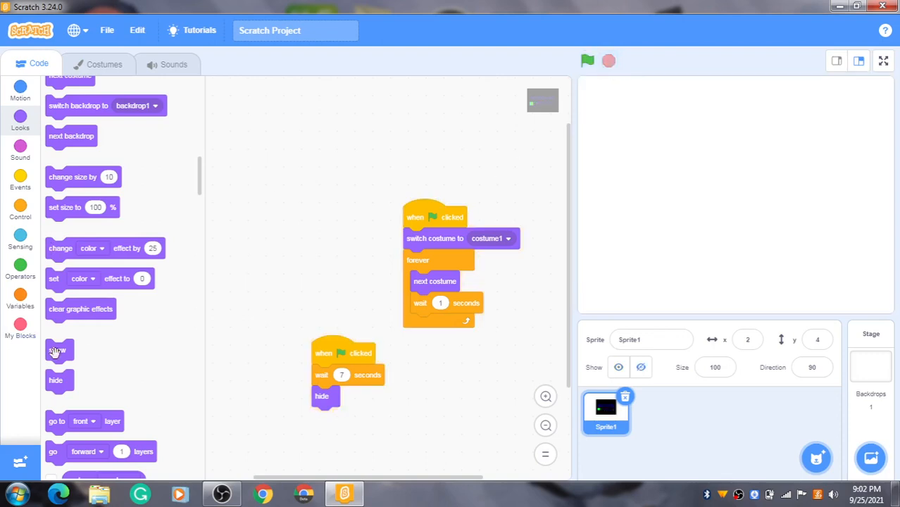
pyautogui.click(588, 60)
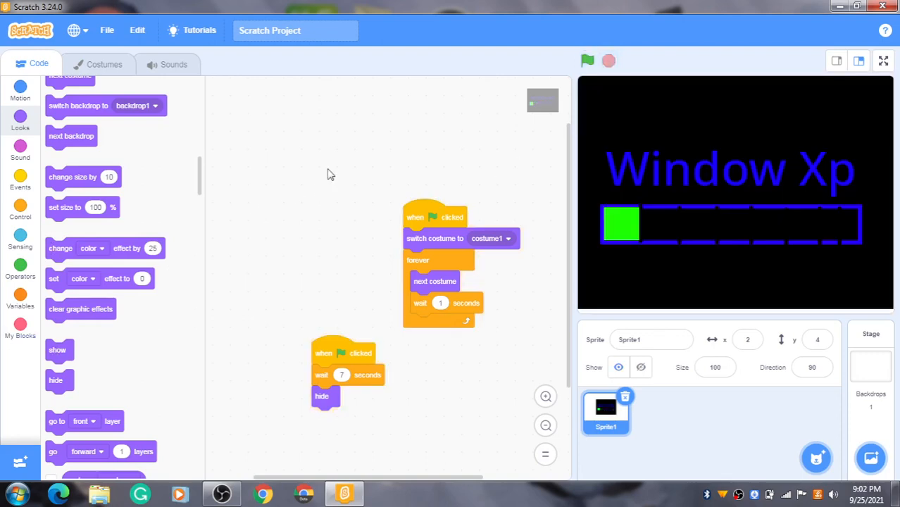
pyautogui.moveTo(393, 169)
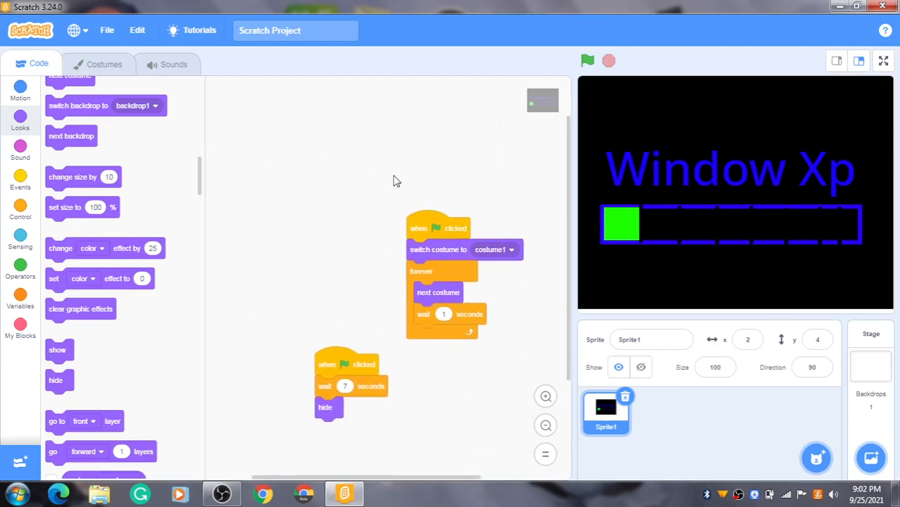
pyautogui.moveTo(352, 220)
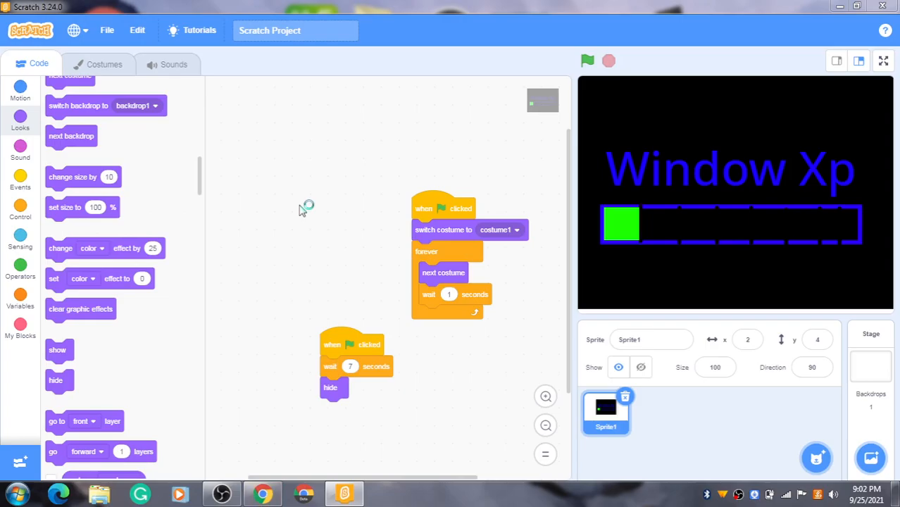
pyautogui.click(262, 493)
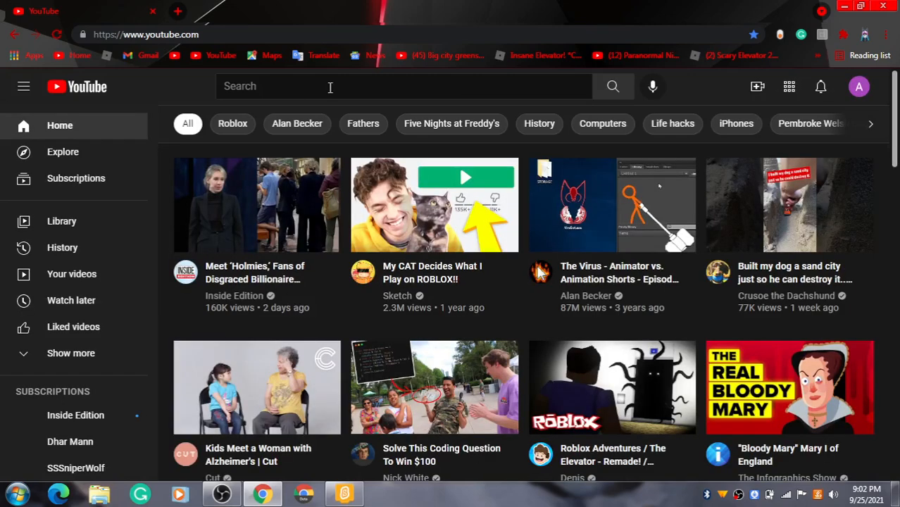
# Search YouTube for 'windows xp startup sound' via the search suggestion.
pyautogui.write('Wind')
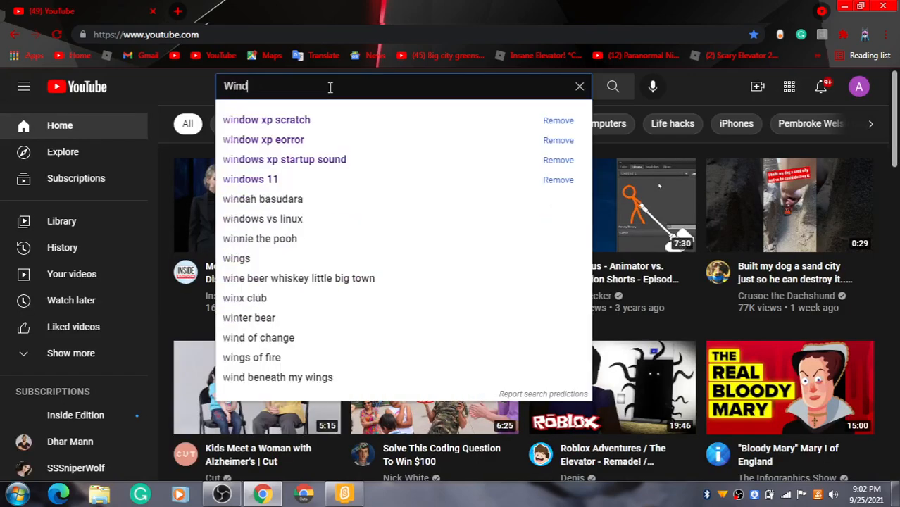
pyautogui.write('ow')
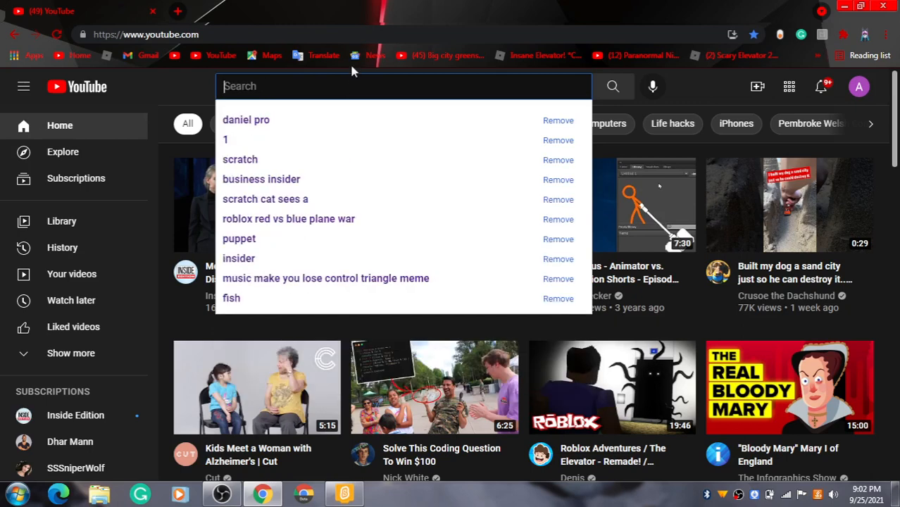
pyautogui.write('window xp')
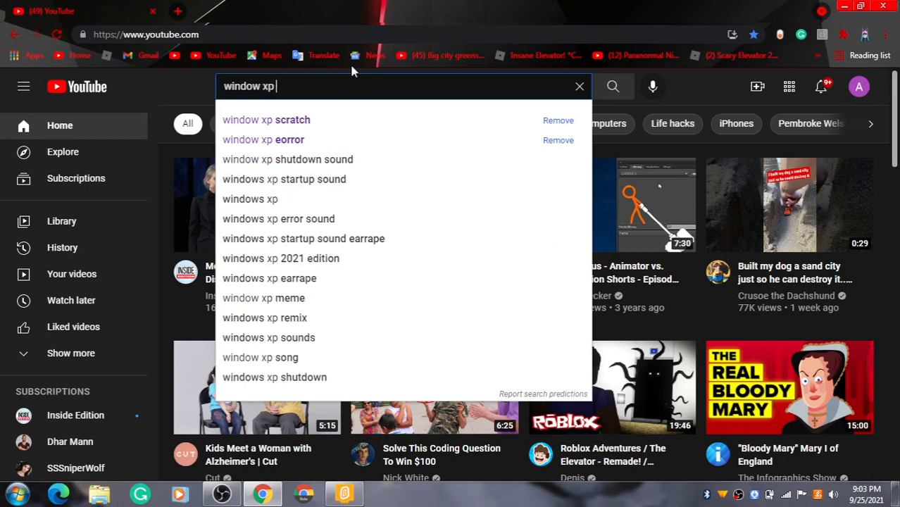
pyautogui.write('st')
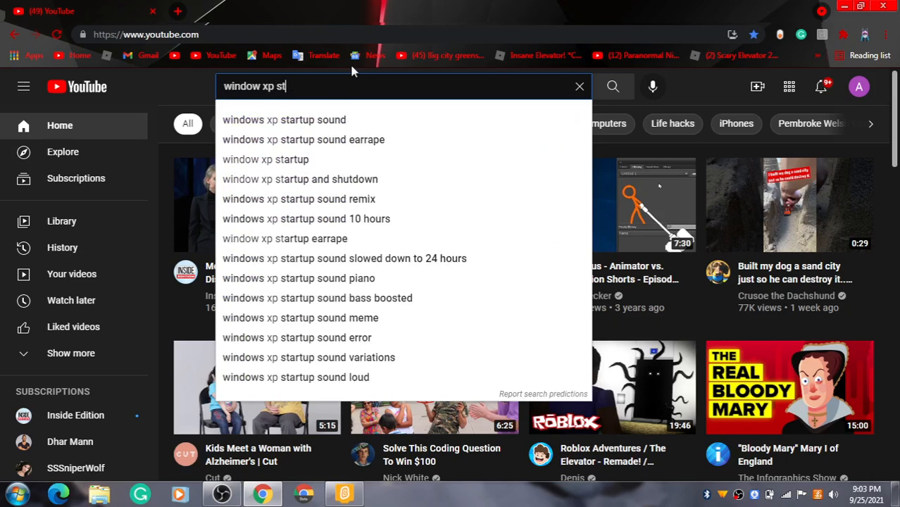
pyautogui.moveTo(338, 120)
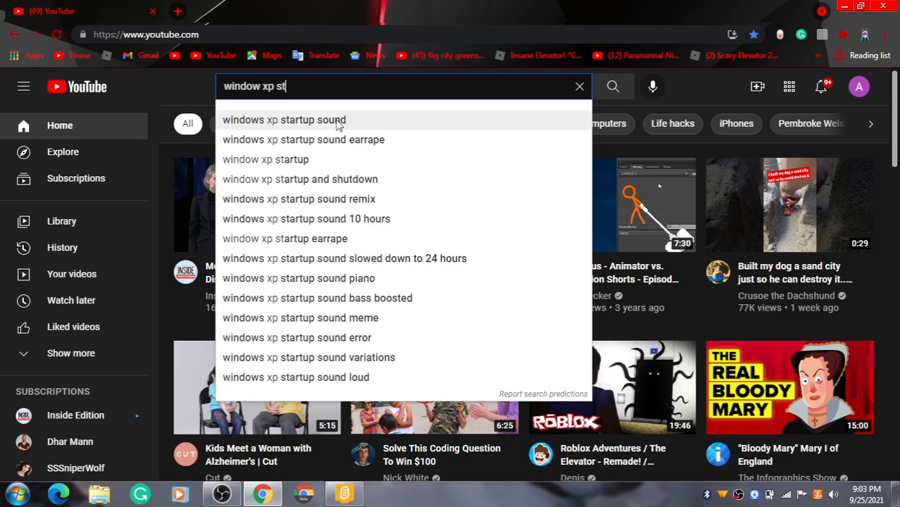
pyautogui.click(284, 120)
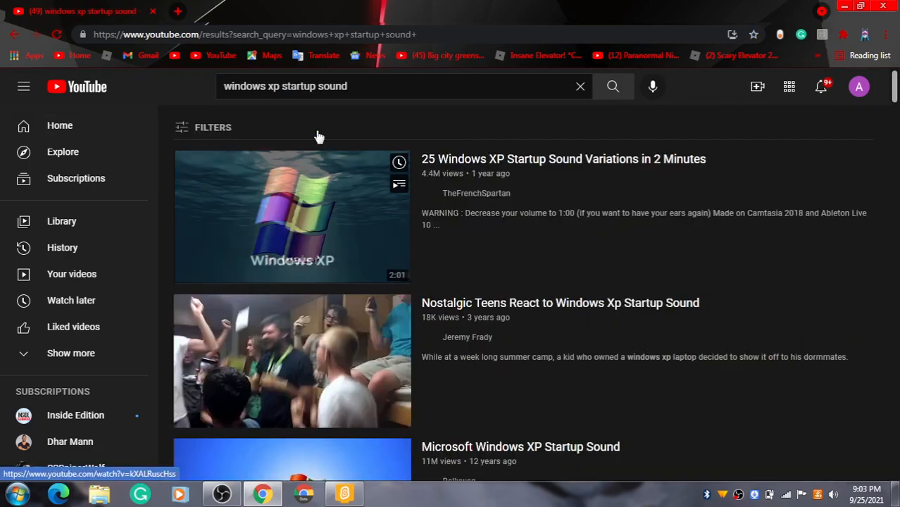
# Open the Microsoft Windows XP Startup Sound video and select its page address.
pyautogui.scroll(-3)
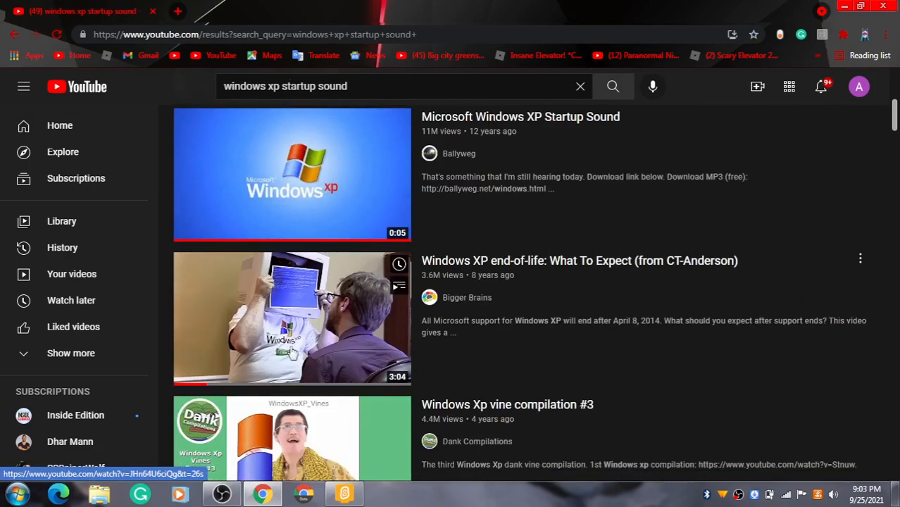
pyautogui.click(293, 174)
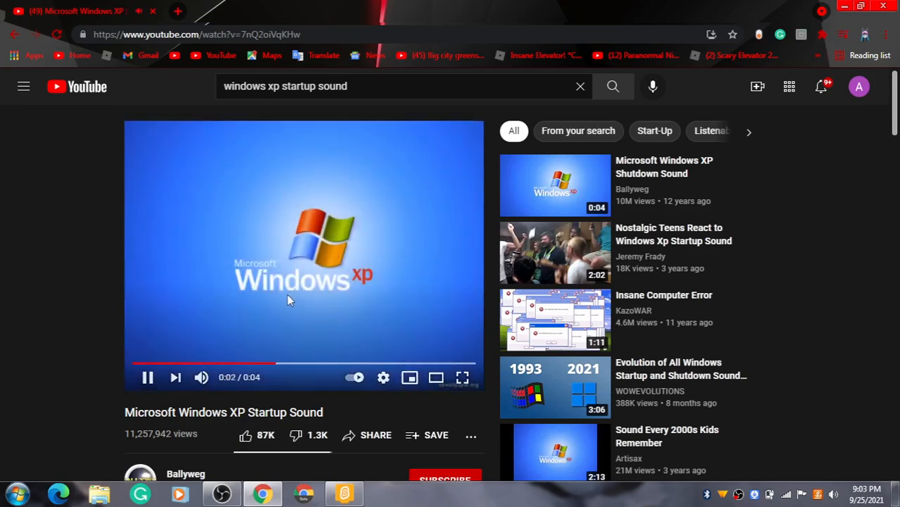
pyautogui.rightClick(287, 227)
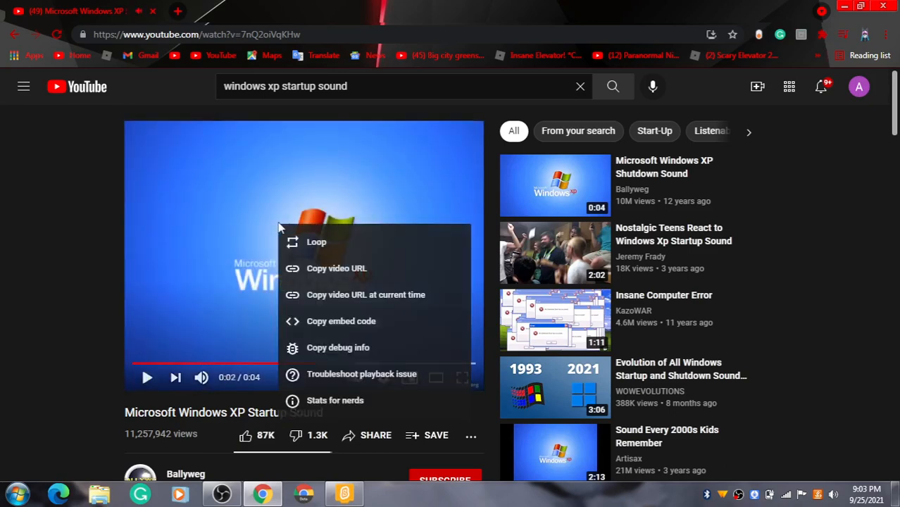
pyautogui.moveTo(355, 274)
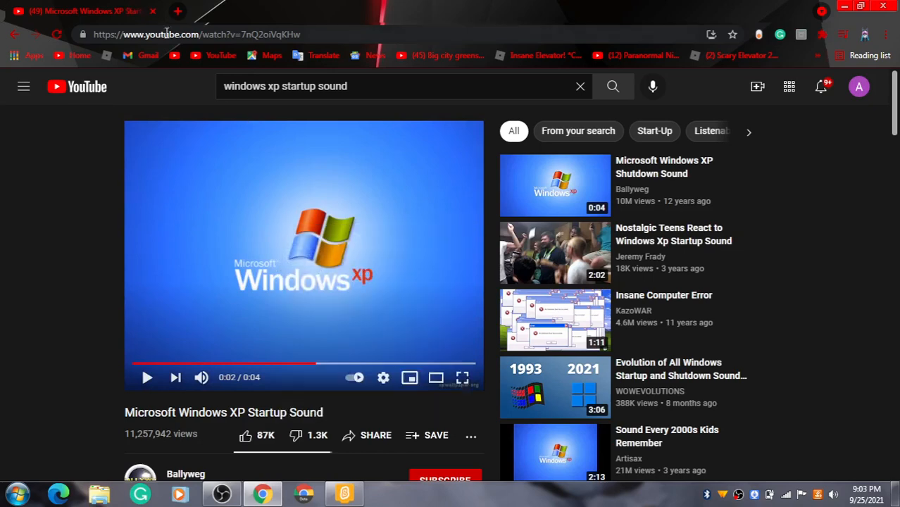
pyautogui.click(335, 10)
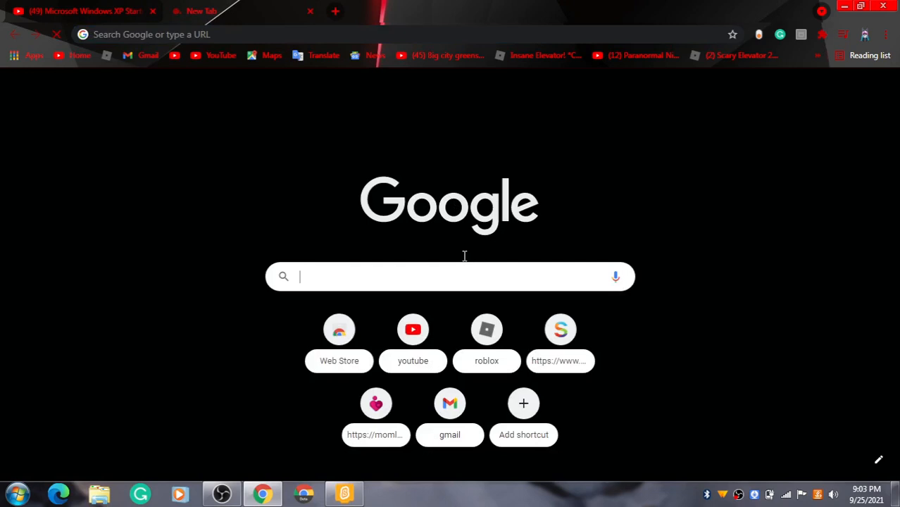
# Search Google for 'mp3 converter' from a new tab.
pyautogui.click(450, 276)
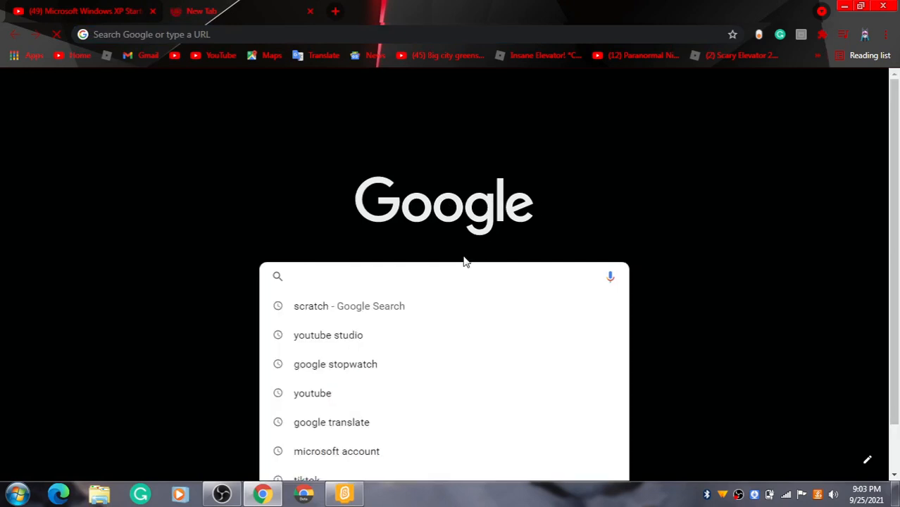
pyautogui.write('mp')
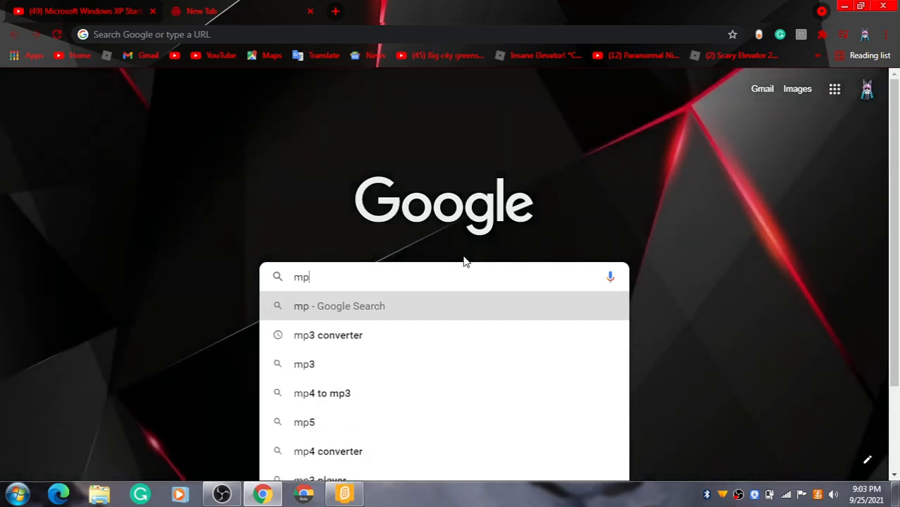
pyautogui.write('3 c')
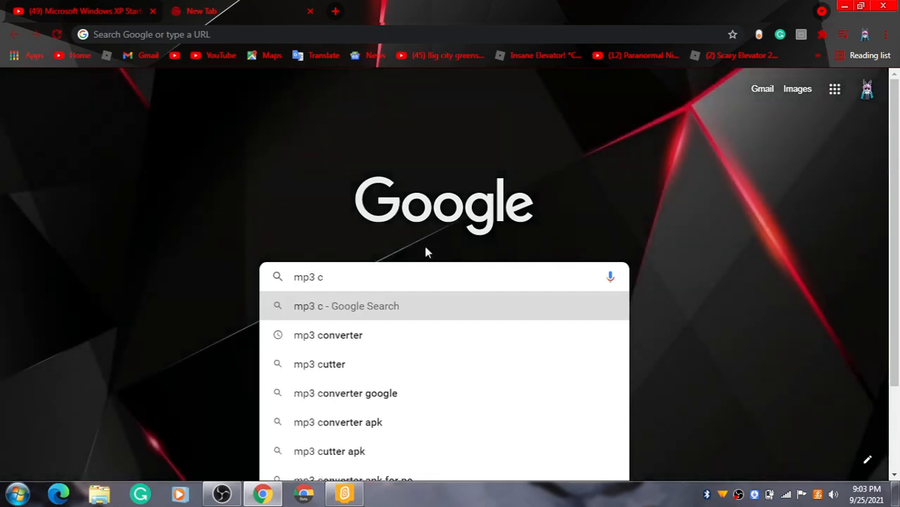
pyautogui.click(327, 335)
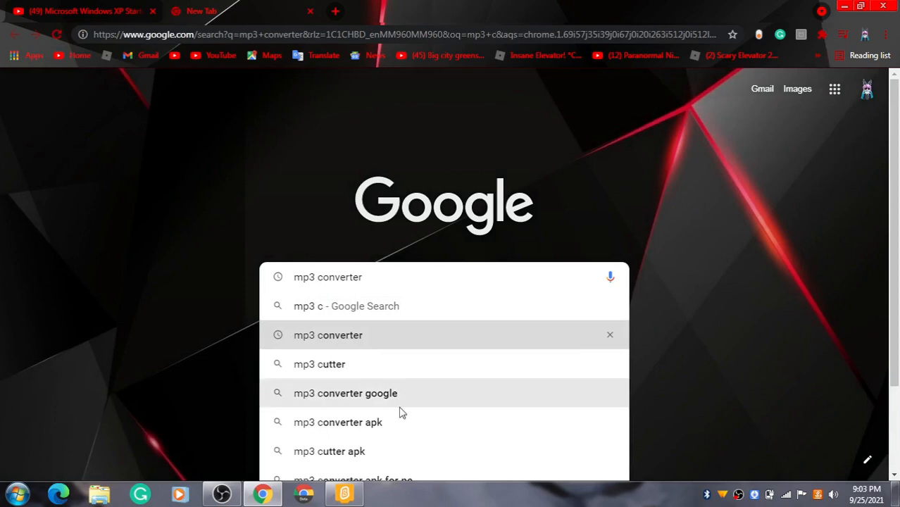
pyautogui.moveTo(345, 359)
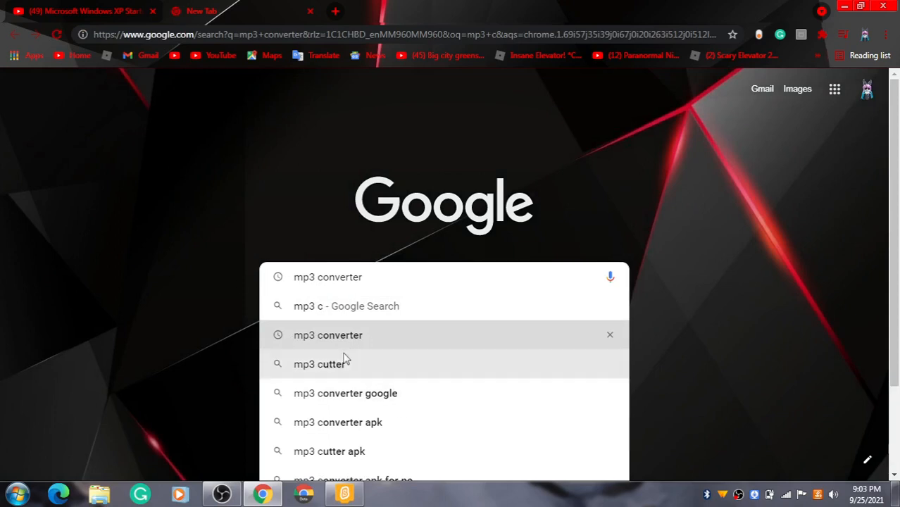
pyautogui.moveTo(345, 346)
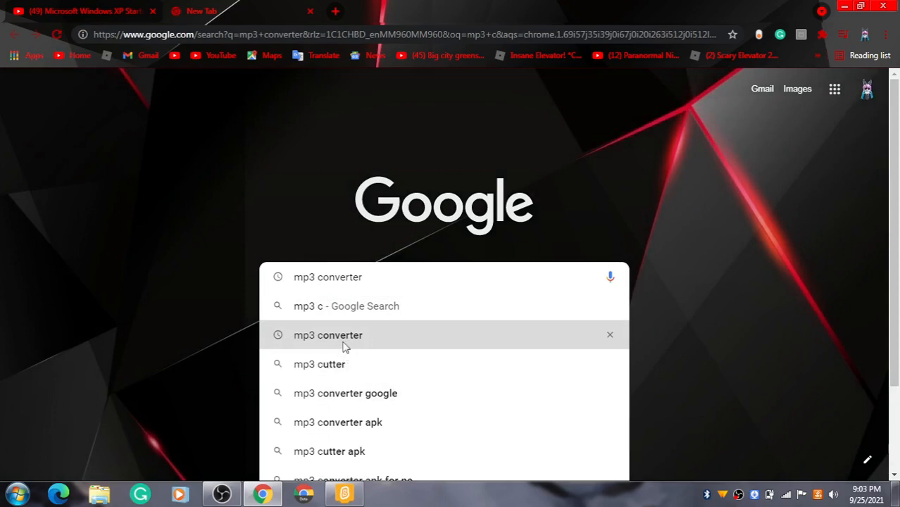
pyautogui.moveTo(385, 274)
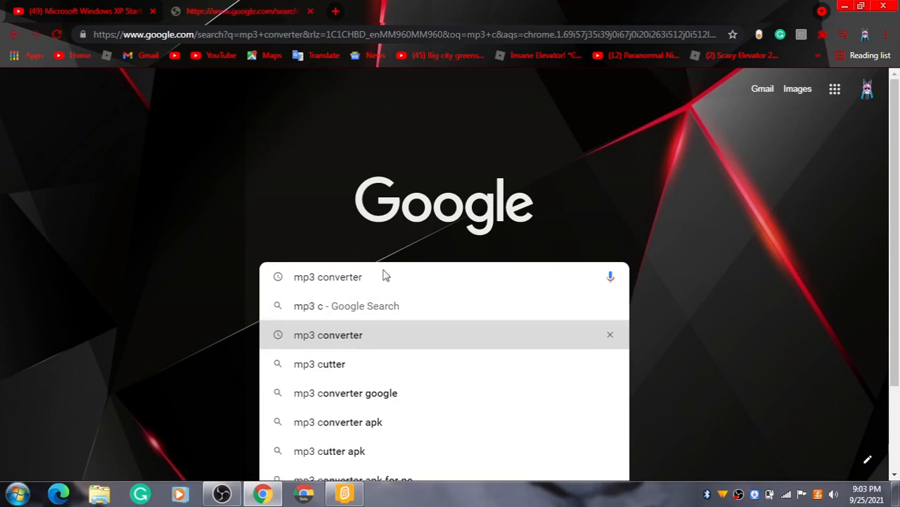
pyautogui.click(327, 334)
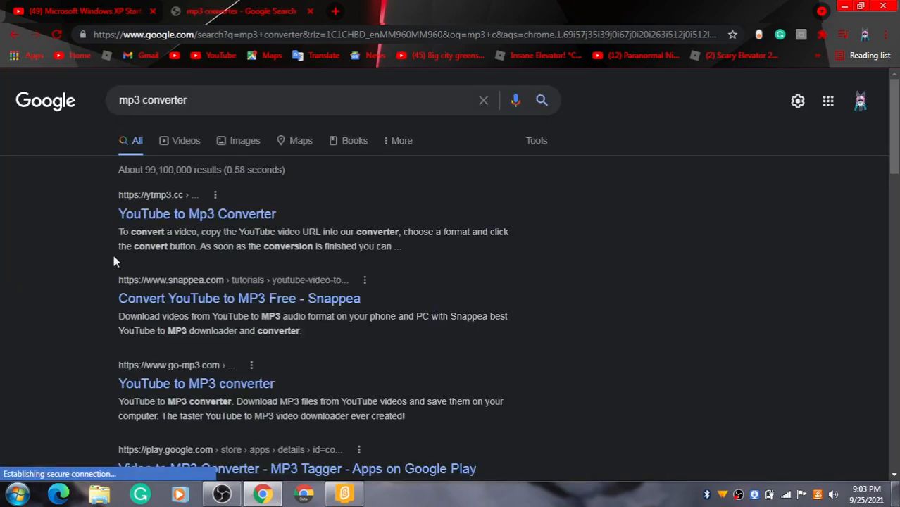
pyautogui.moveTo(198, 213)
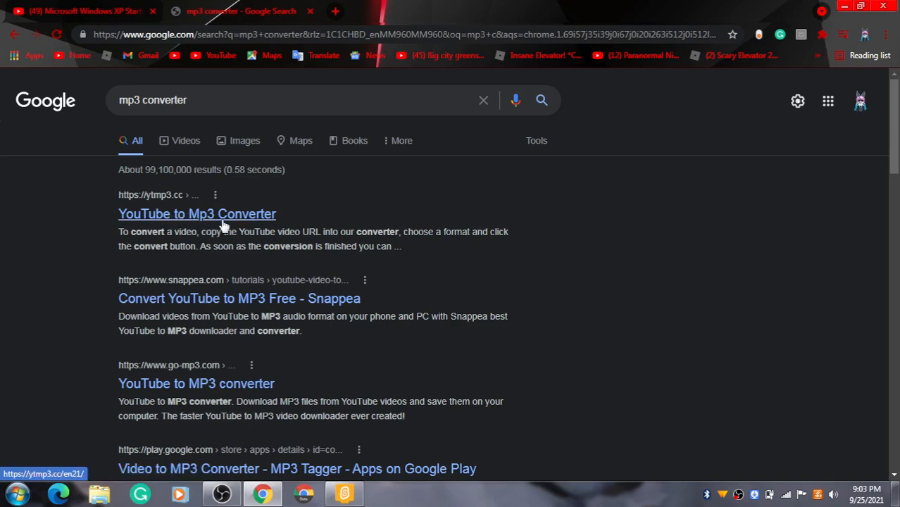
pyautogui.moveTo(239, 221)
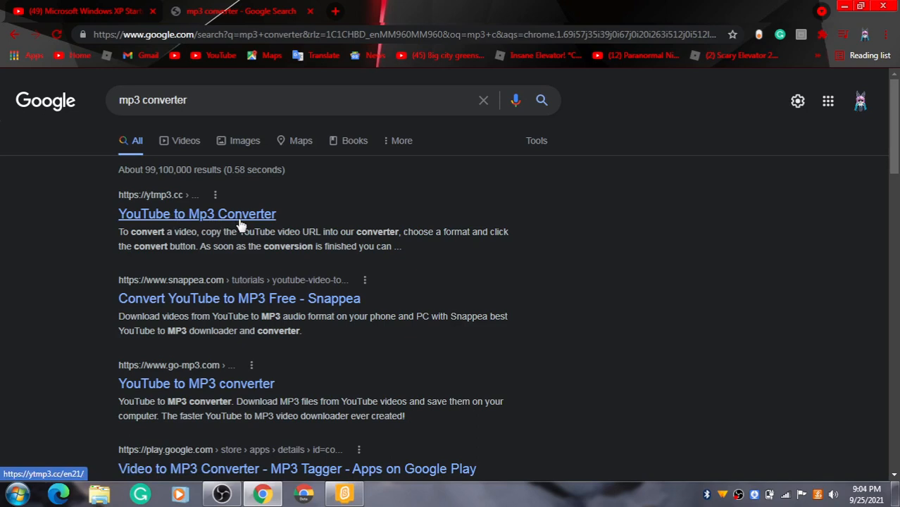
# Open the ytmp3.cc 'YouTube to Mp3 Converter' search result.
pyautogui.click(197, 214)
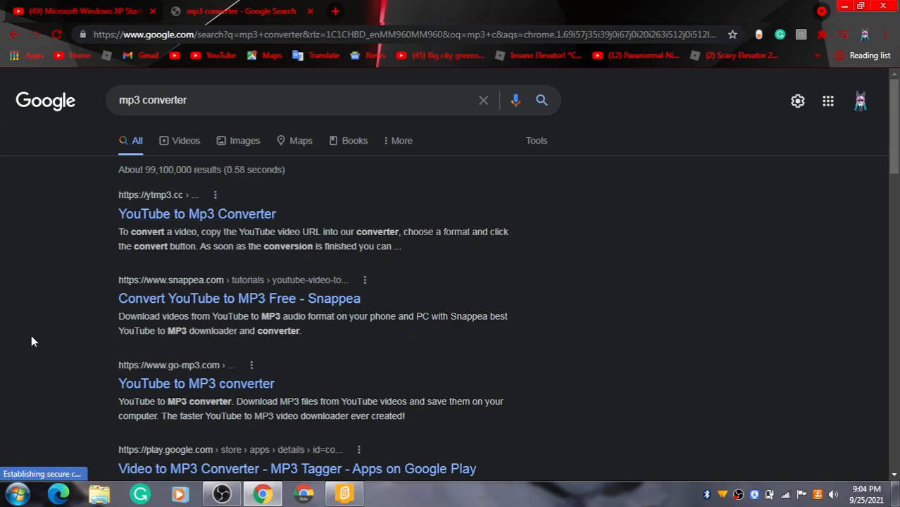
pyautogui.moveTo(148, 244)
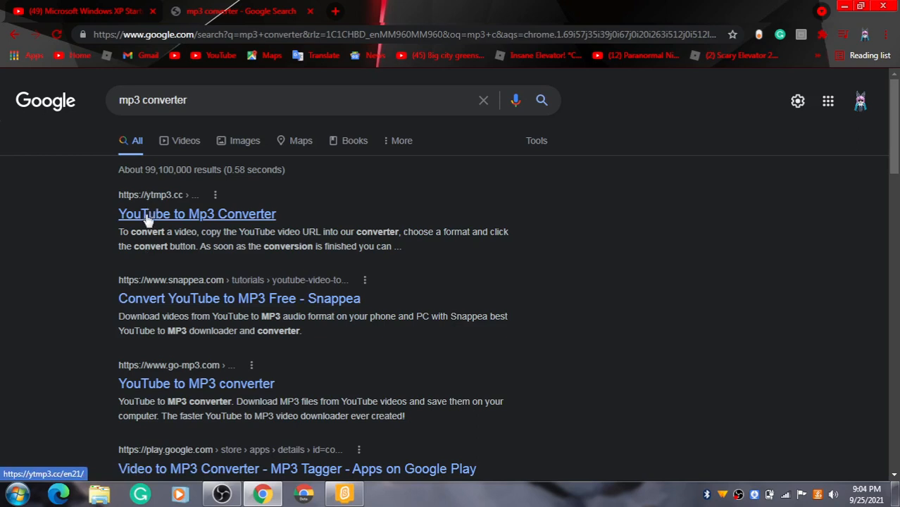
pyautogui.click(196, 213)
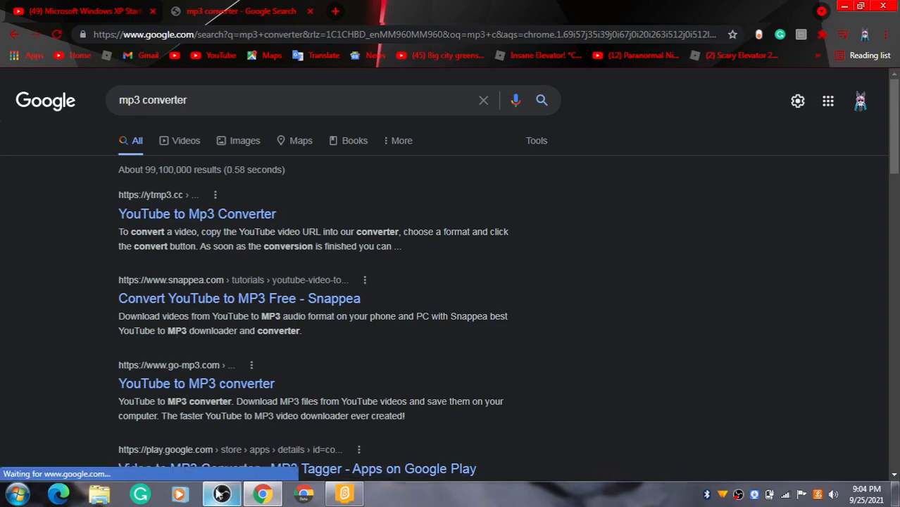
pyautogui.click(221, 493)
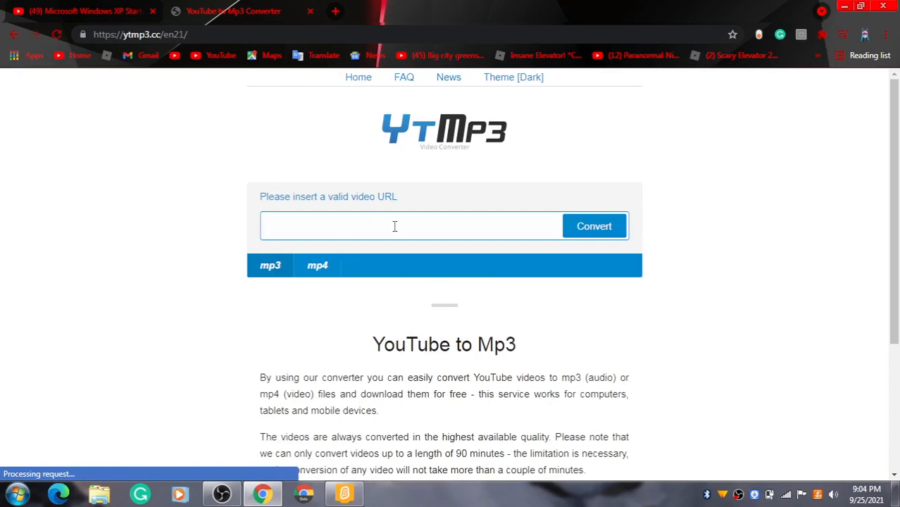
pyautogui.moveTo(400, 139)
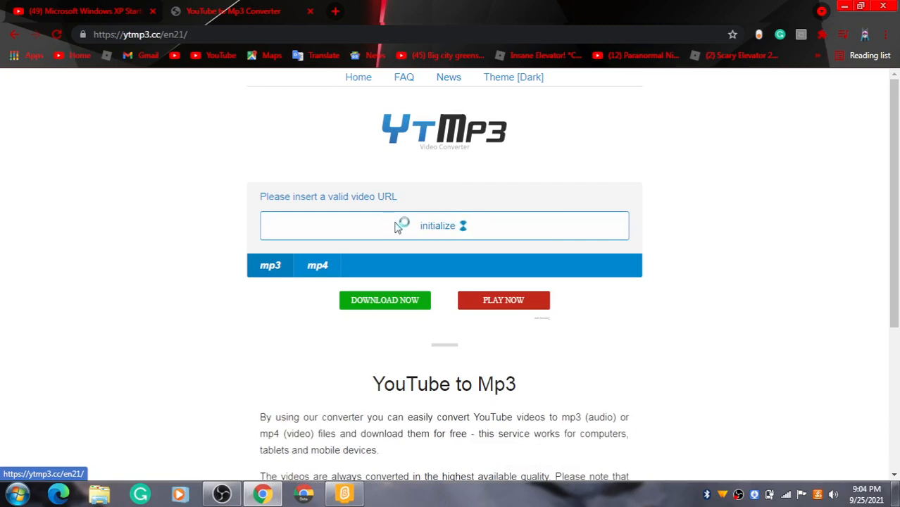
pyautogui.moveTo(482, 225)
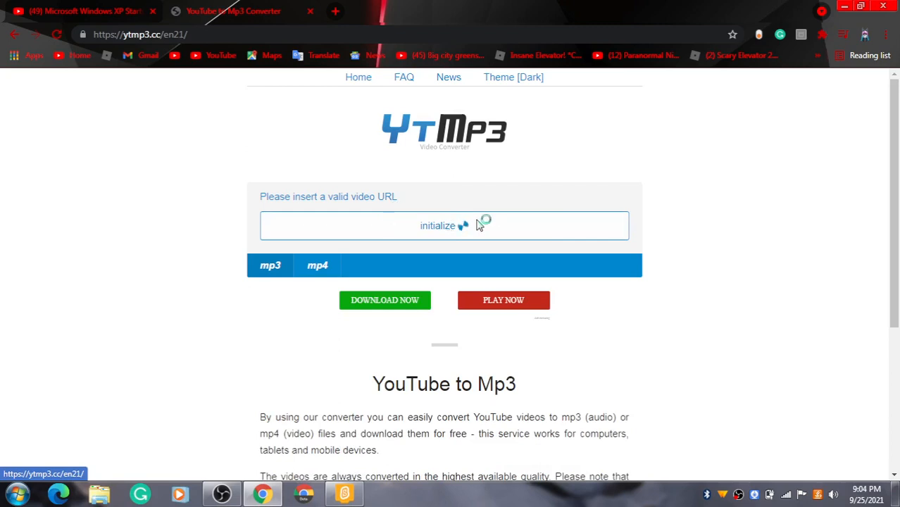
pyautogui.moveTo(451, 225)
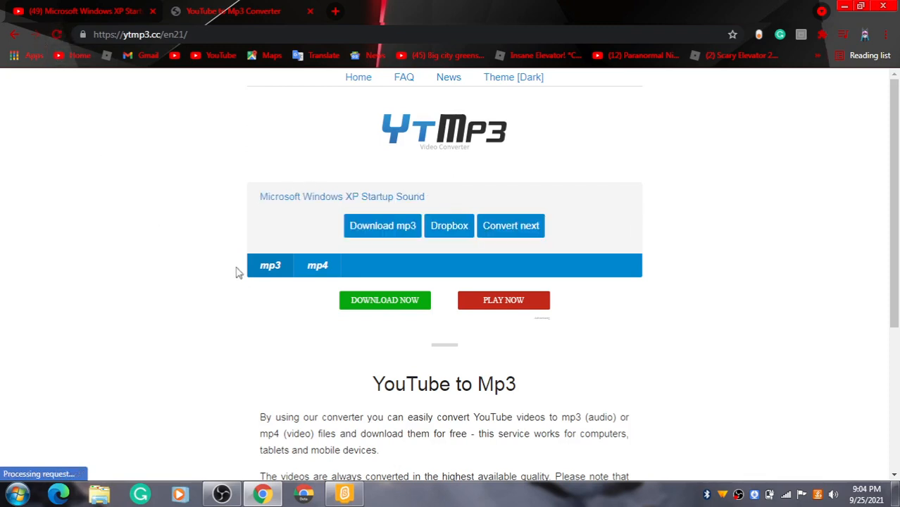
pyautogui.moveTo(382, 226)
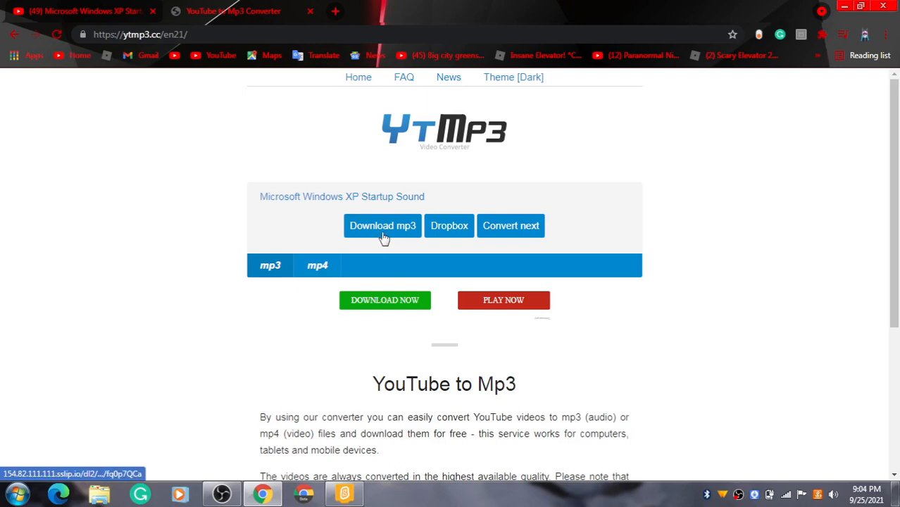
# Download the converted Windows XP startup sound as an mp3 from YTMP3.
pyautogui.click(382, 225)
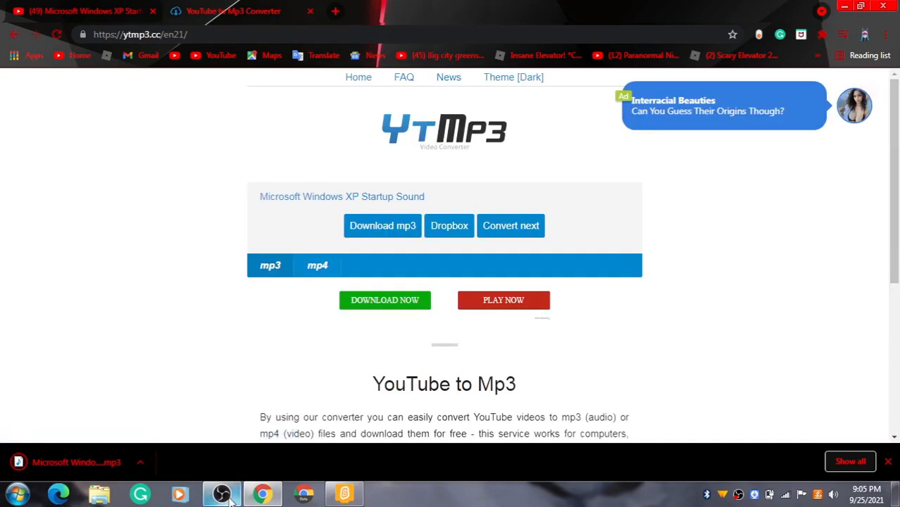
pyautogui.moveTo(344, 493)
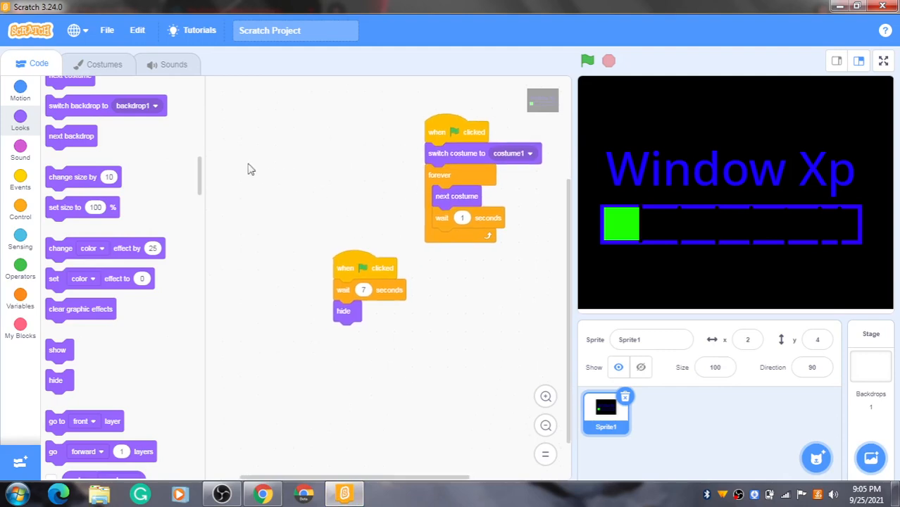
# Attach a 'start sound pop' block beneath hide in the seven-second script.
pyautogui.scroll(-3)
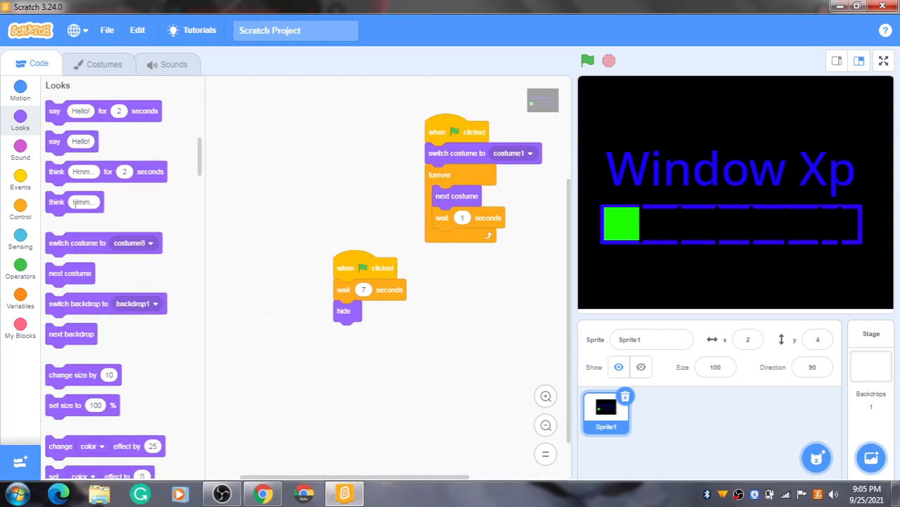
pyautogui.click(20, 147)
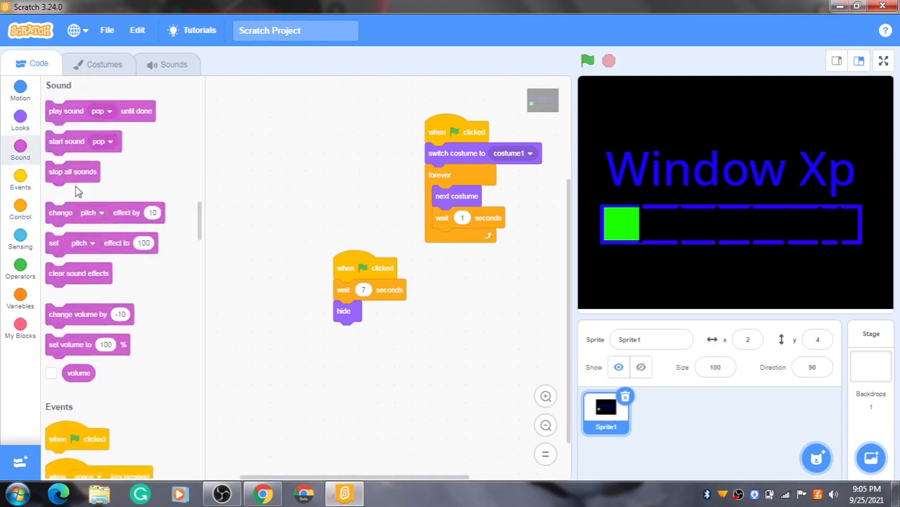
pyautogui.moveTo(66, 141); pyautogui.dragTo(362, 346)
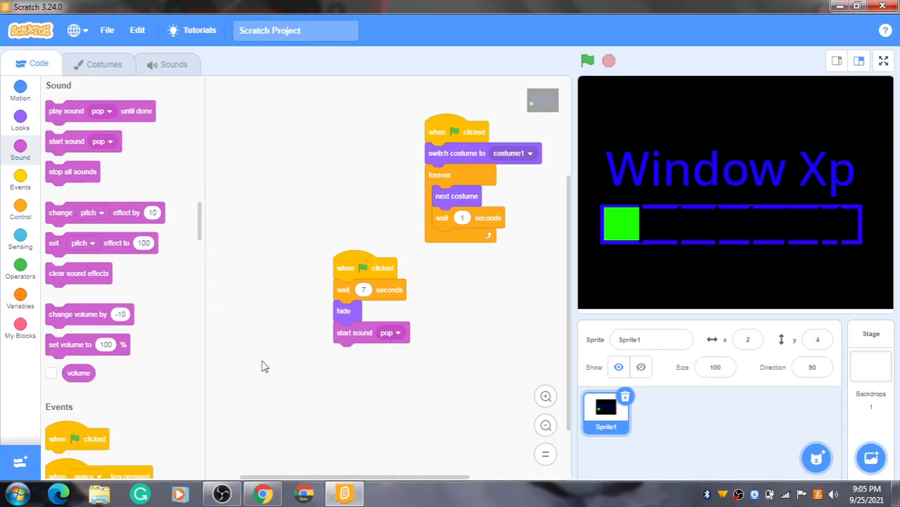
pyautogui.click(173, 65)
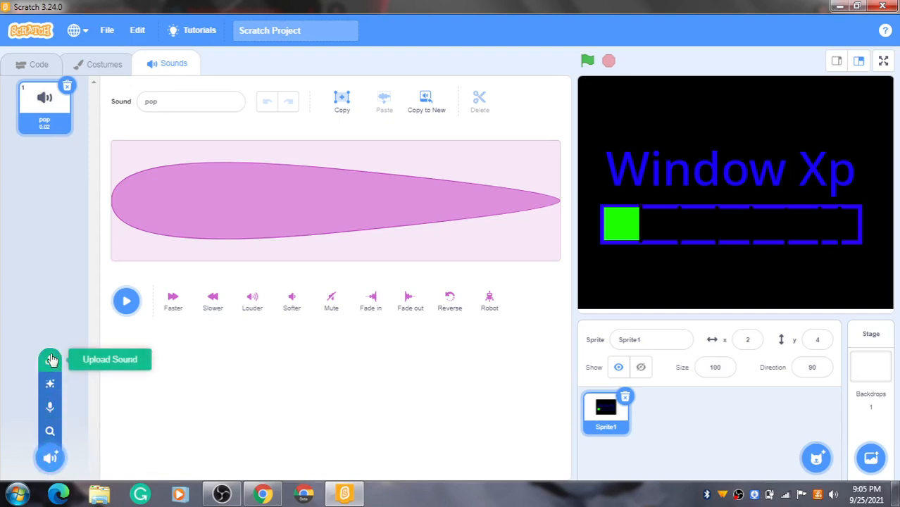
# Abandon uploading a sound from Downloads and minimise Scratch to the desktop.
pyautogui.click(110, 359)
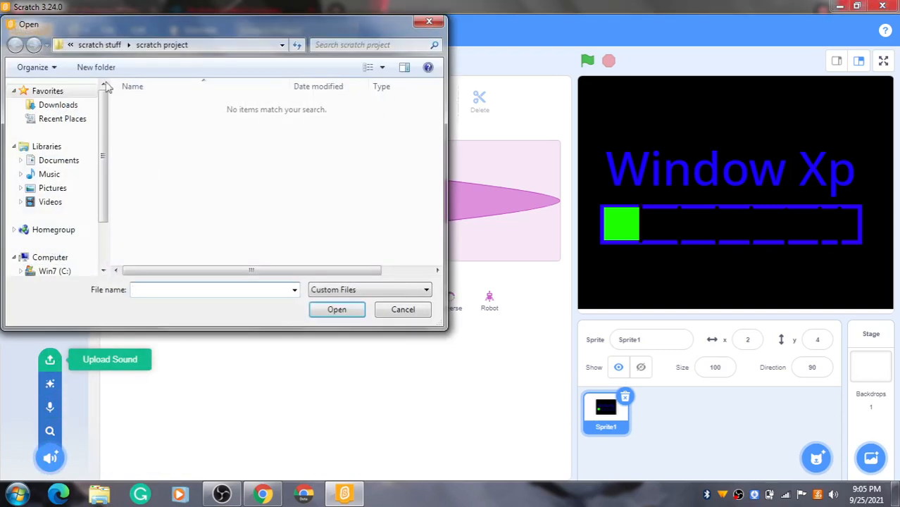
pyautogui.click(57, 105)
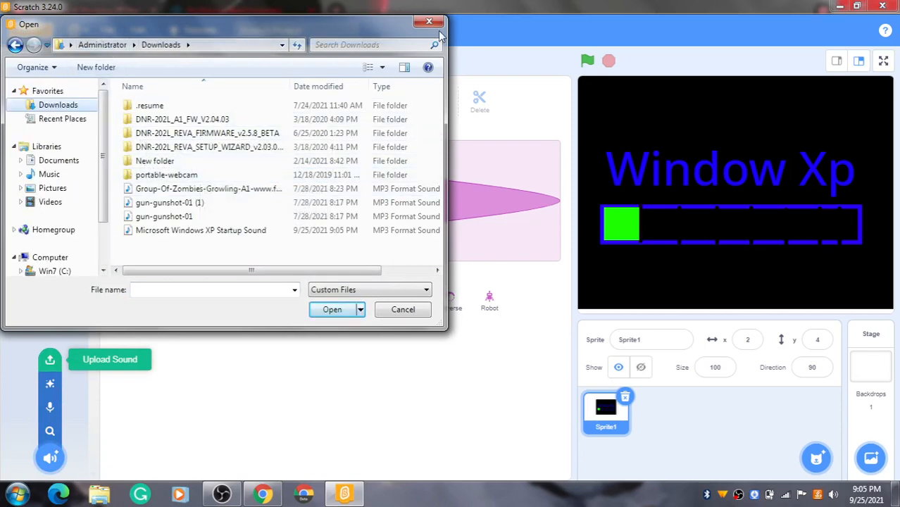
pyautogui.click(403, 310)
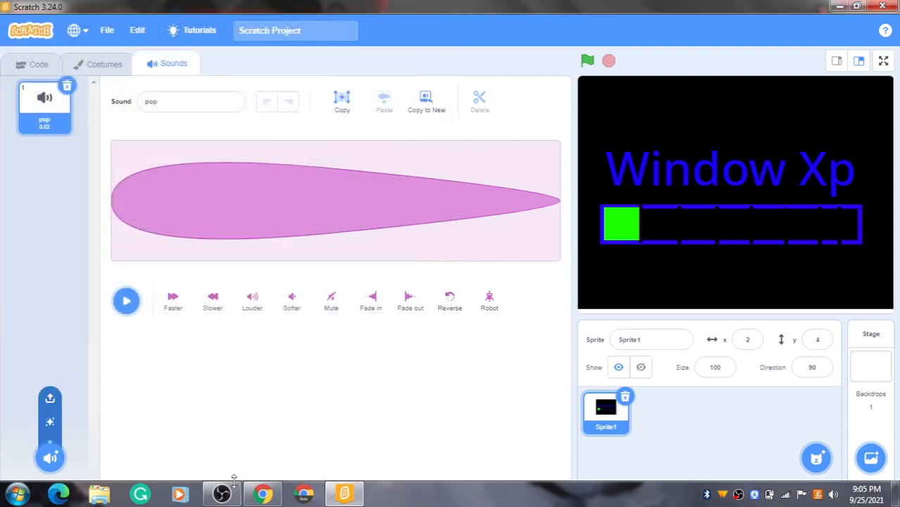
pyautogui.click(262, 493)
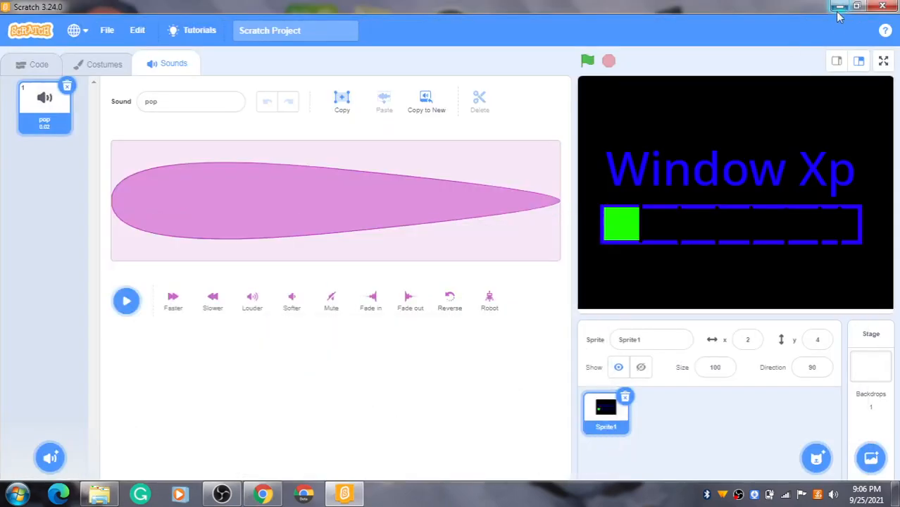
pyautogui.click(840, 6)
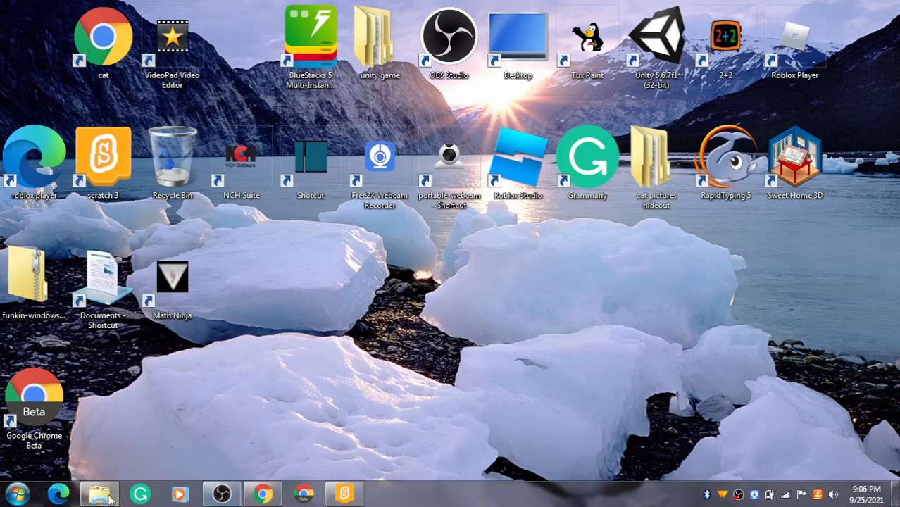
# Move the startup sound MP3 from Downloads to the desktop using Explorer.
pyautogui.click(98, 493)
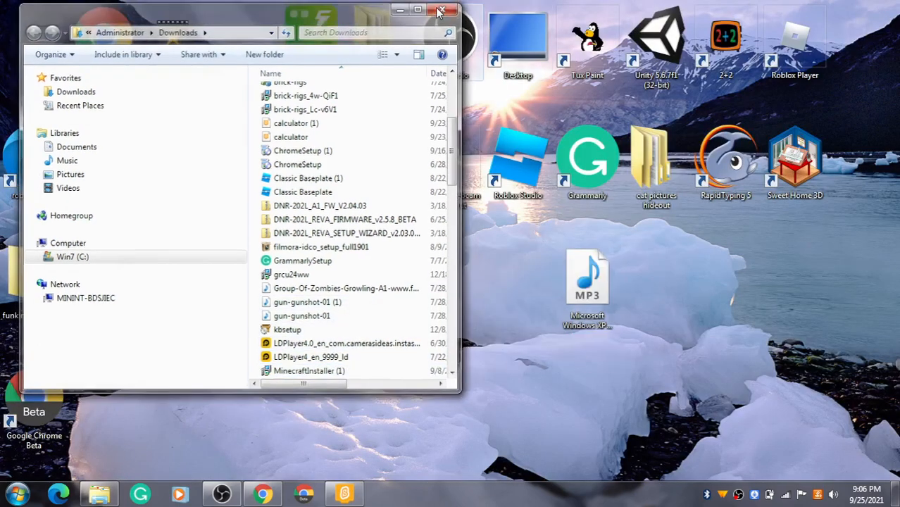
pyautogui.click(440, 10)
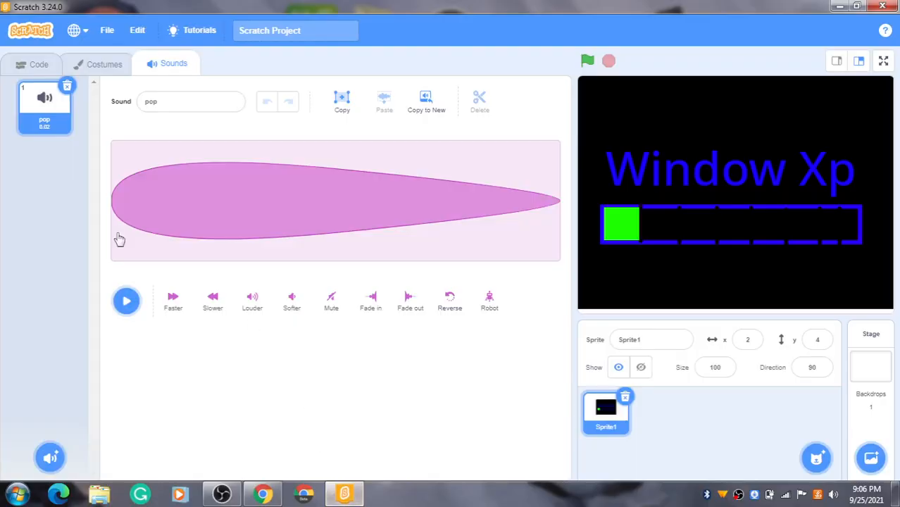
# Upload the Windows XP Startup Sound MP3 from the desktop as Sprite1's second sound.
pyautogui.click(50, 458)
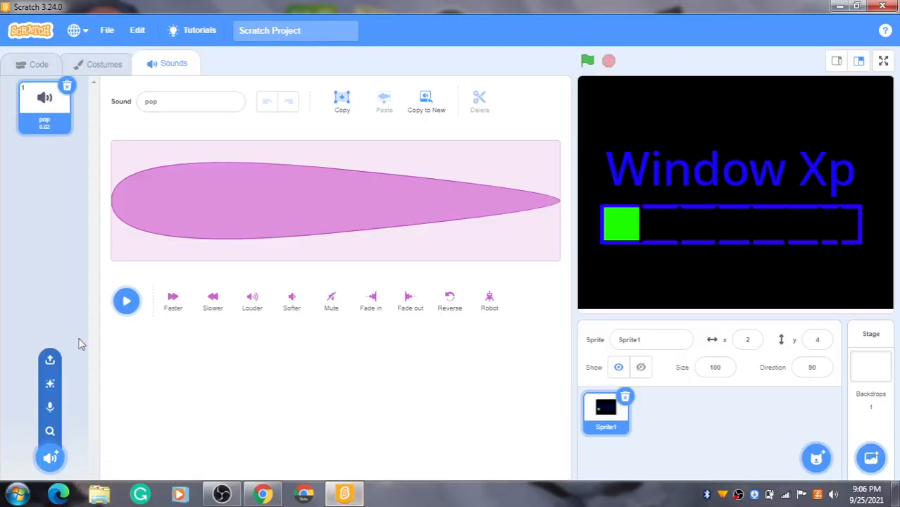
pyautogui.click(49, 359)
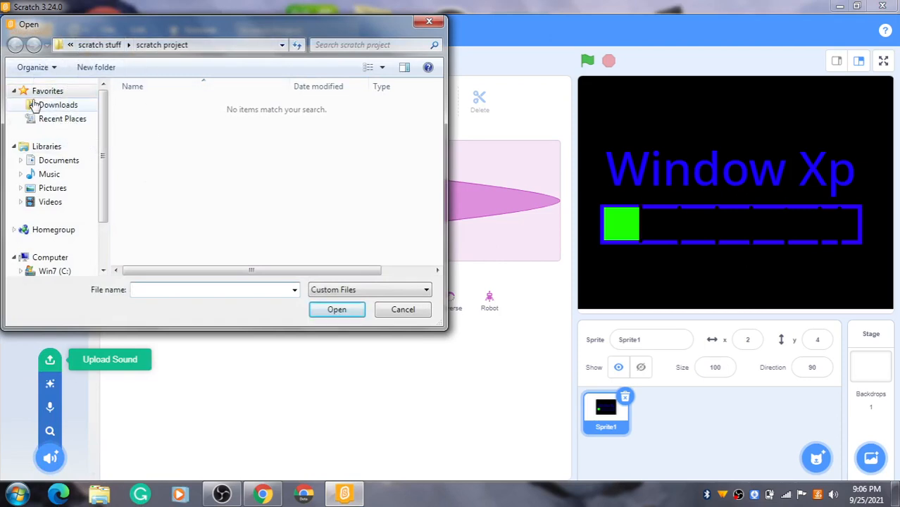
pyautogui.click(47, 91)
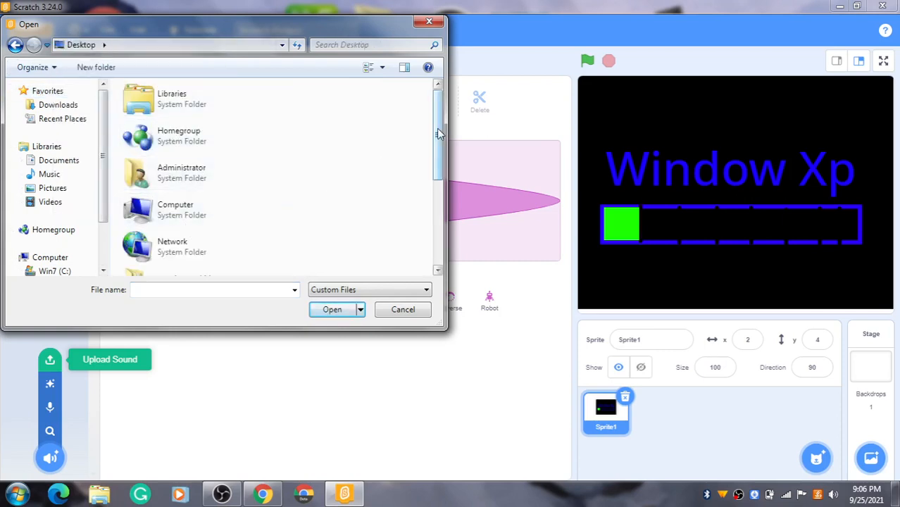
pyautogui.scroll(-3)
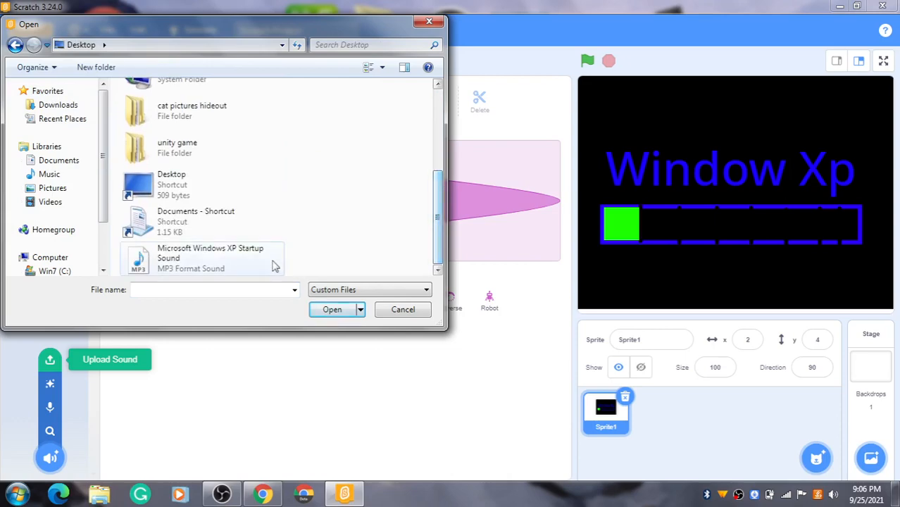
pyautogui.click(332, 309)
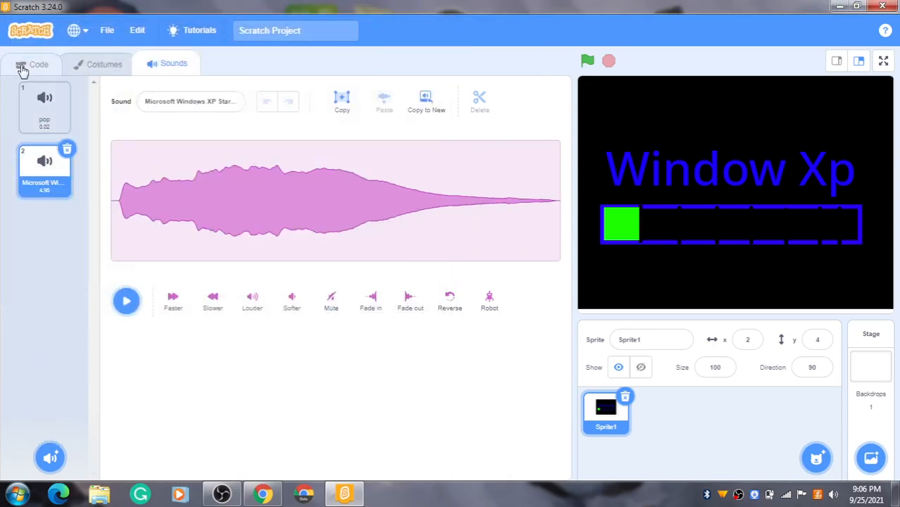
# Switch Sprite1's start sound block from pop to Microsoft Windows XP Startup Sound.
pyautogui.click(38, 64)
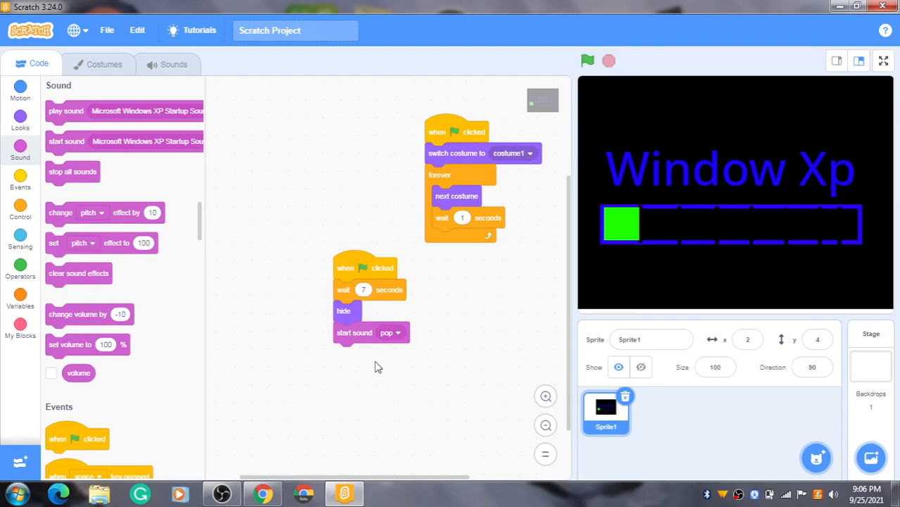
pyautogui.click(396, 333)
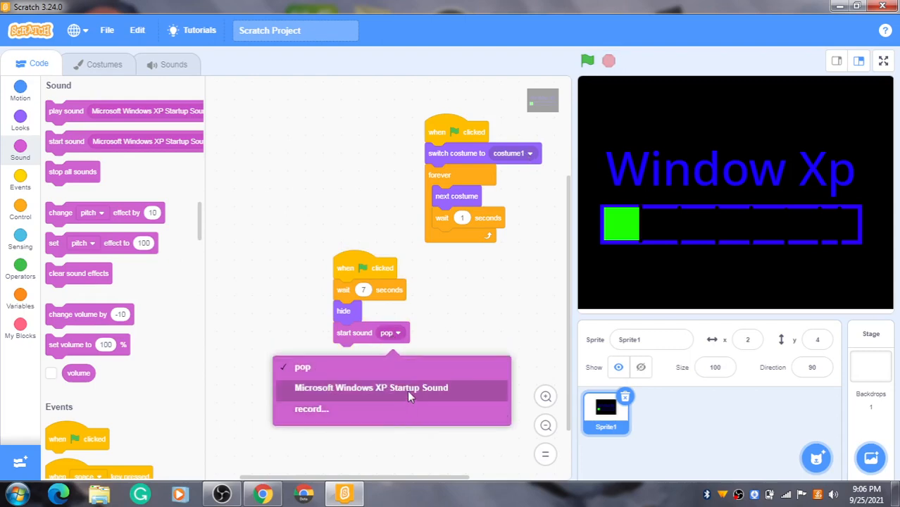
pyautogui.click(371, 388)
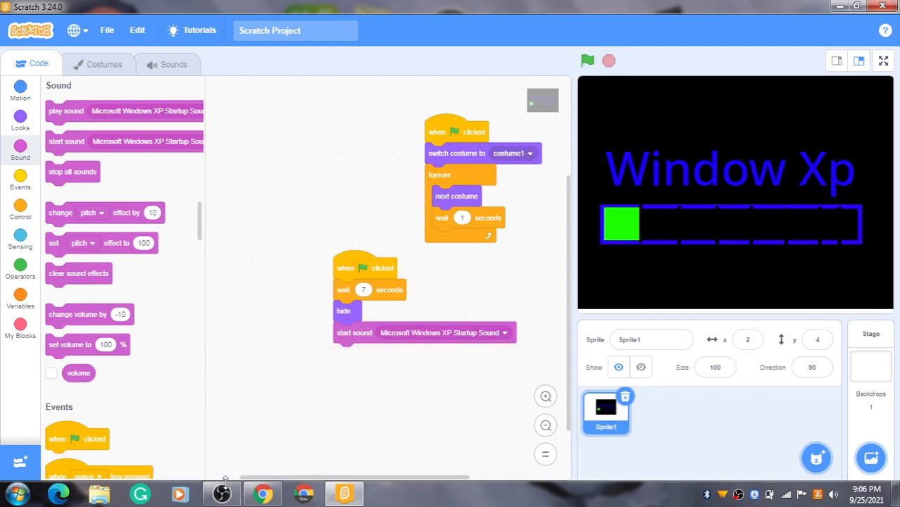
pyautogui.click(221, 493)
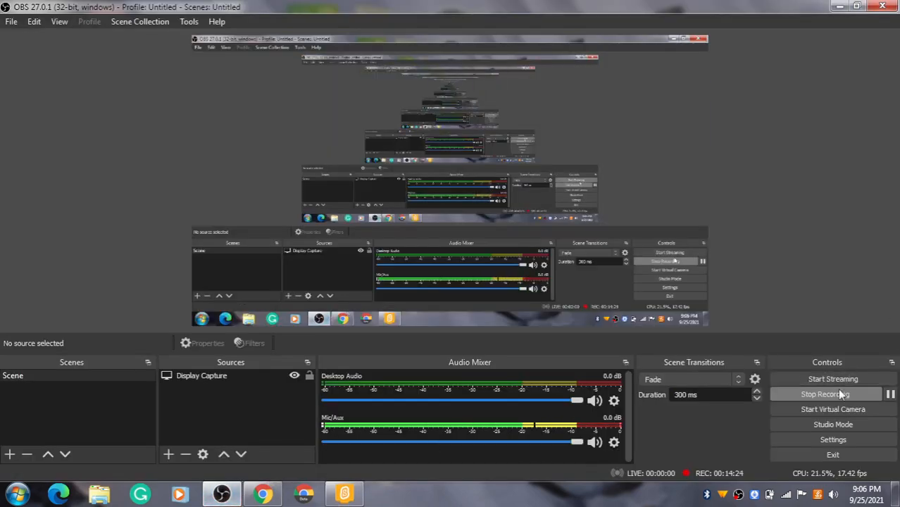